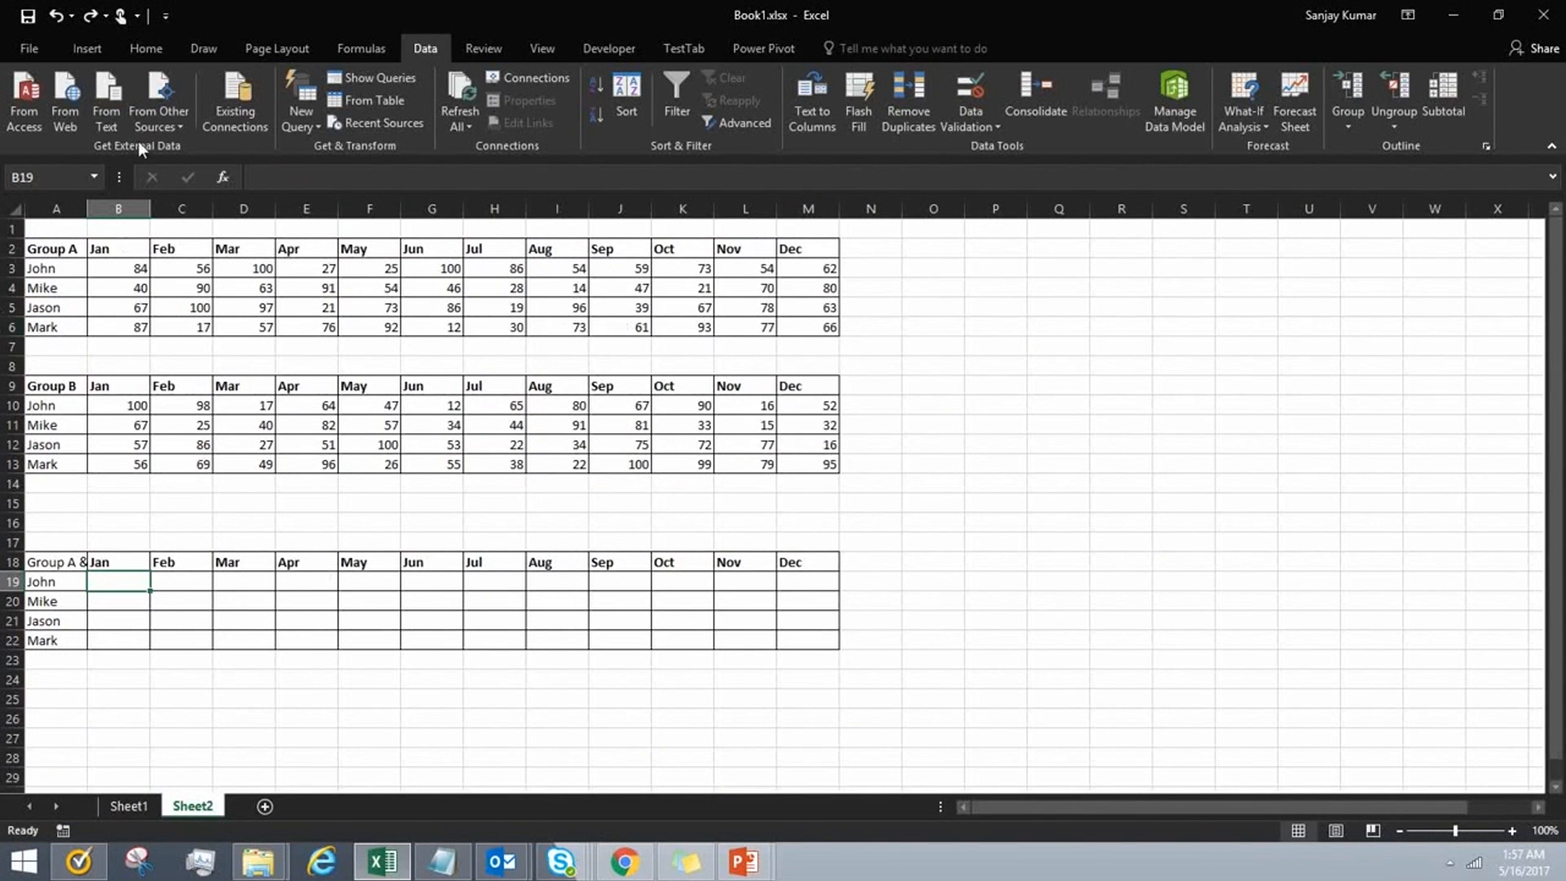
pyautogui.moveTo(108, 229)
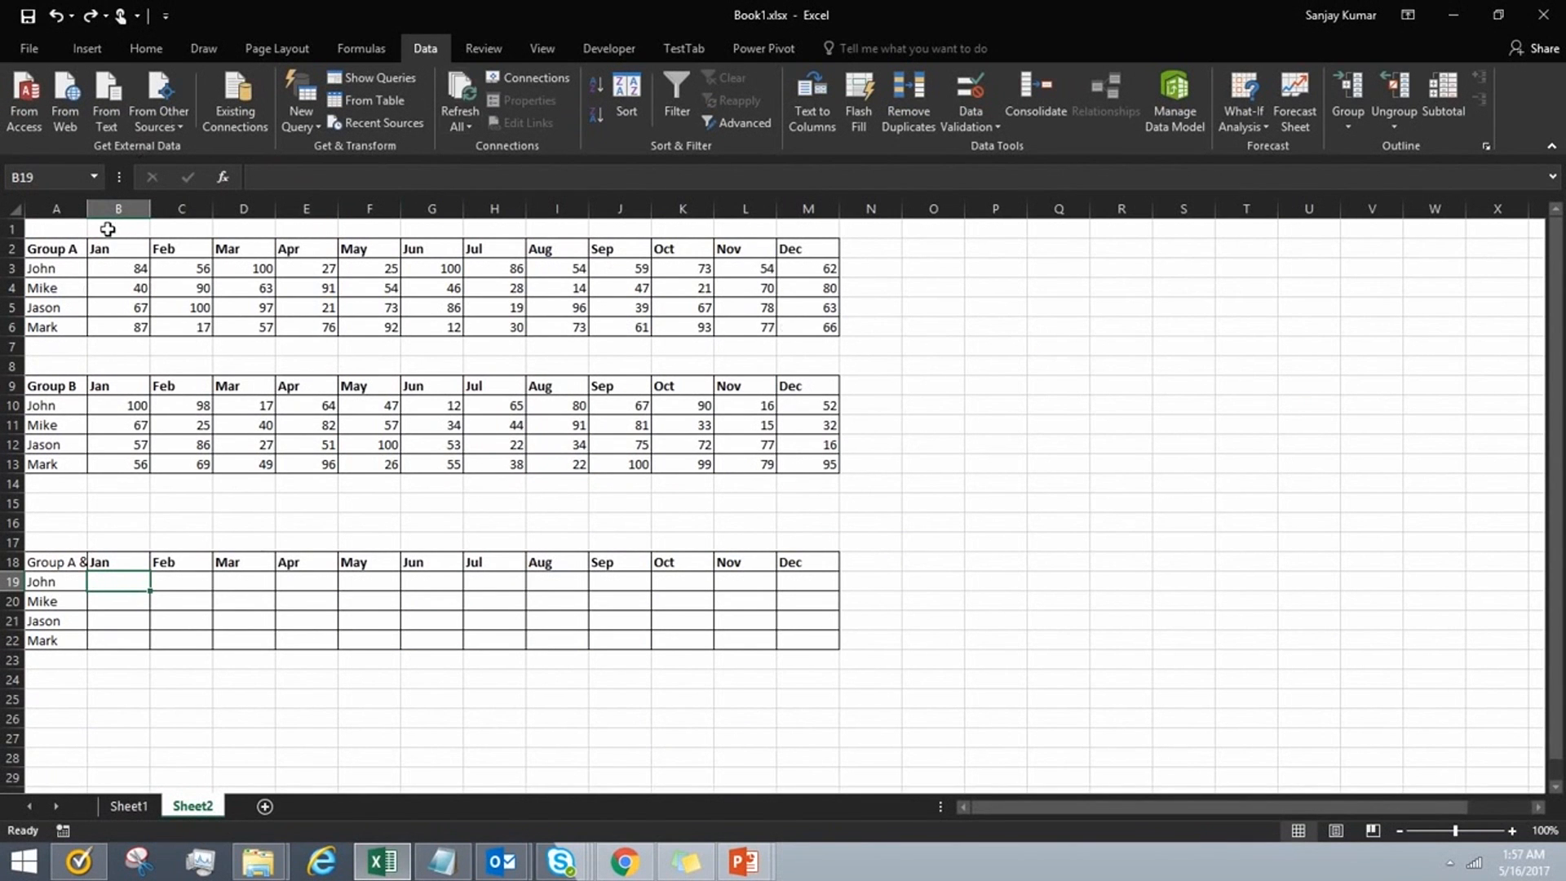
pyautogui.moveTo(87, 287)
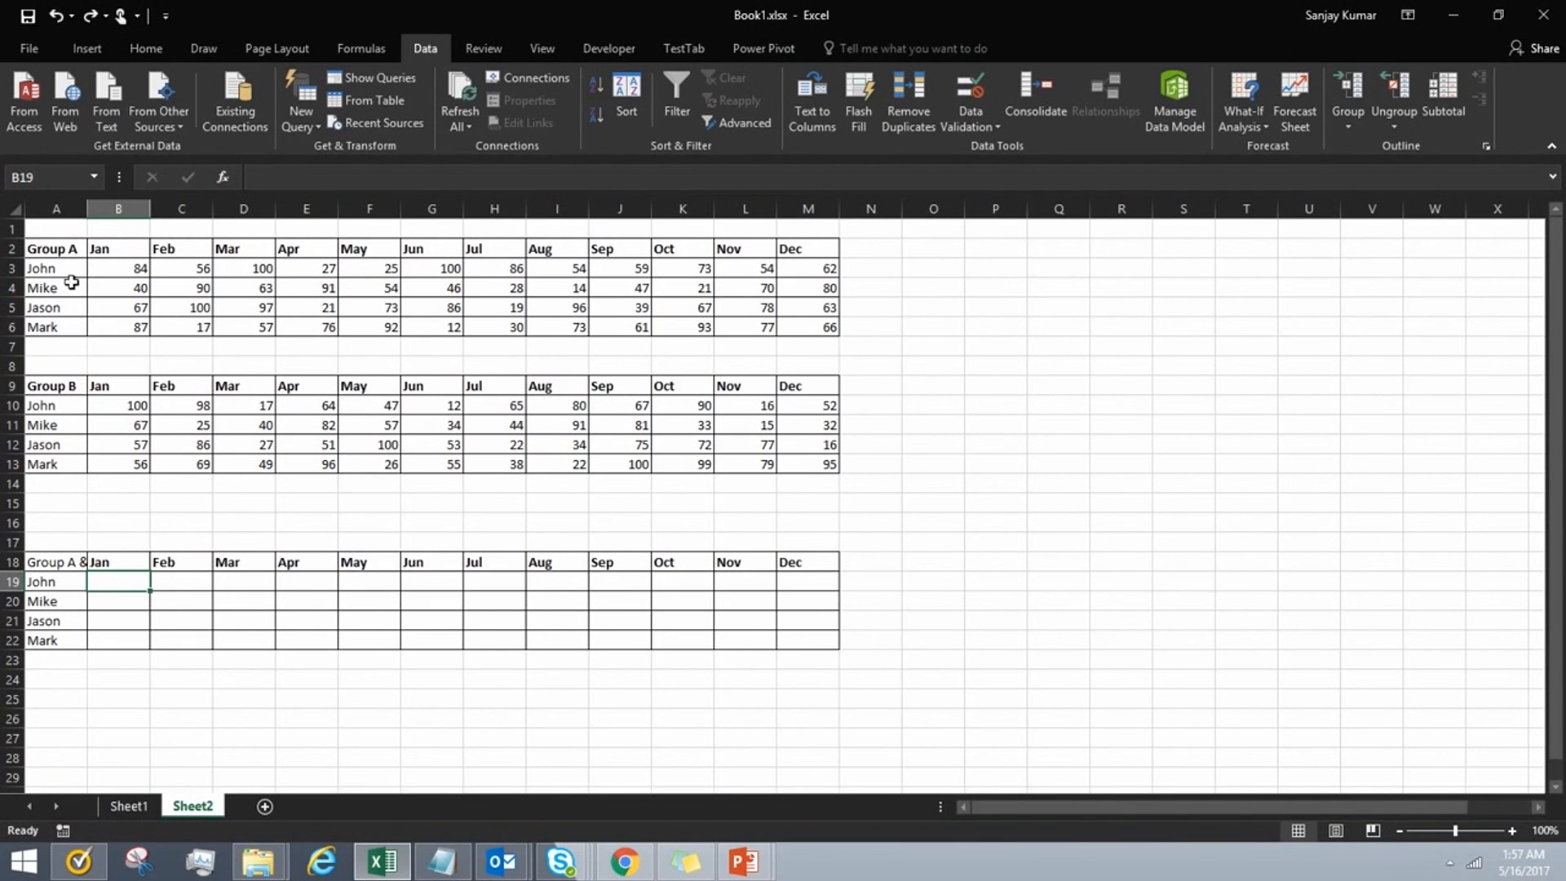
pyautogui.moveTo(70, 269)
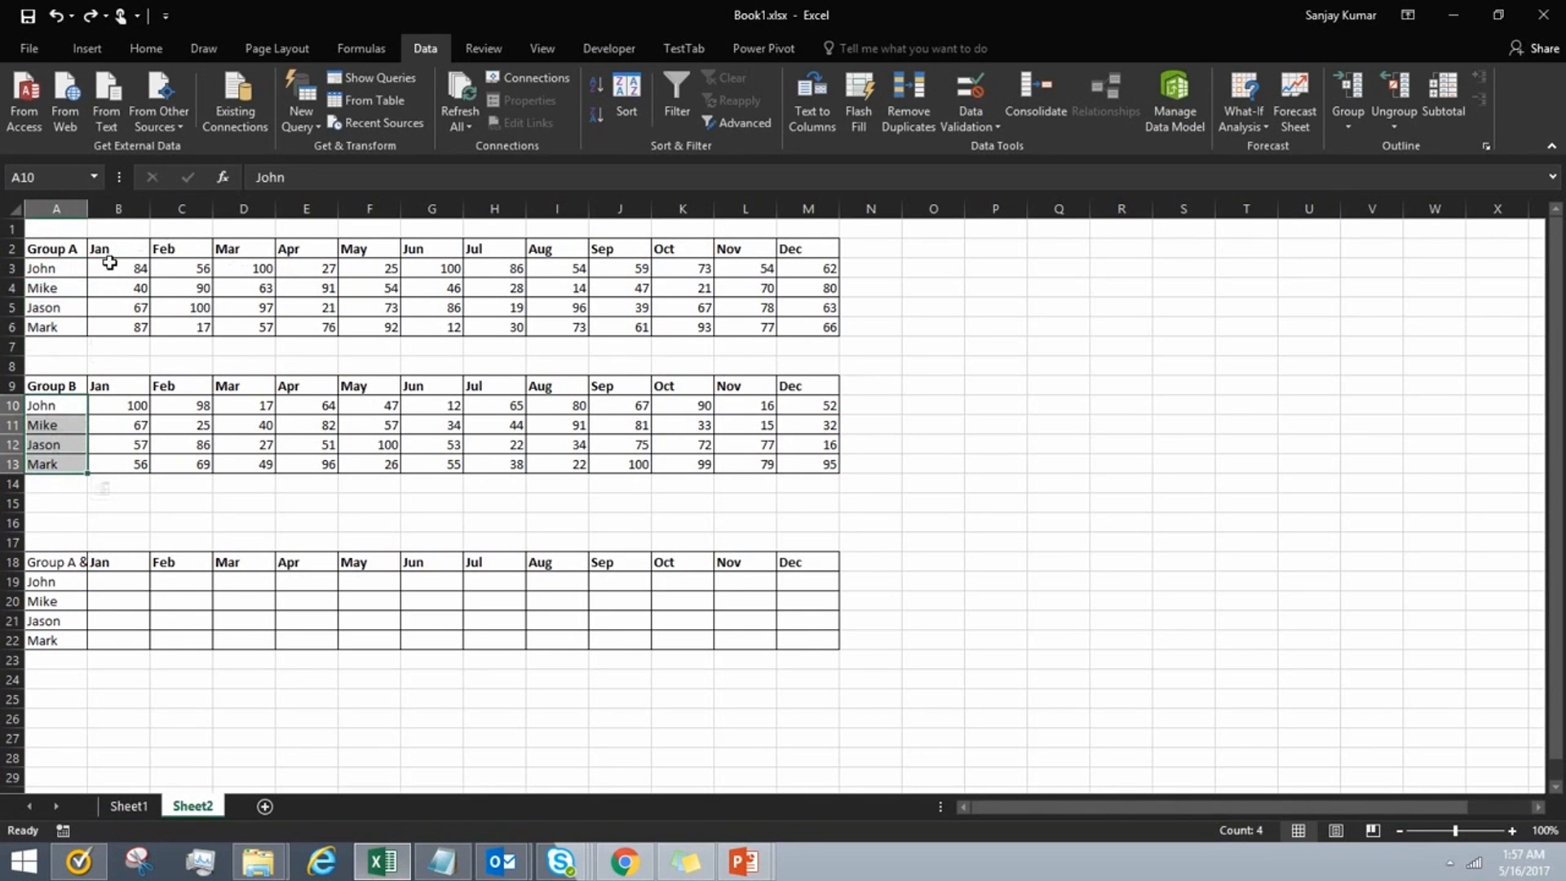
pyautogui.moveTo(762, 248)
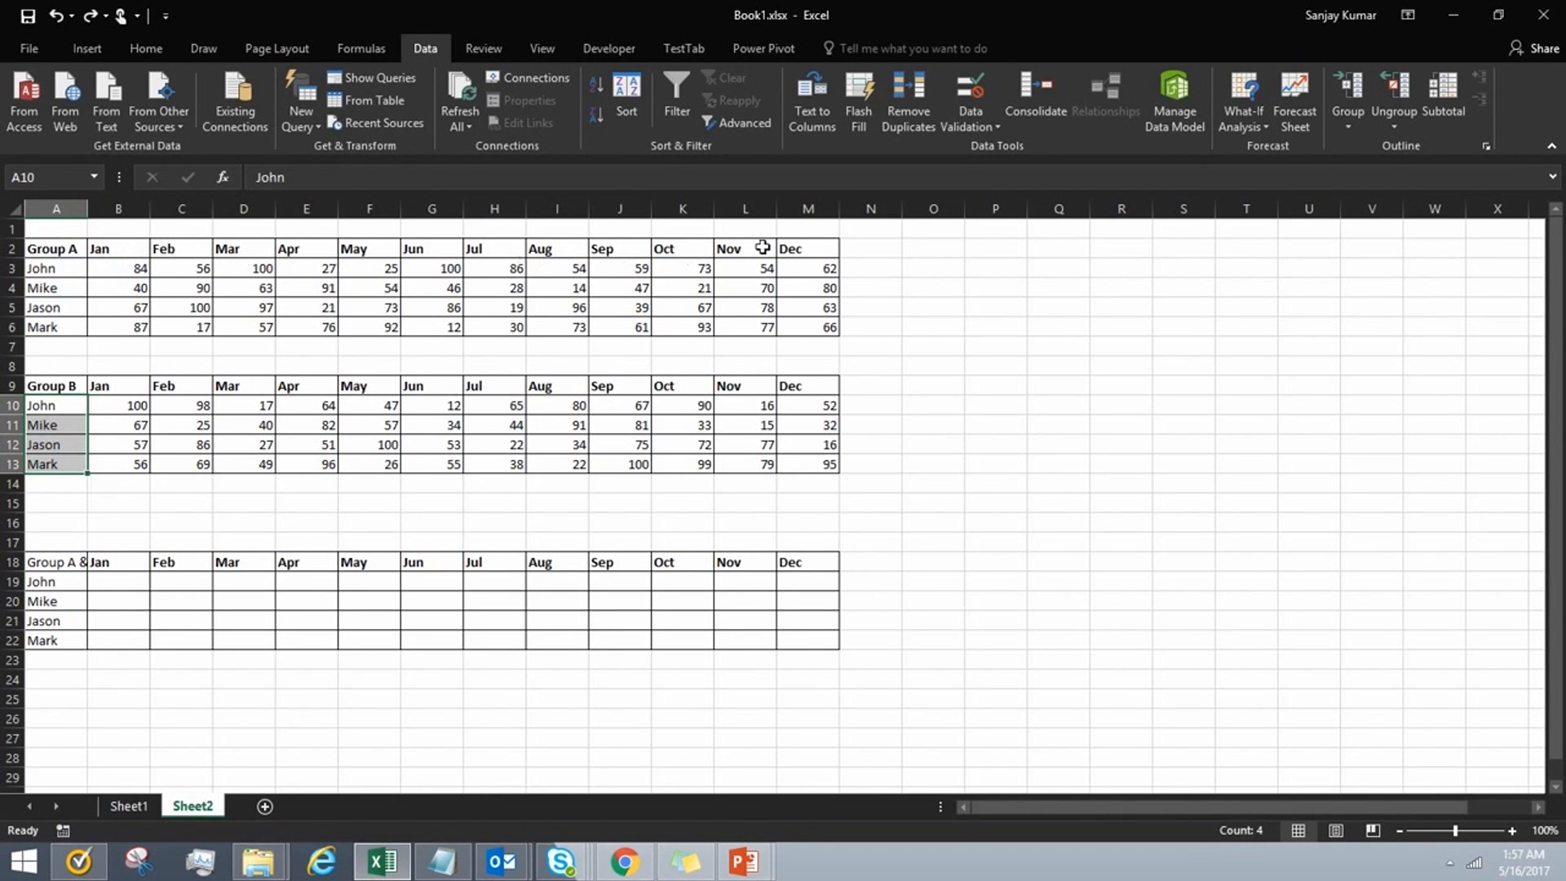
pyautogui.moveTo(584, 246)
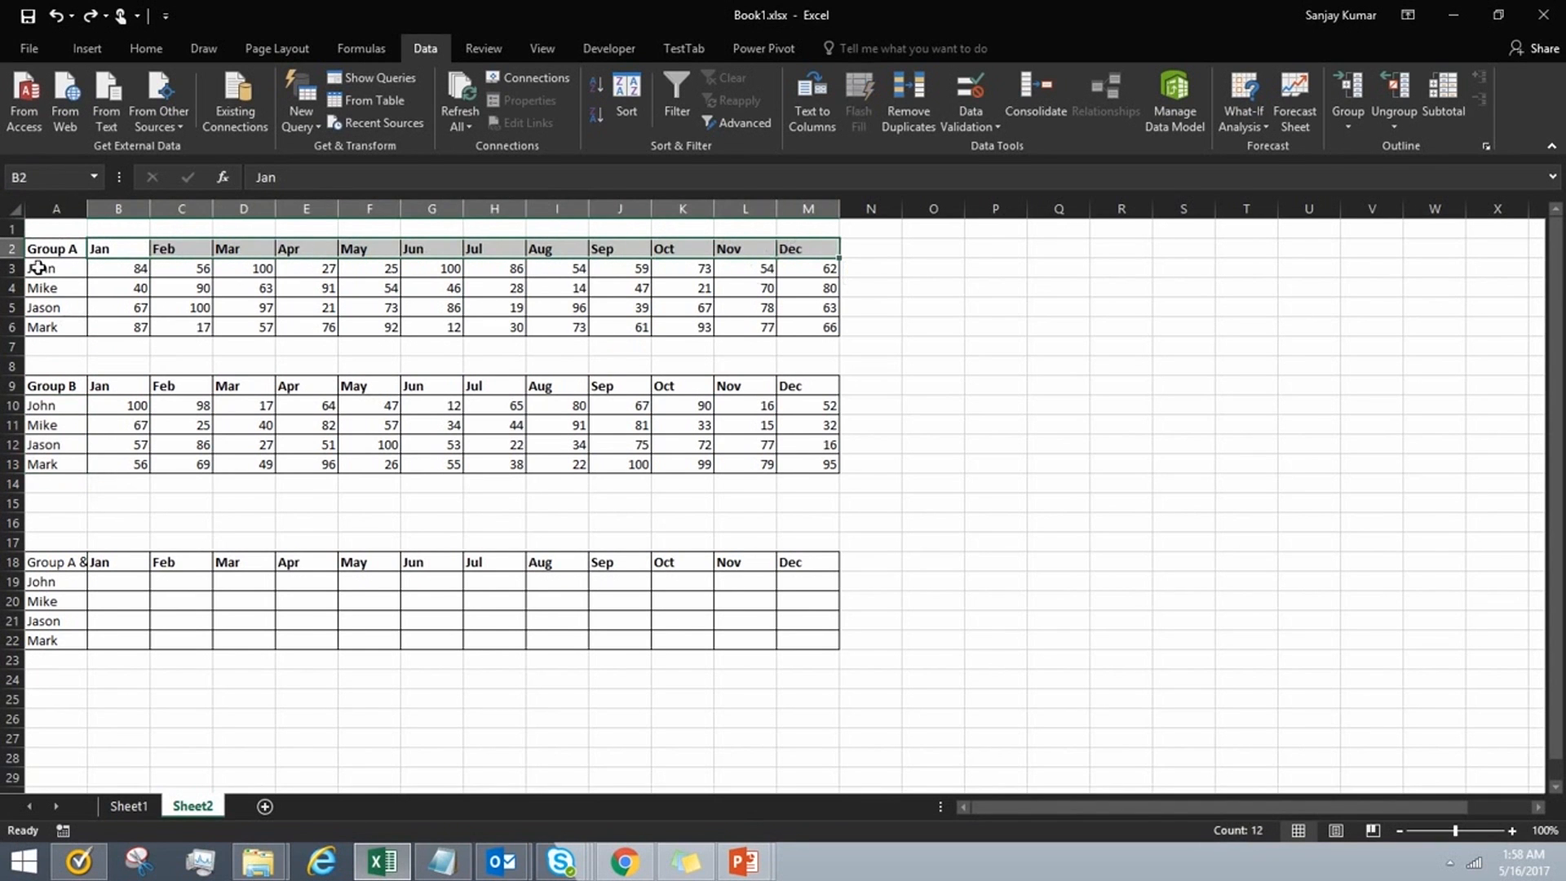
pyautogui.moveTo(328, 305)
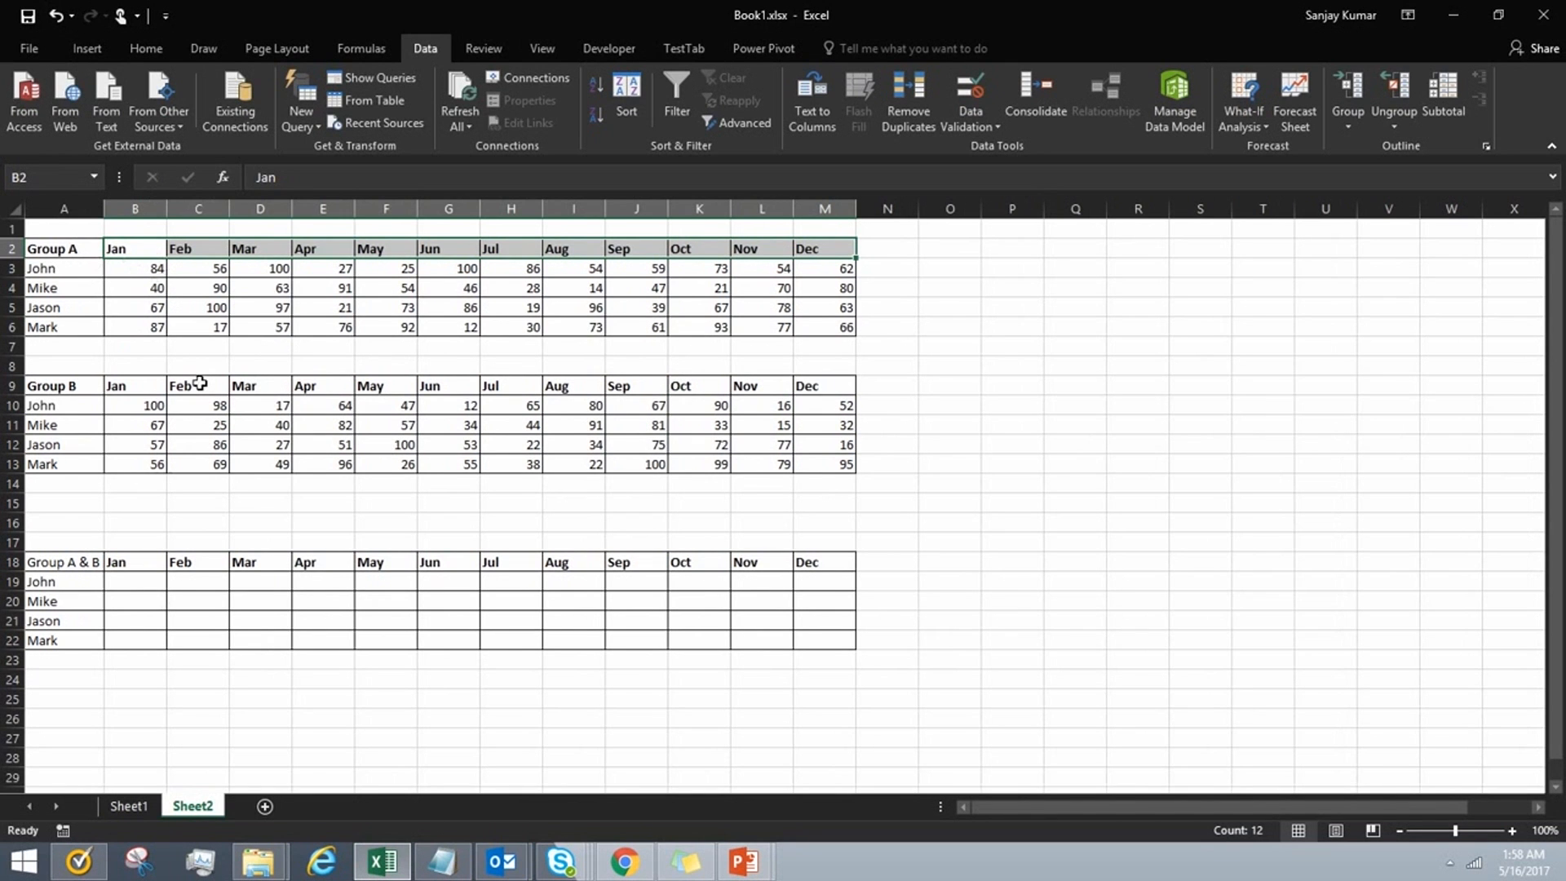
pyautogui.moveTo(292, 383)
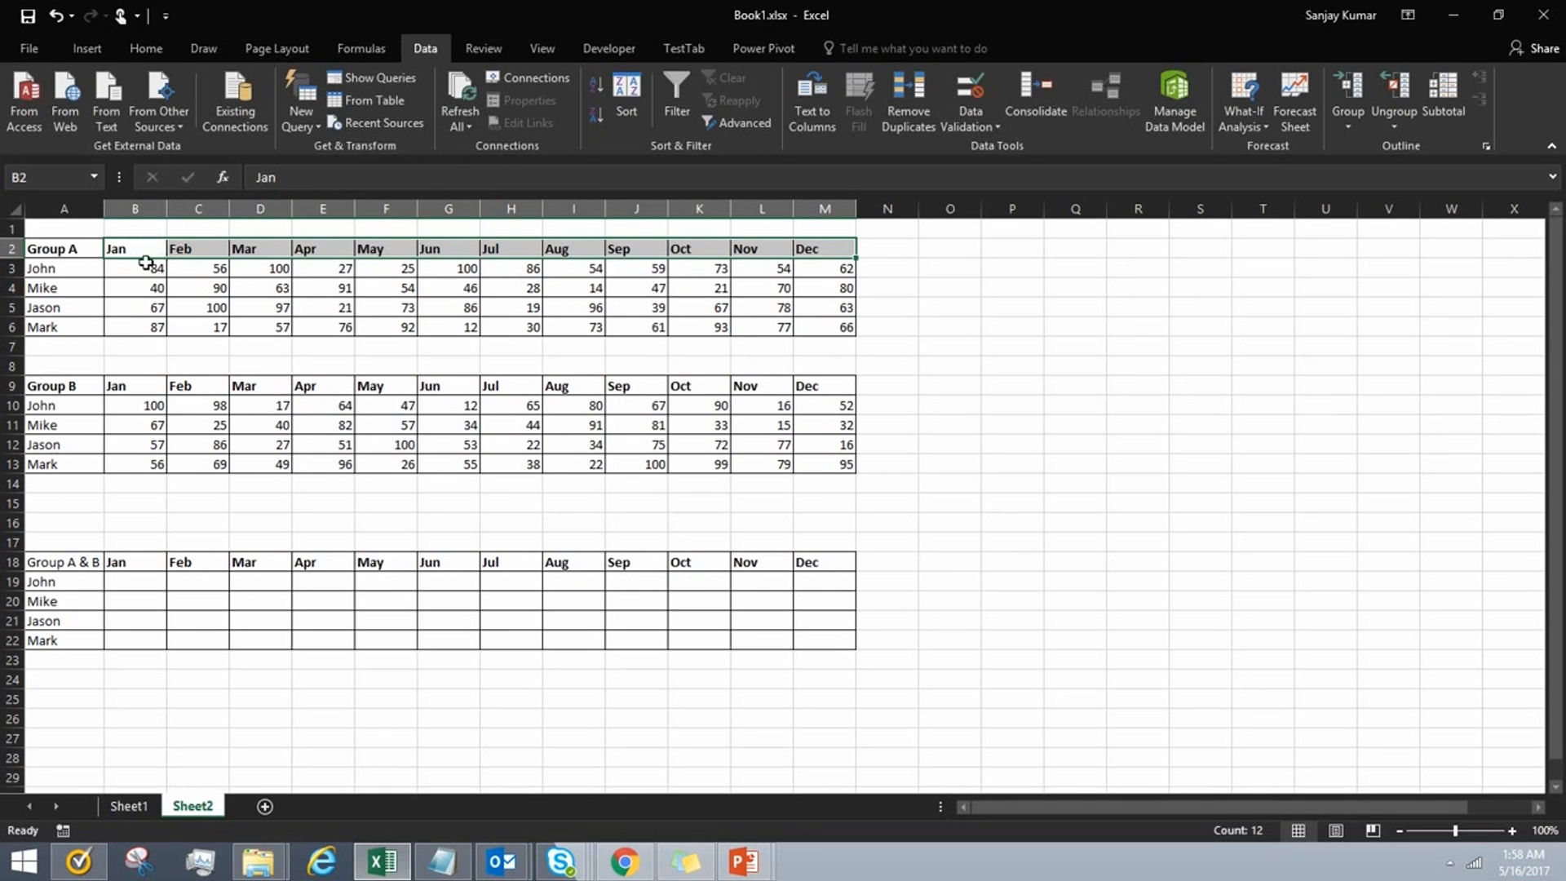
# Step: Choose cell B19 on Sheet2 as the starting cell for the combined Group A & B results
pyautogui.click(135, 268)
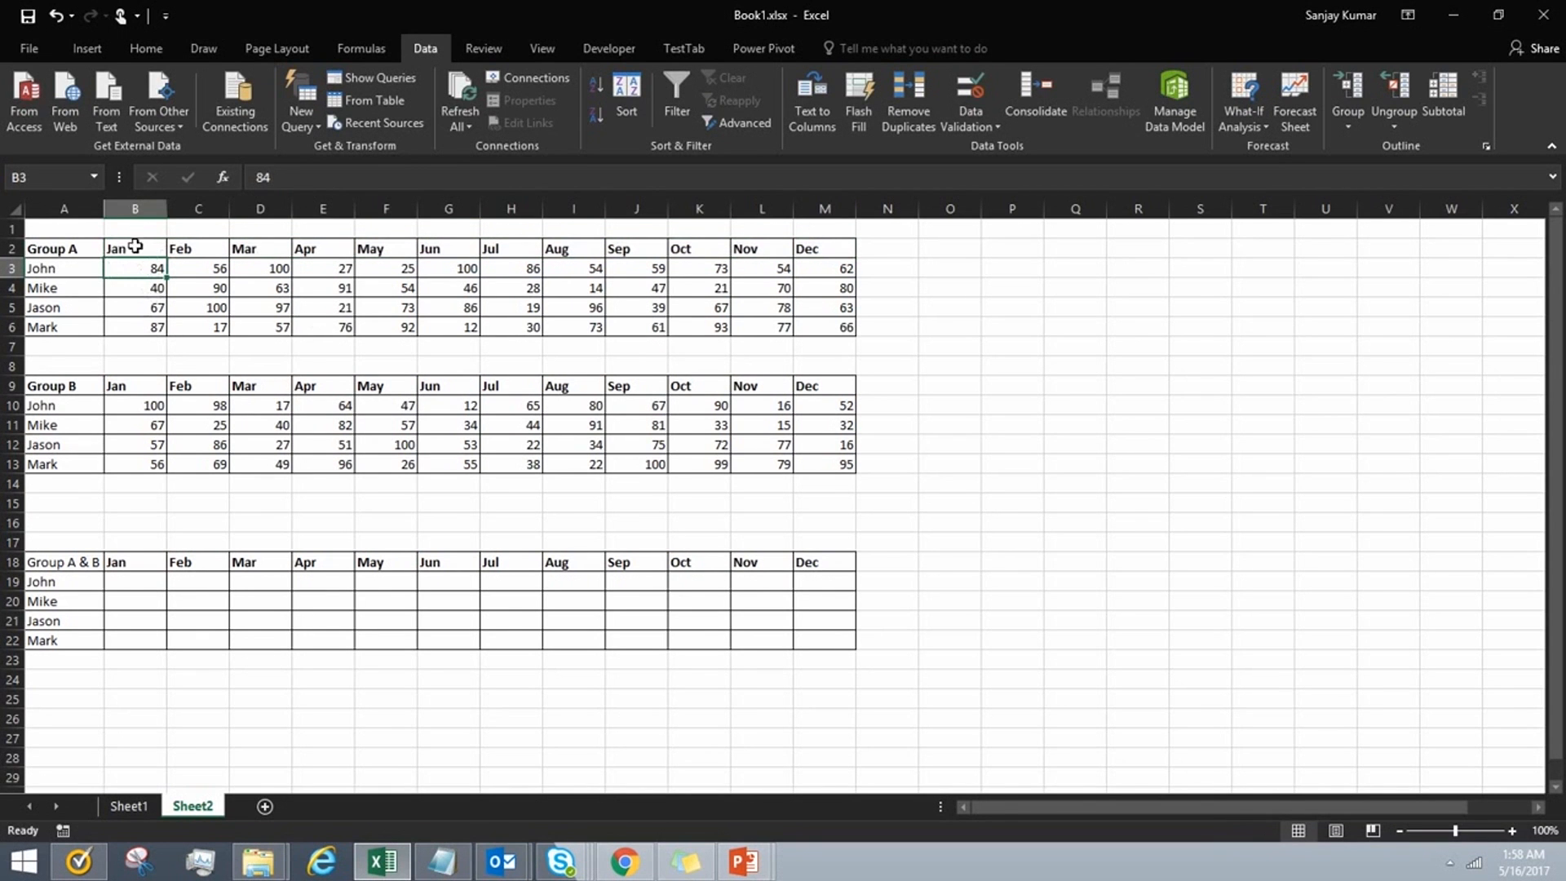
pyautogui.moveTo(37, 267)
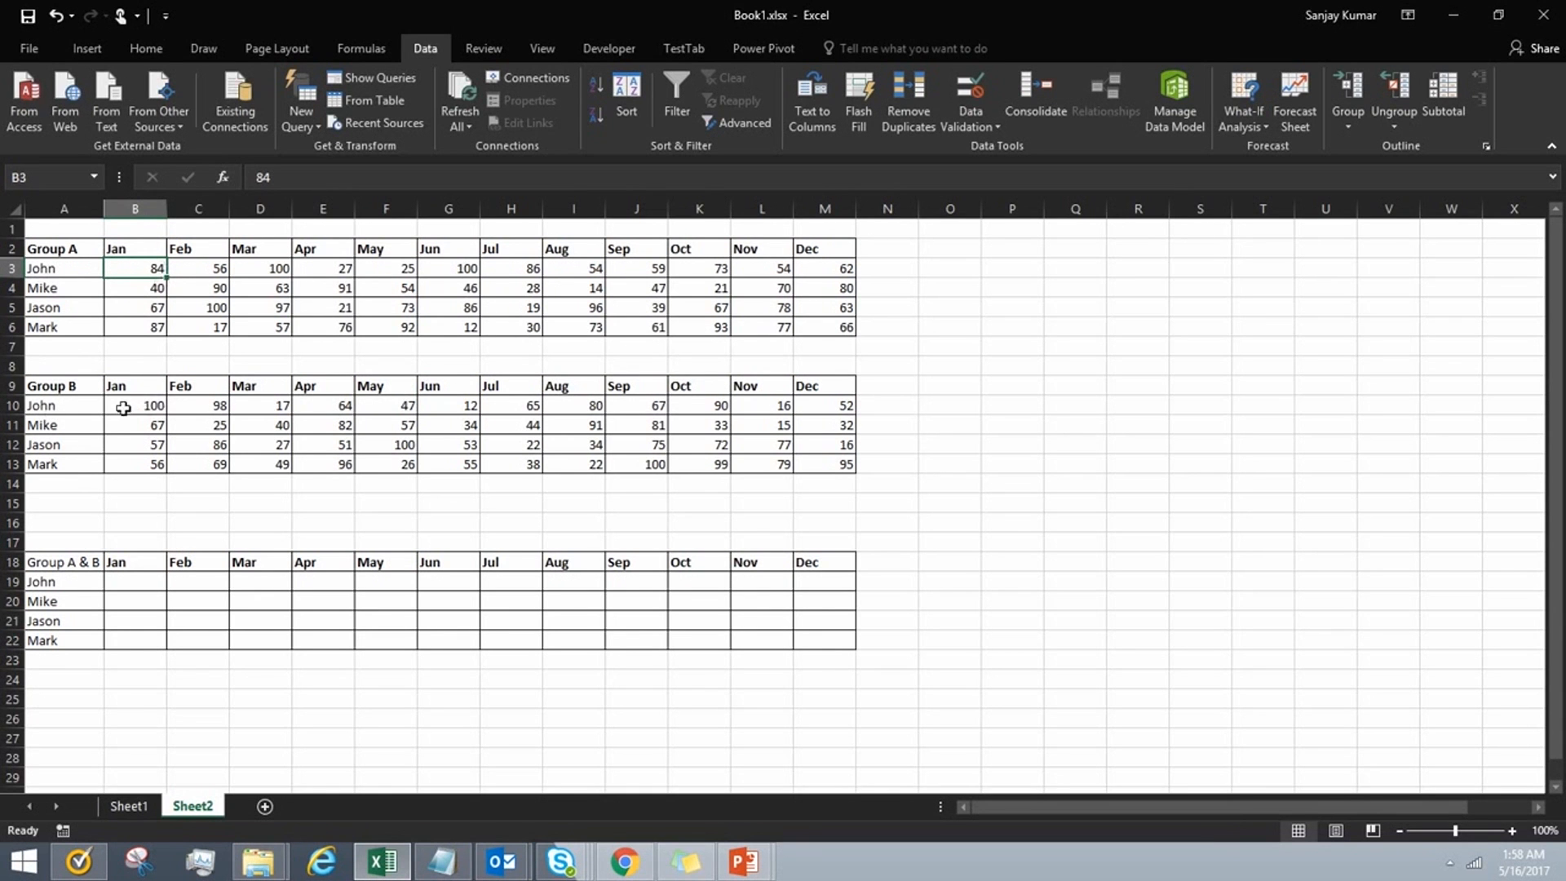
pyautogui.moveTo(150, 268)
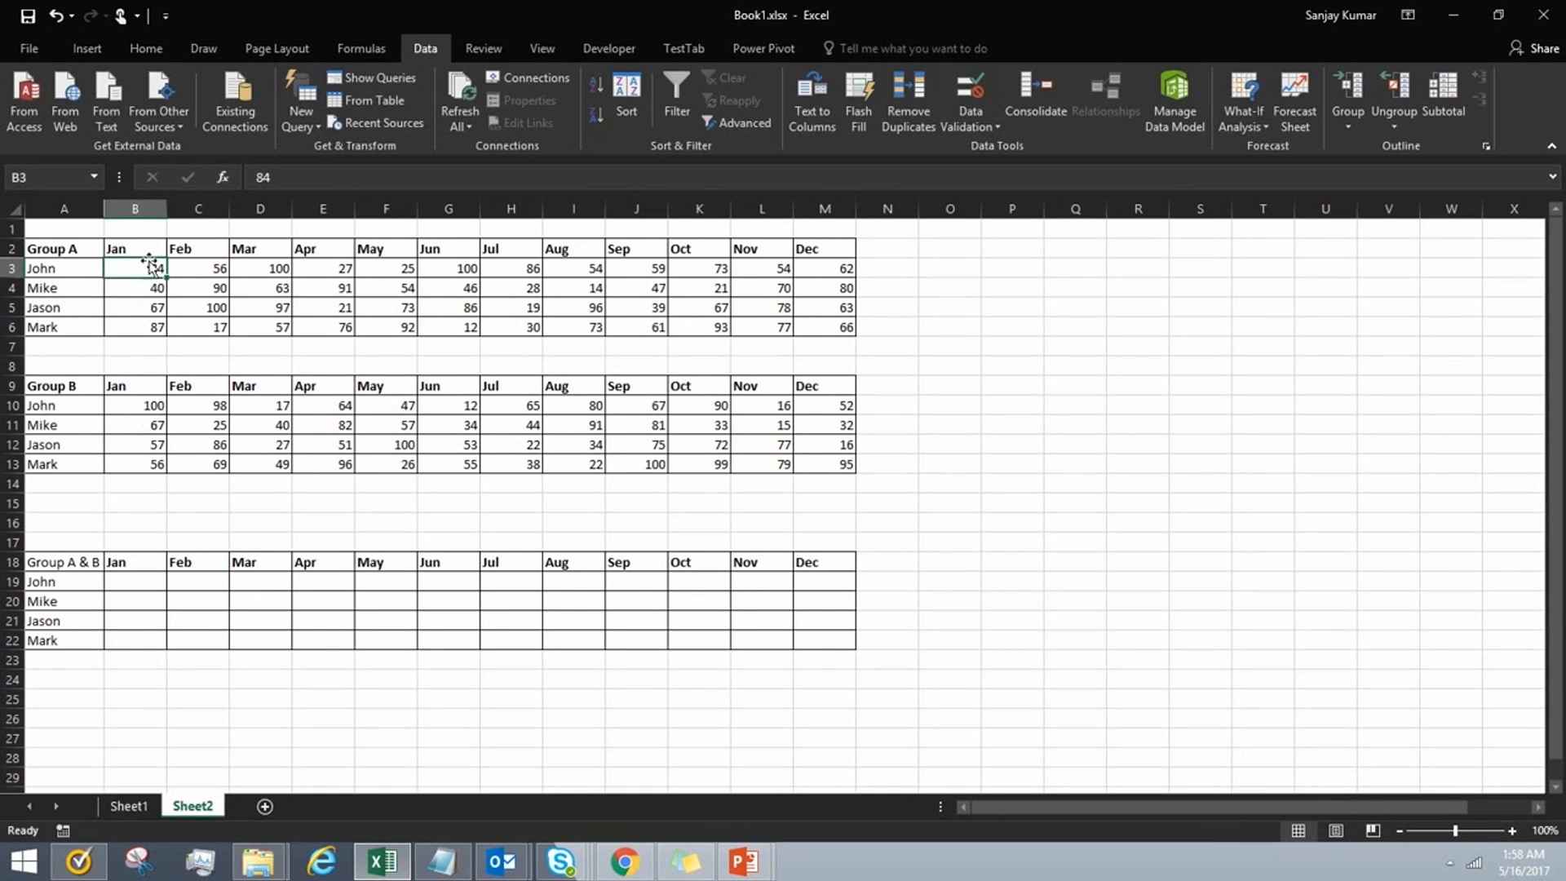
pyautogui.click(136, 580)
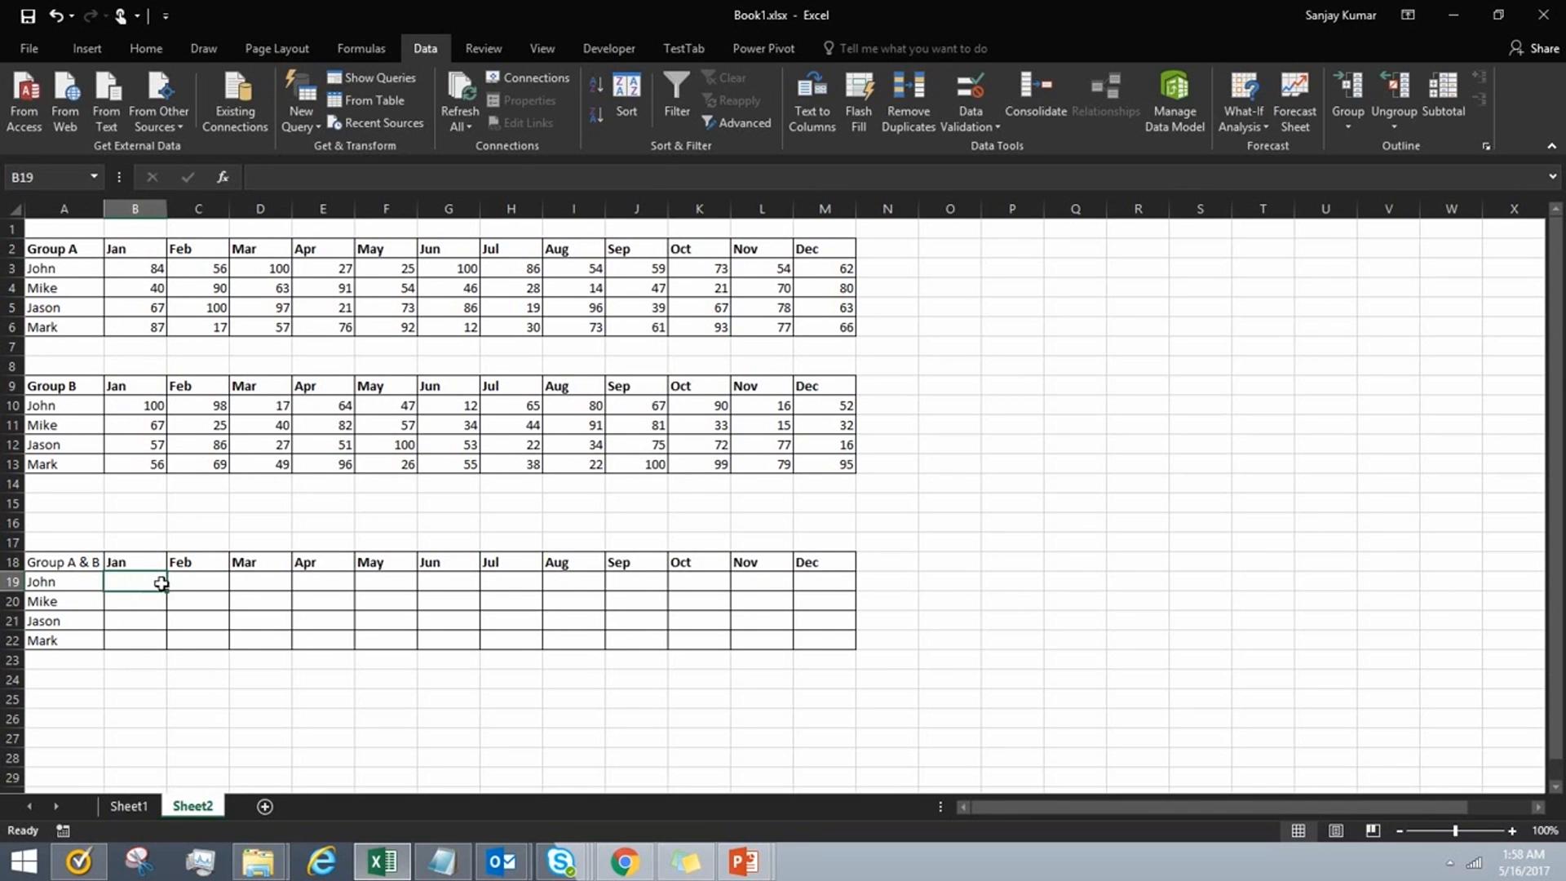
pyautogui.moveTo(504, 420)
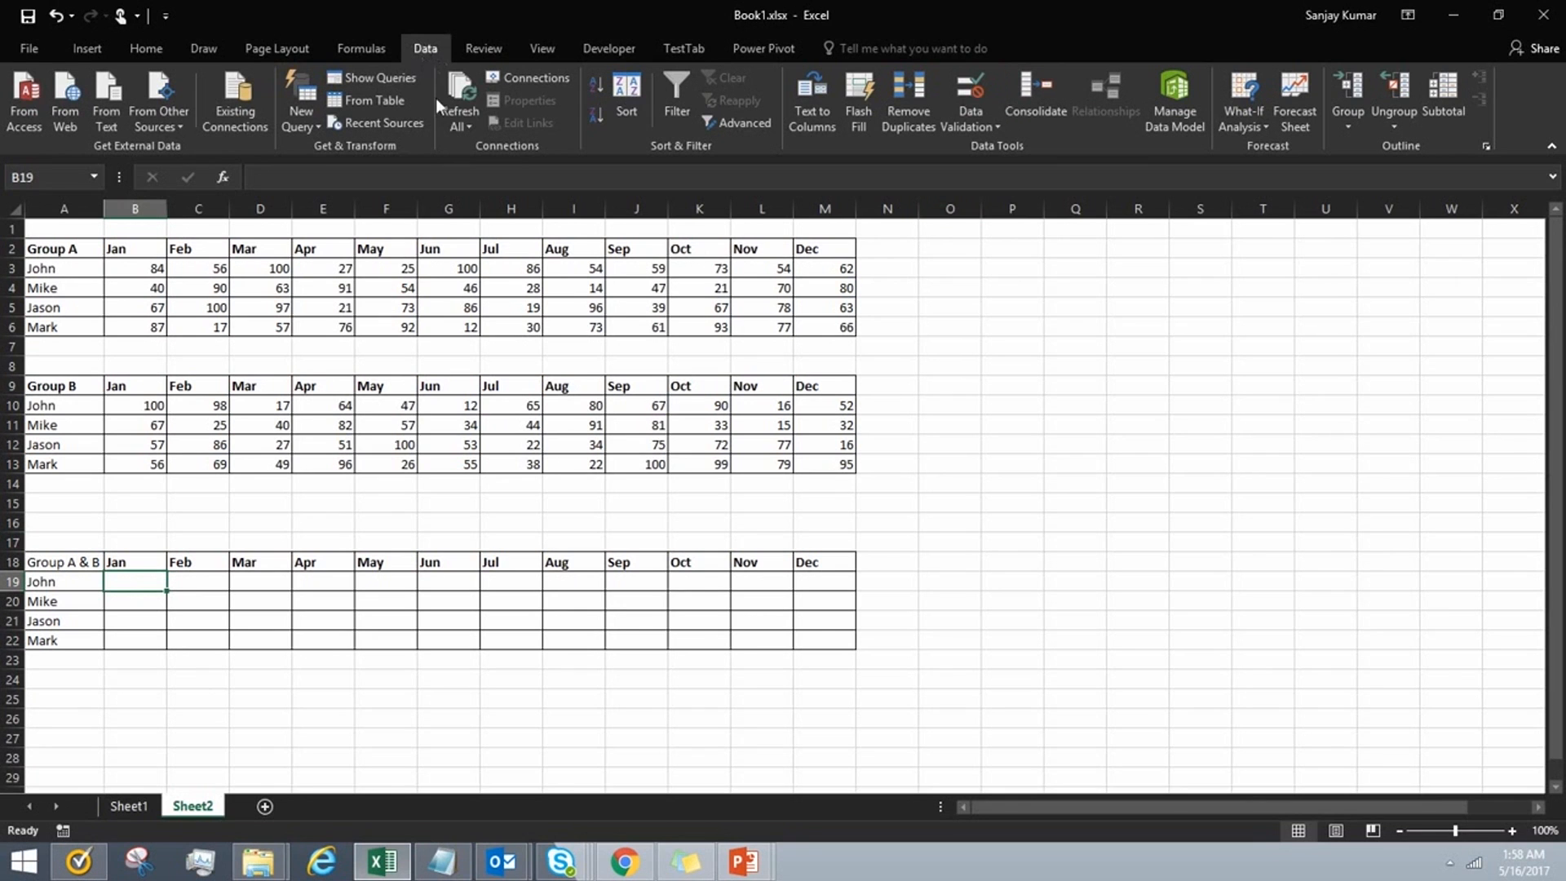
pyautogui.moveTo(1024, 157)
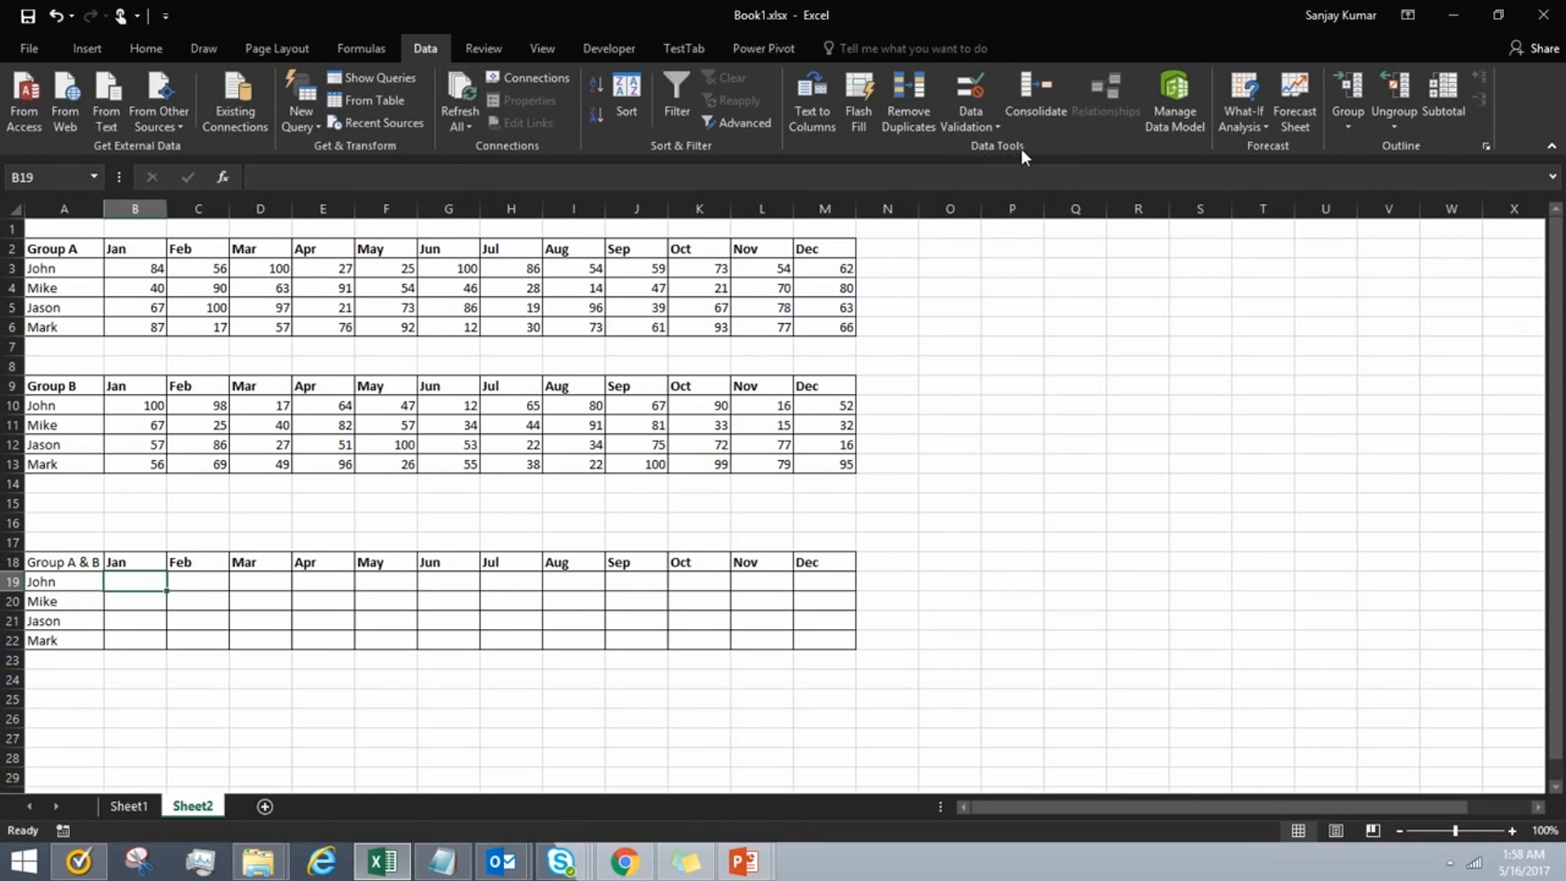
pyautogui.moveTo(1034, 94)
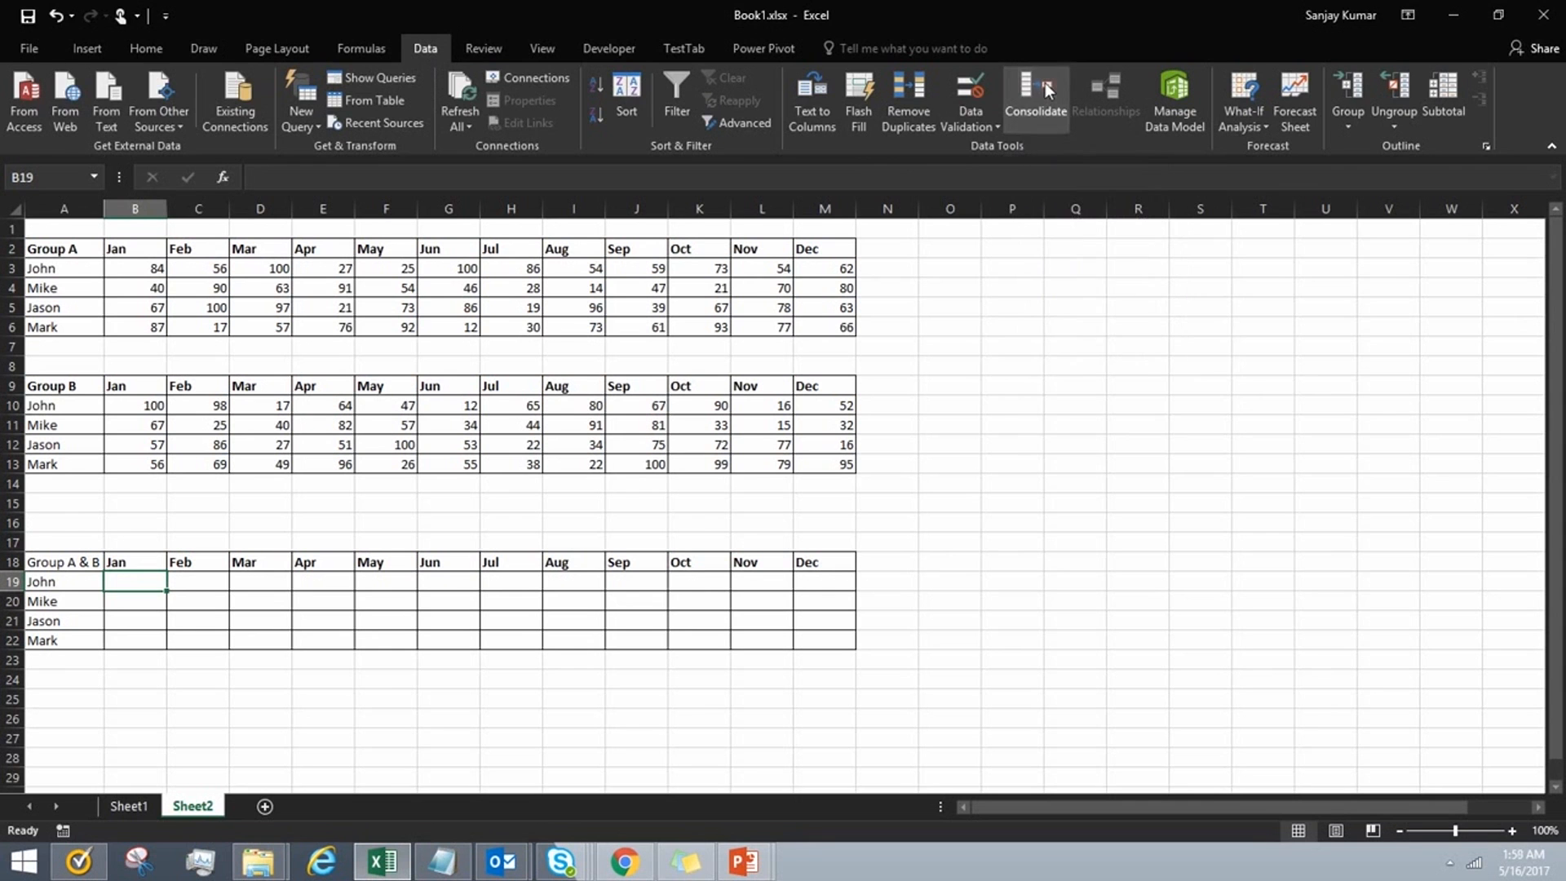
# Step: Start a consolidation from the Data tab, keeping Sum as the combining function
pyautogui.click(1036, 100)
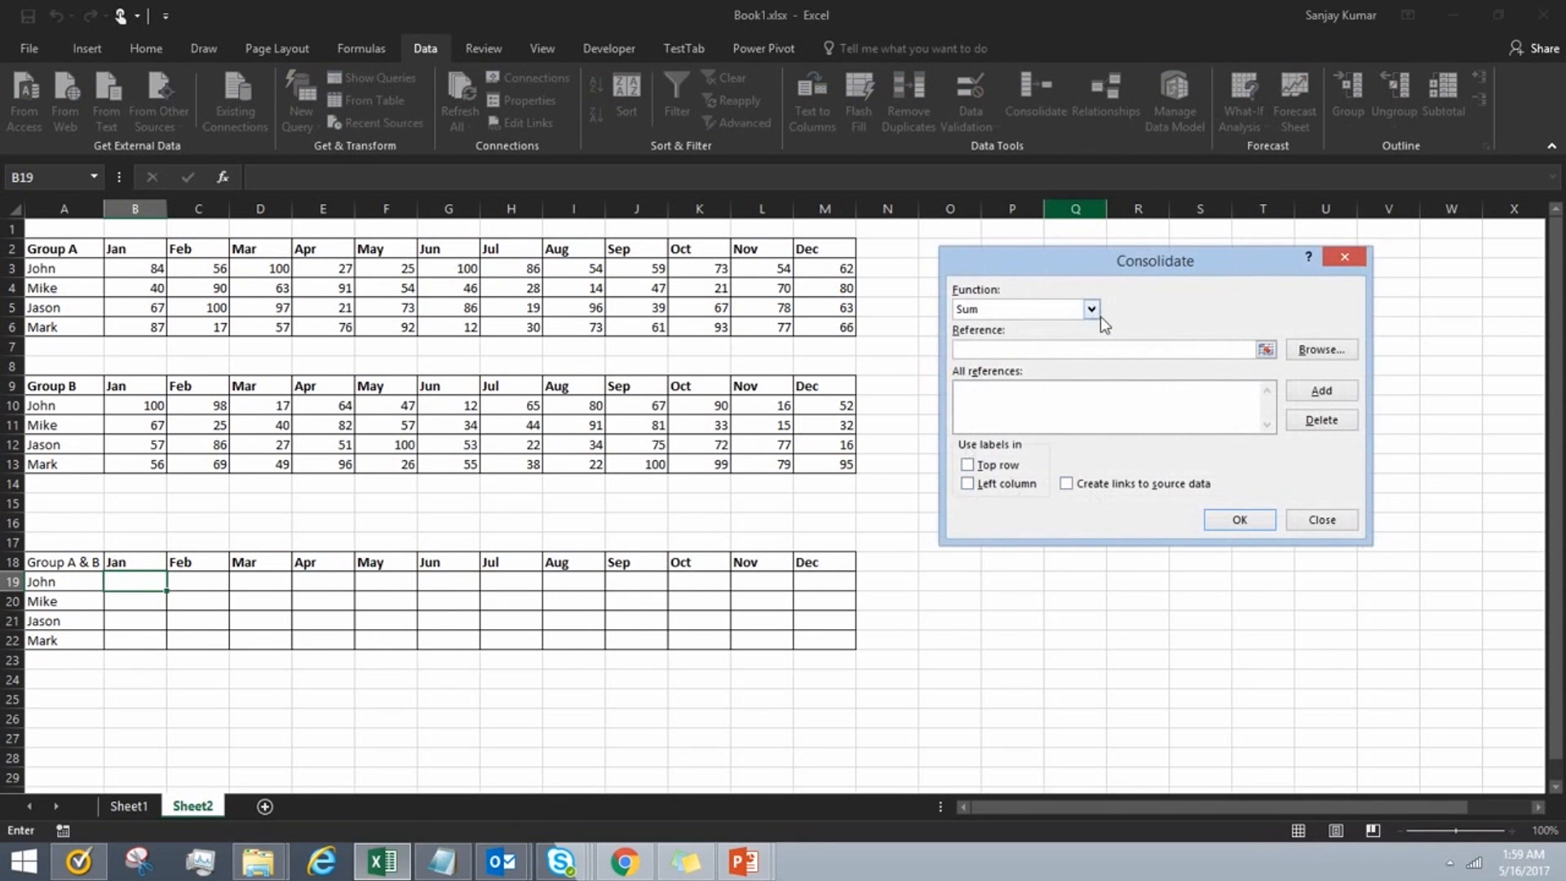
pyautogui.click(1090, 308)
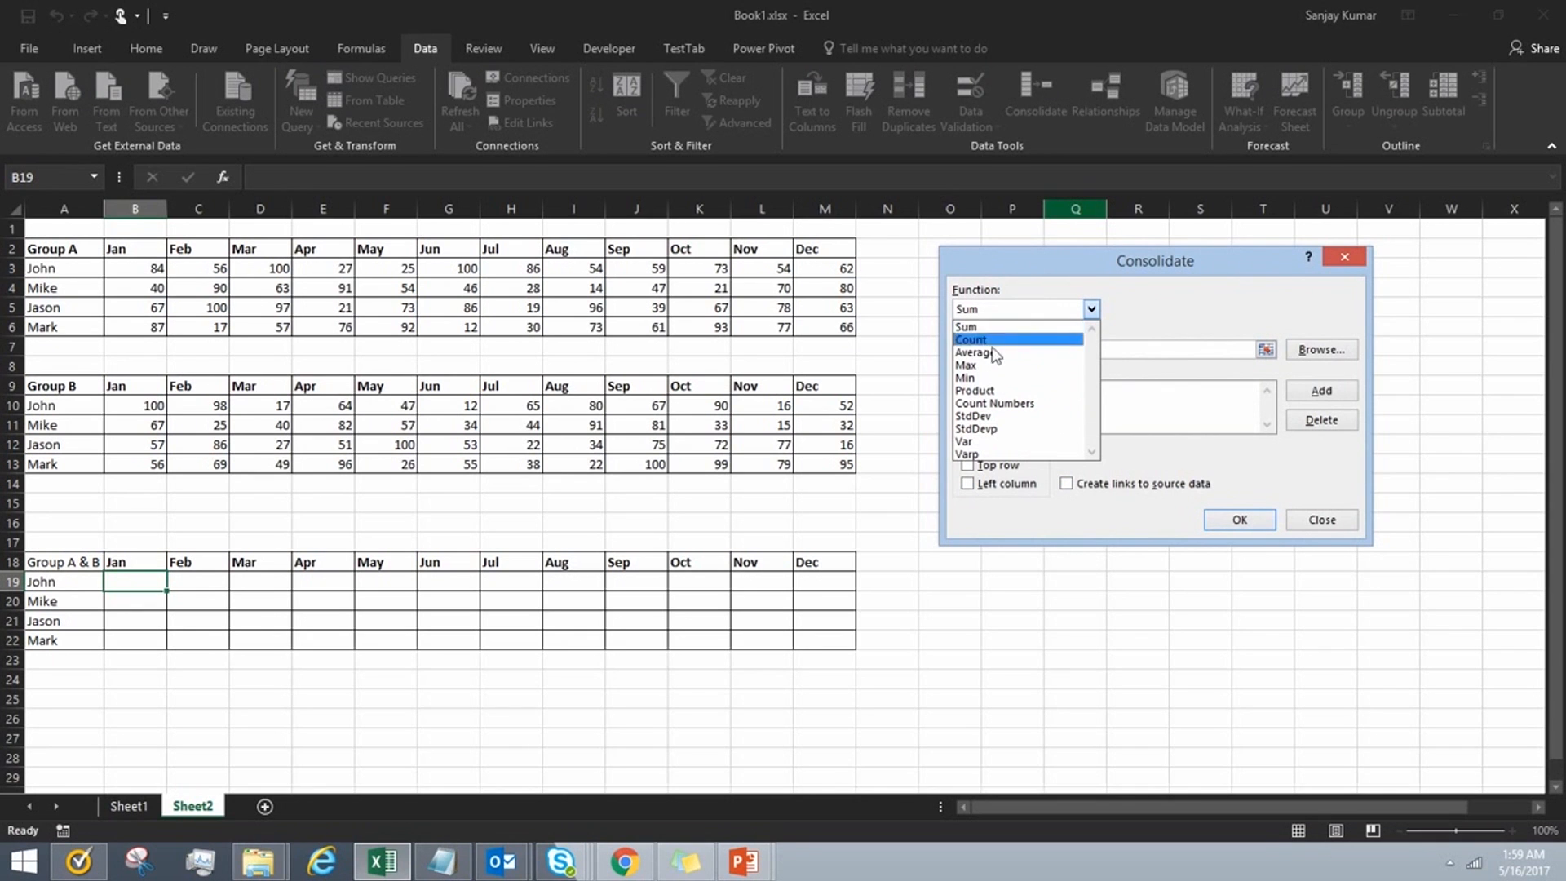
pyautogui.moveTo(1002, 344)
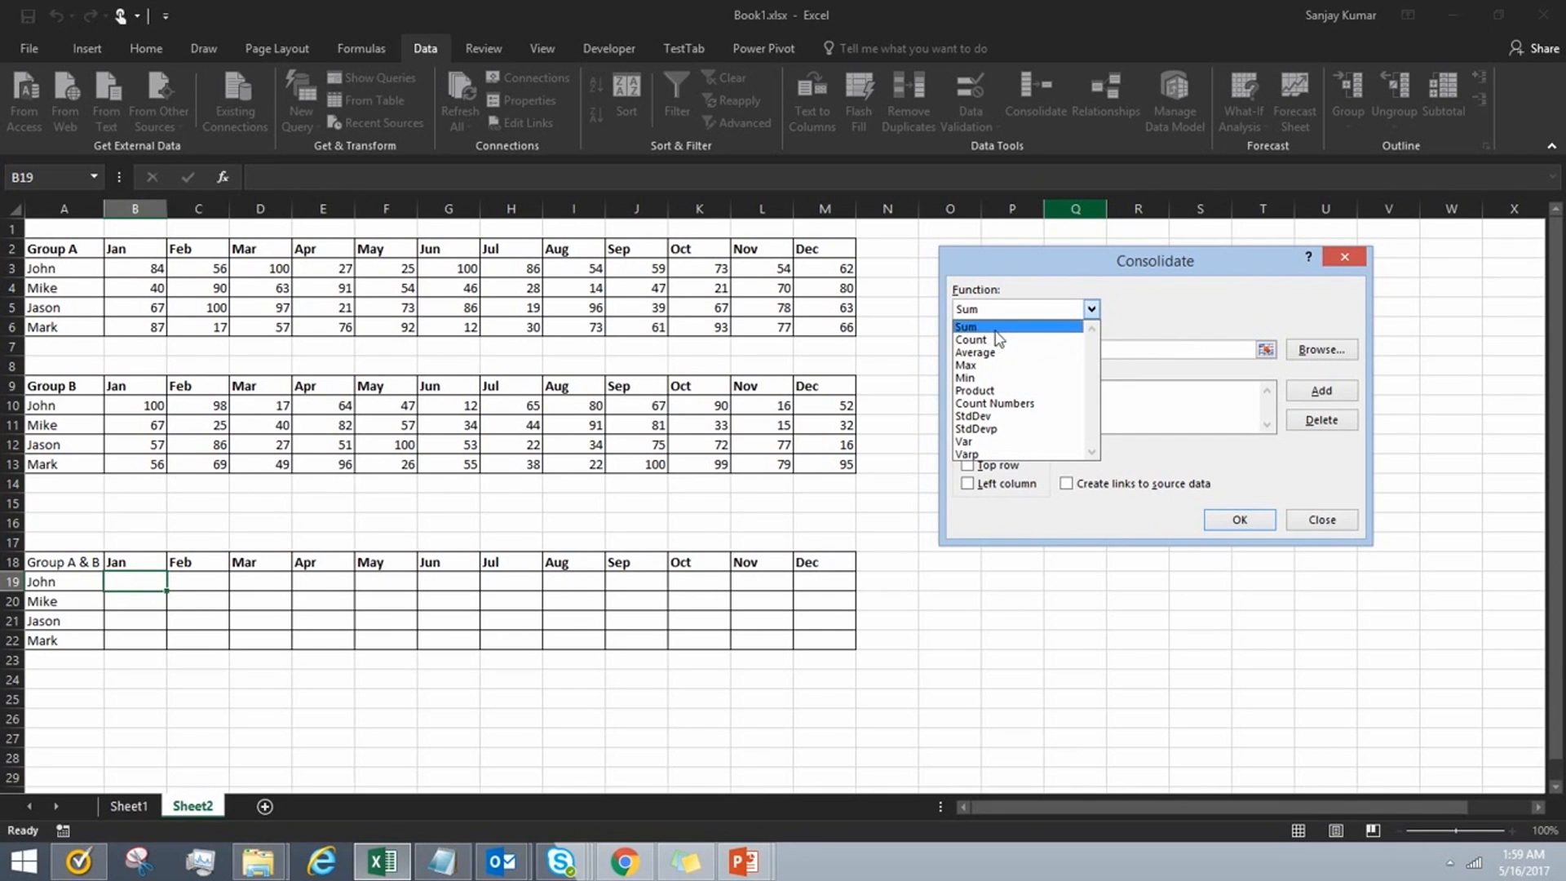
pyautogui.click(1008, 326)
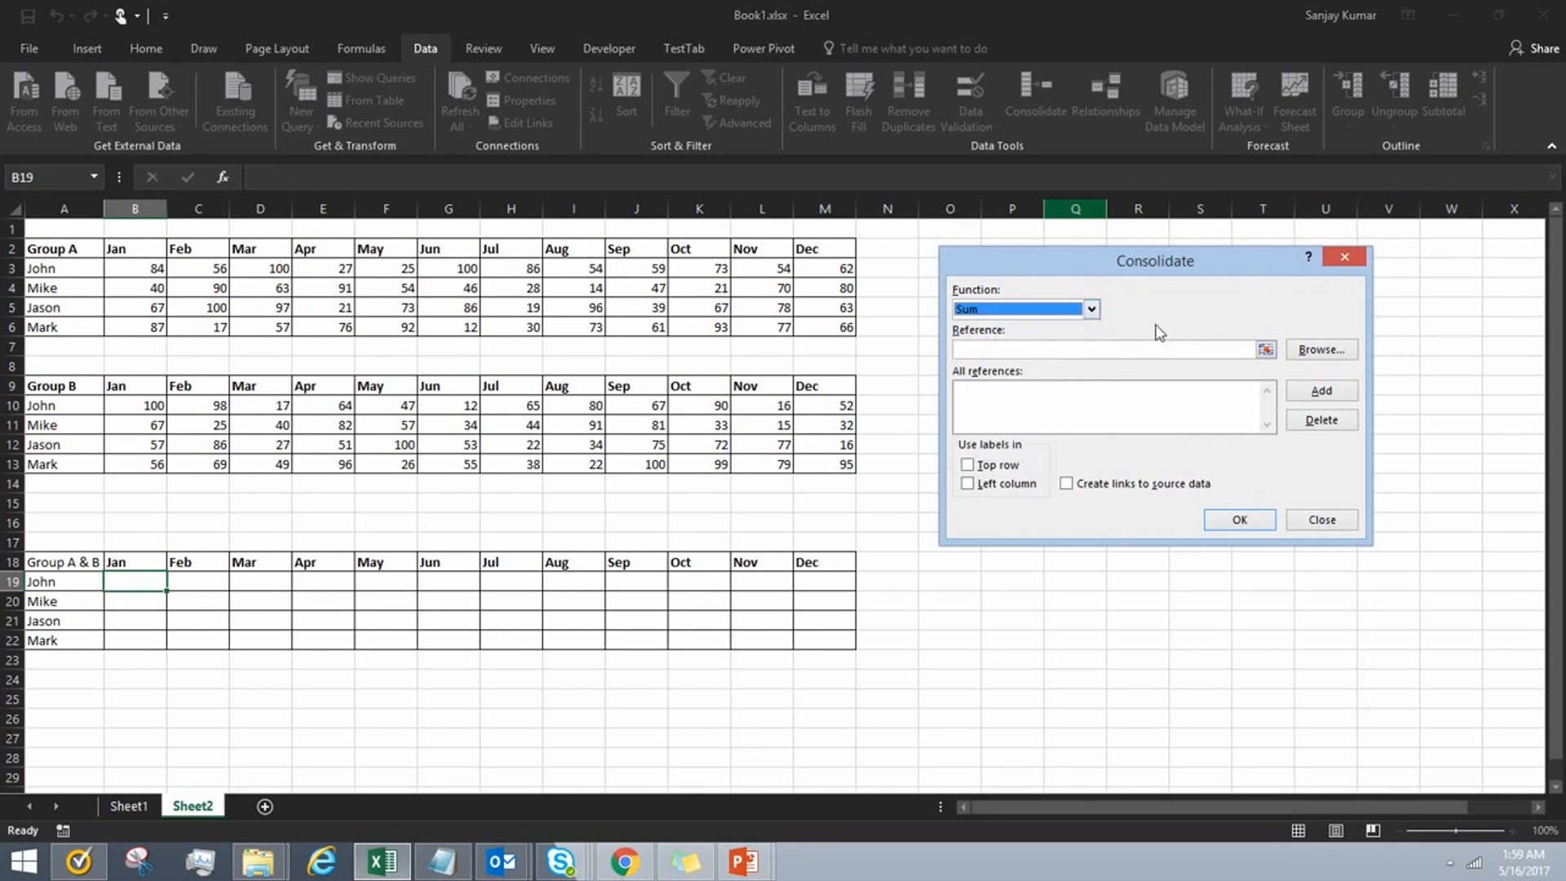
pyautogui.moveTo(1222, 338)
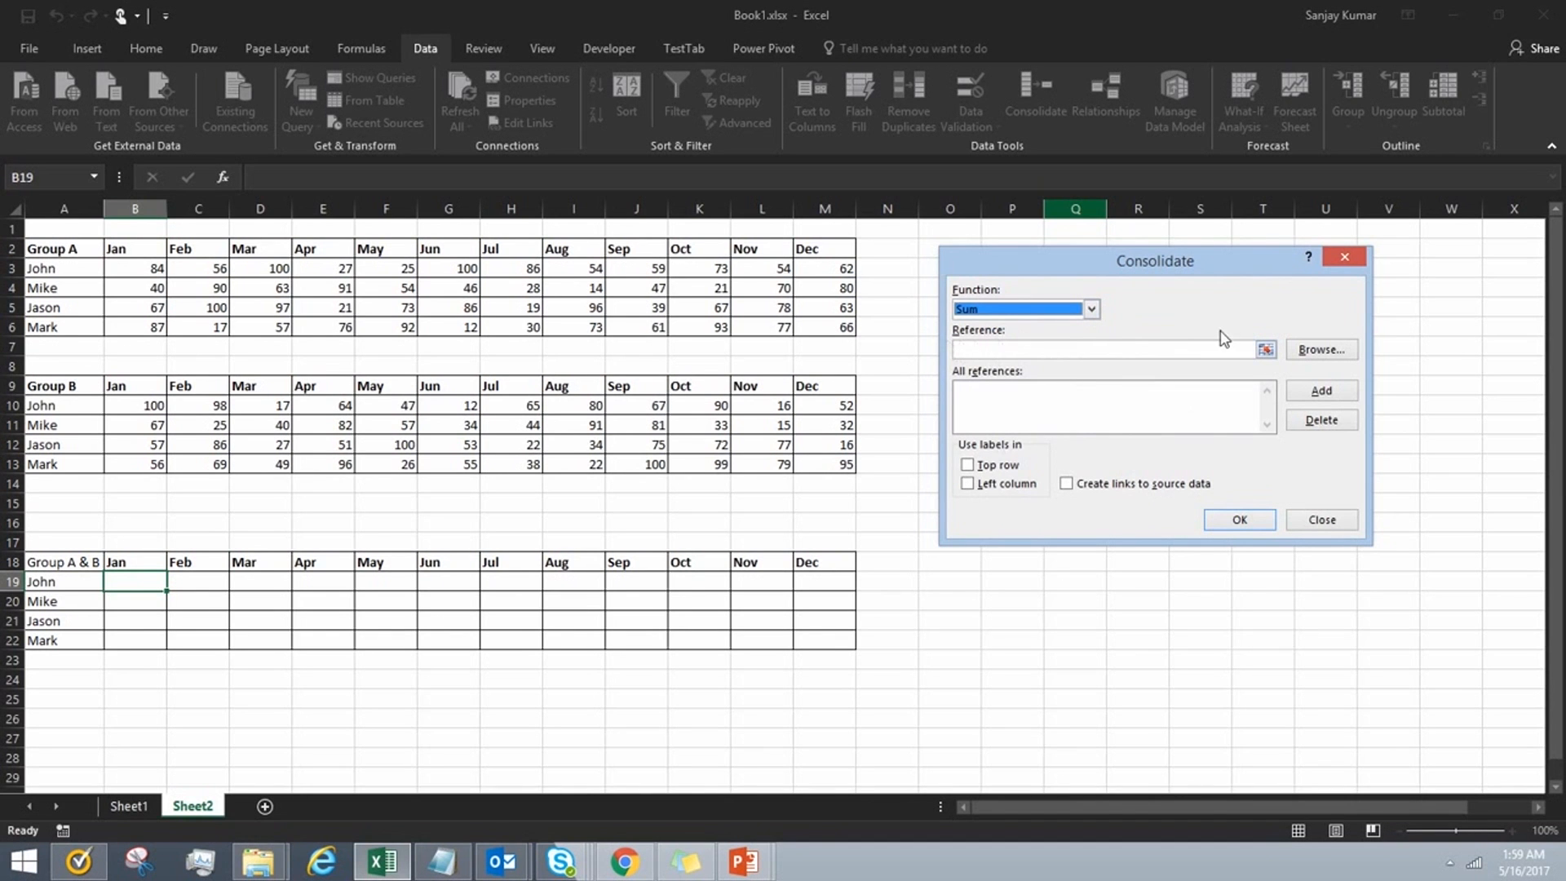
pyautogui.moveTo(1183, 332)
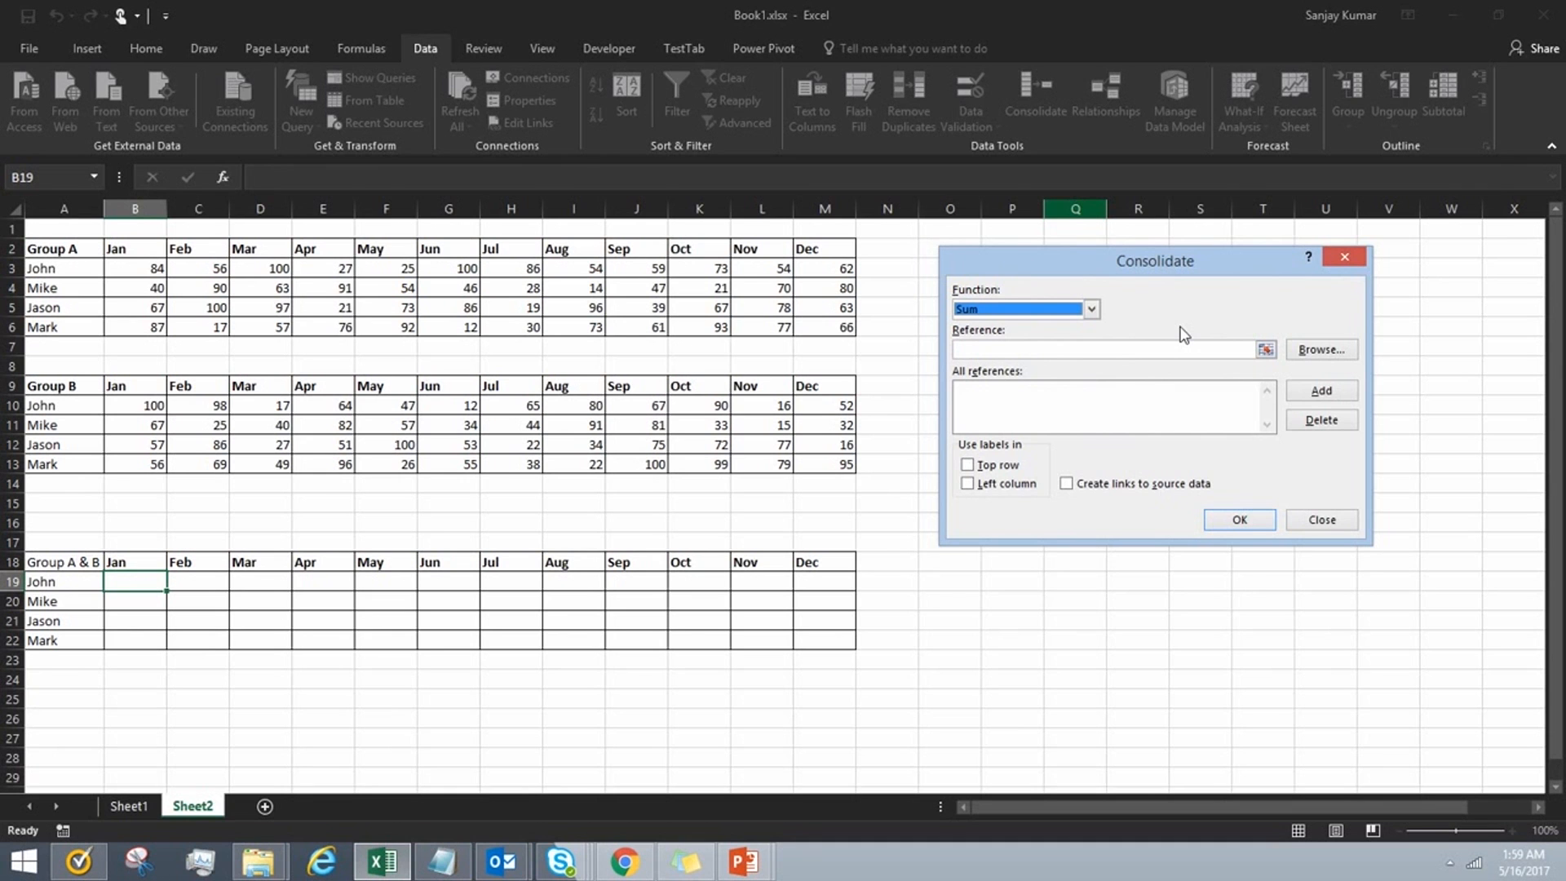
# Step: Add Group A's figures B3:M6 as a reference, then begin picking Group B's B10:M13 range
pyautogui.click(1266, 350)
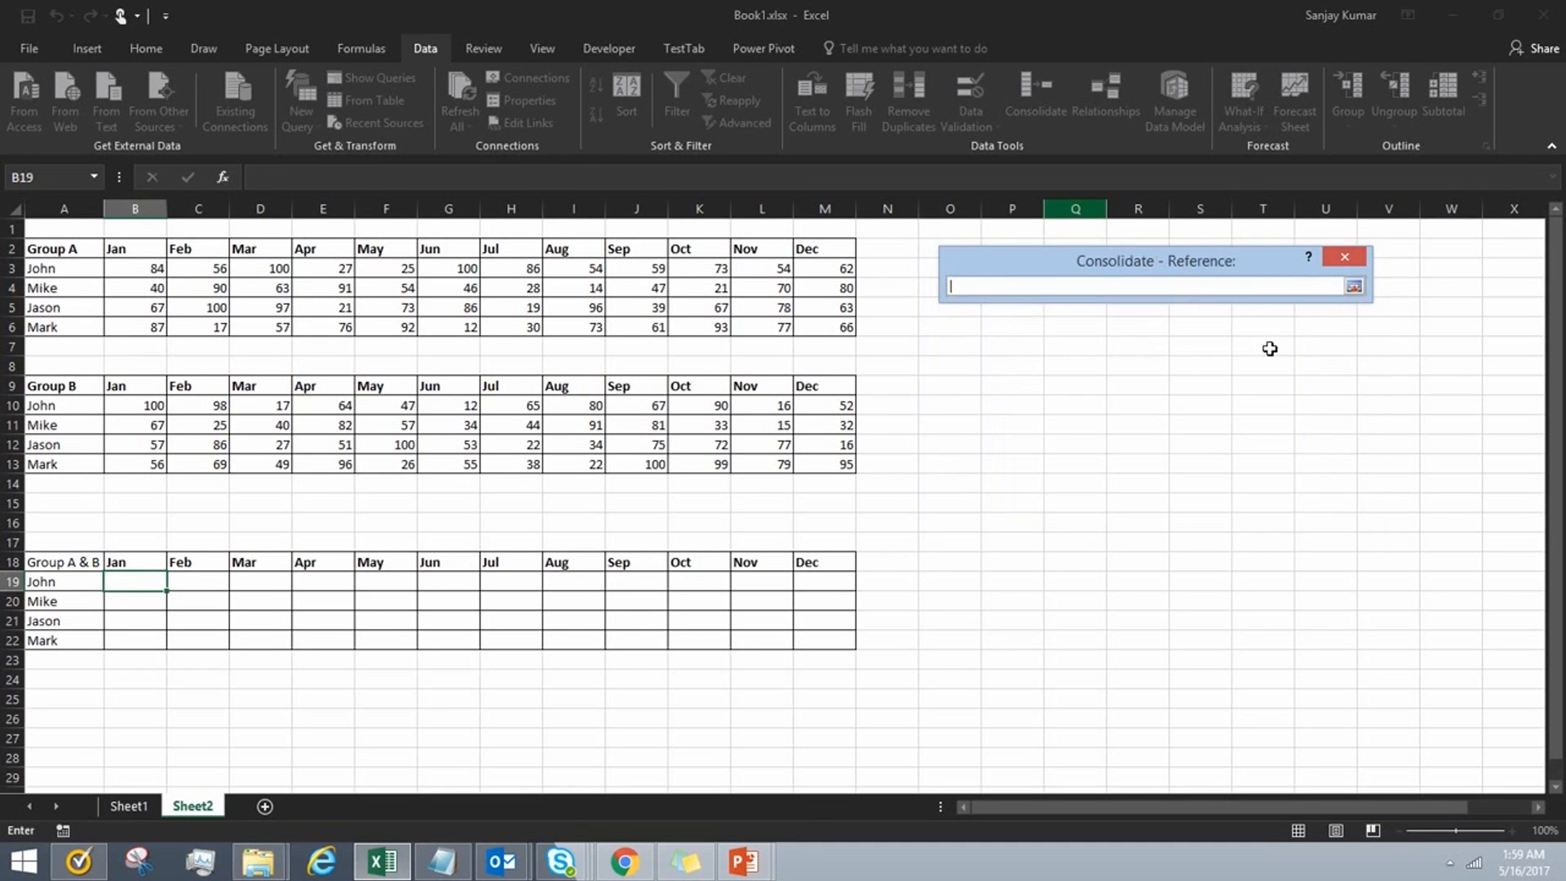
pyautogui.moveTo(639, 234)
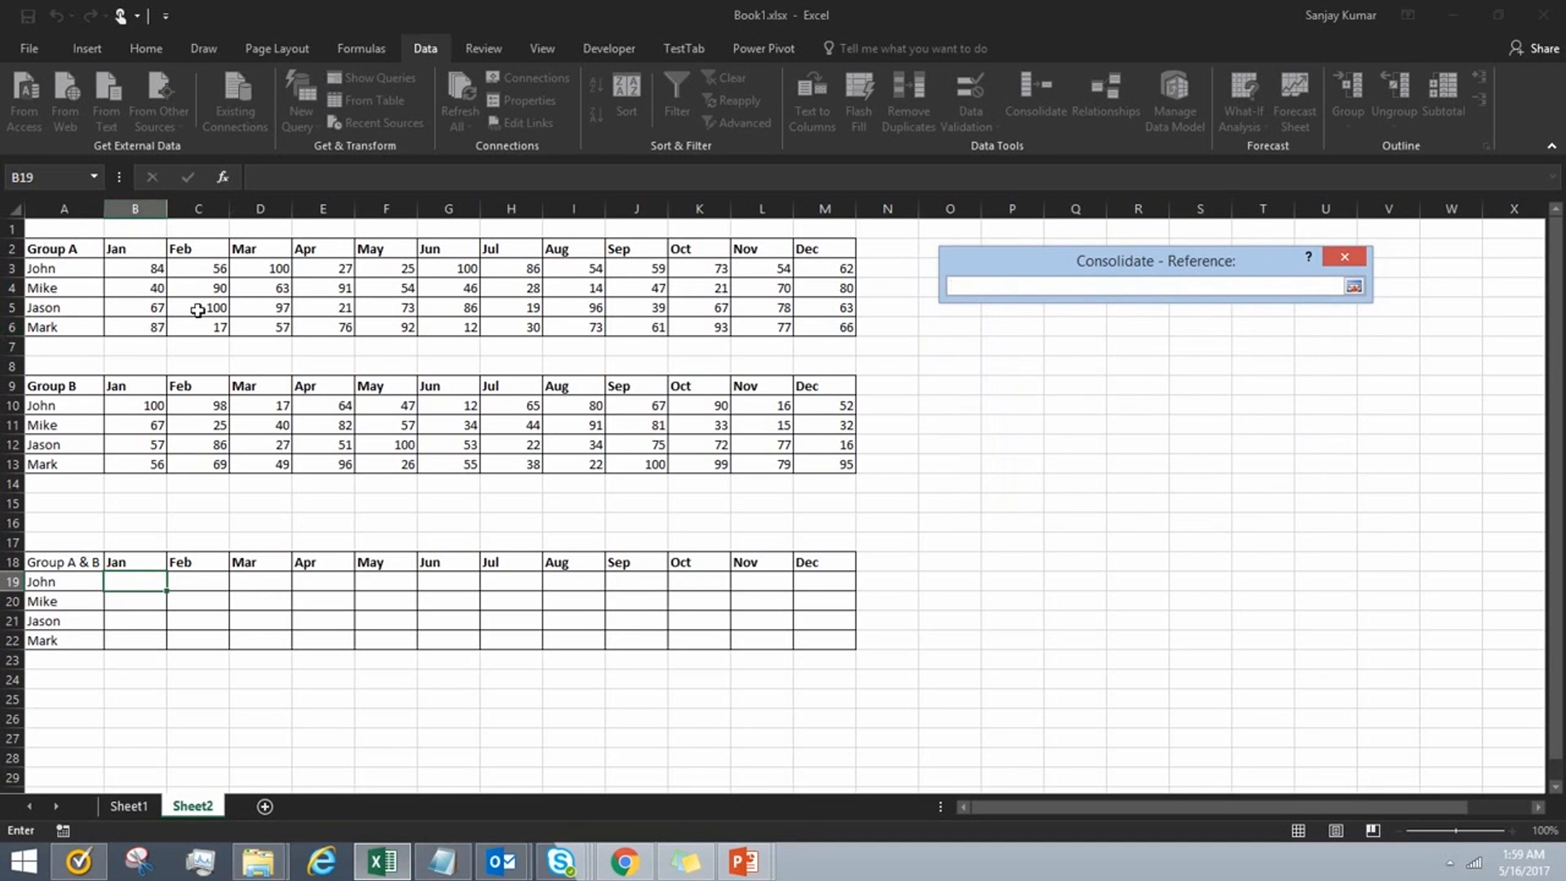
pyautogui.click(135, 268)
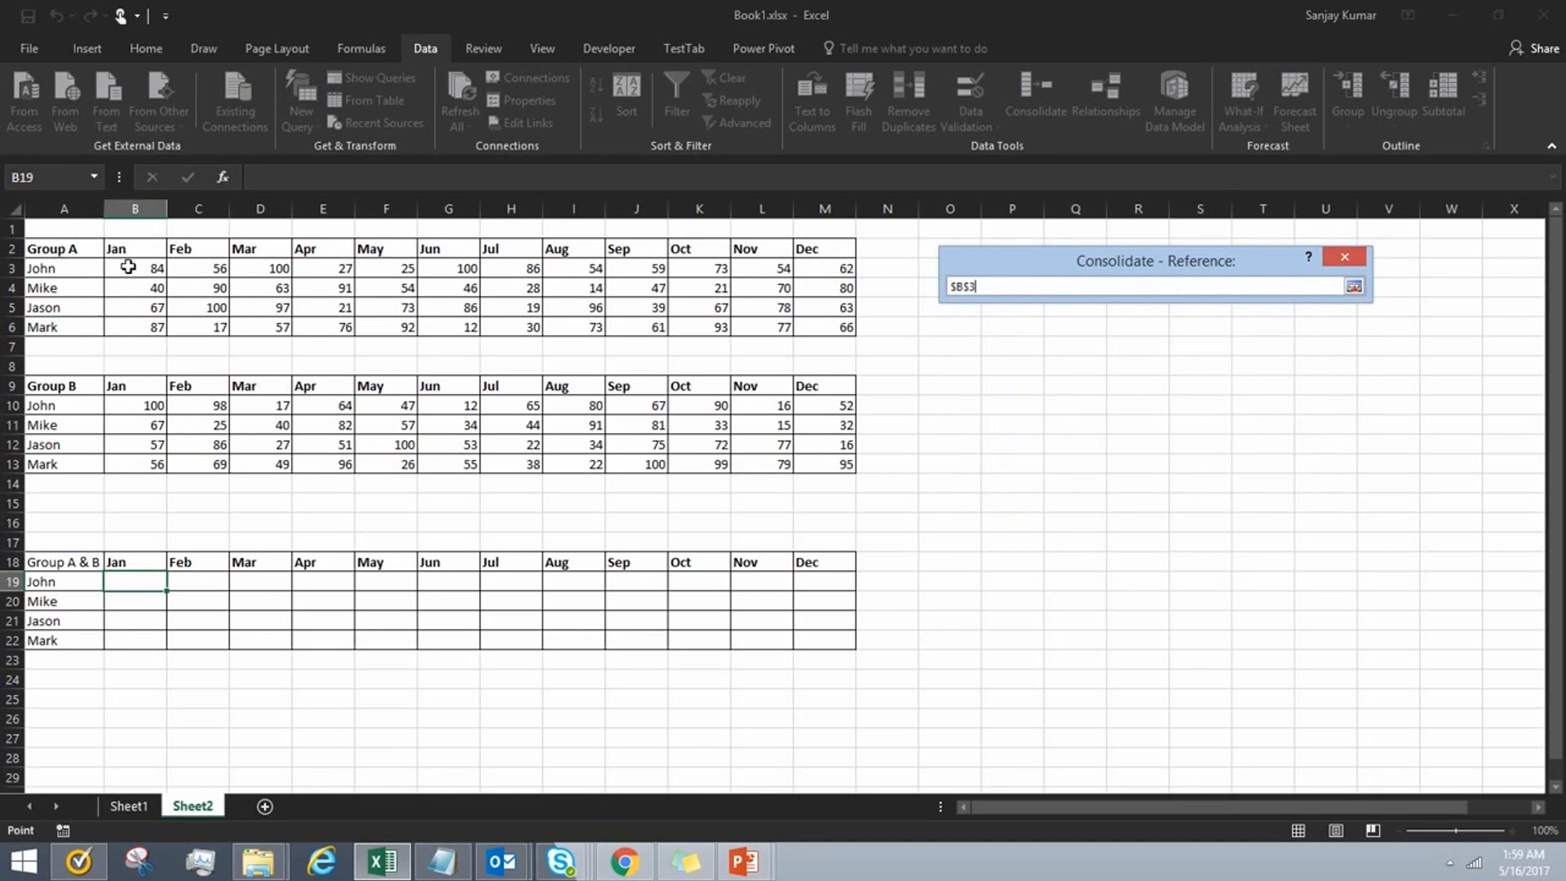
pyautogui.moveTo(127, 268); pyautogui.dragTo(614, 306)
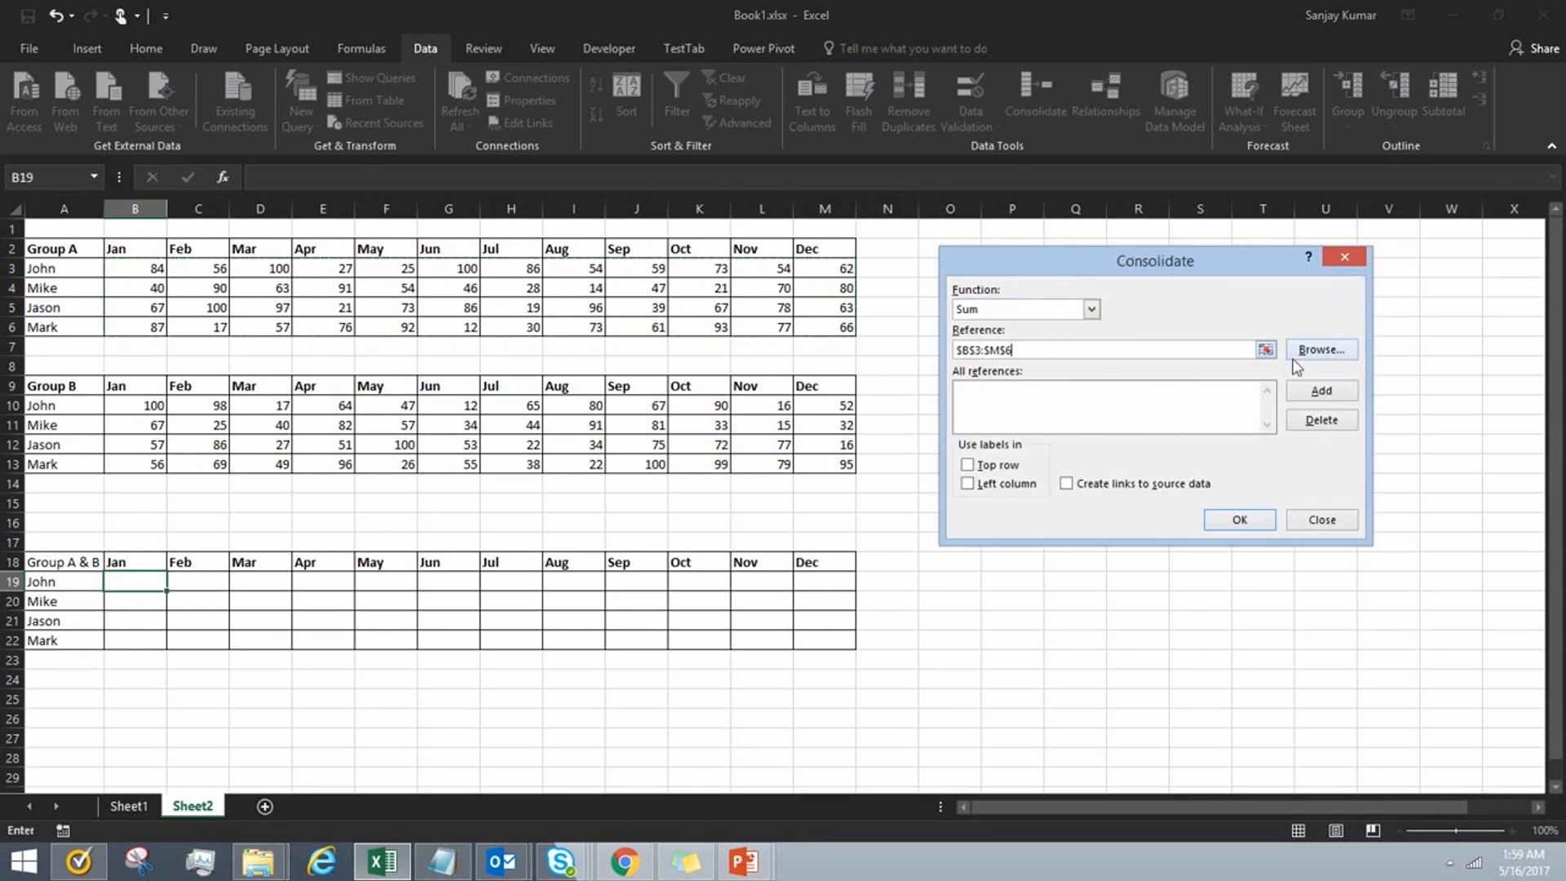
pyautogui.click(1319, 390)
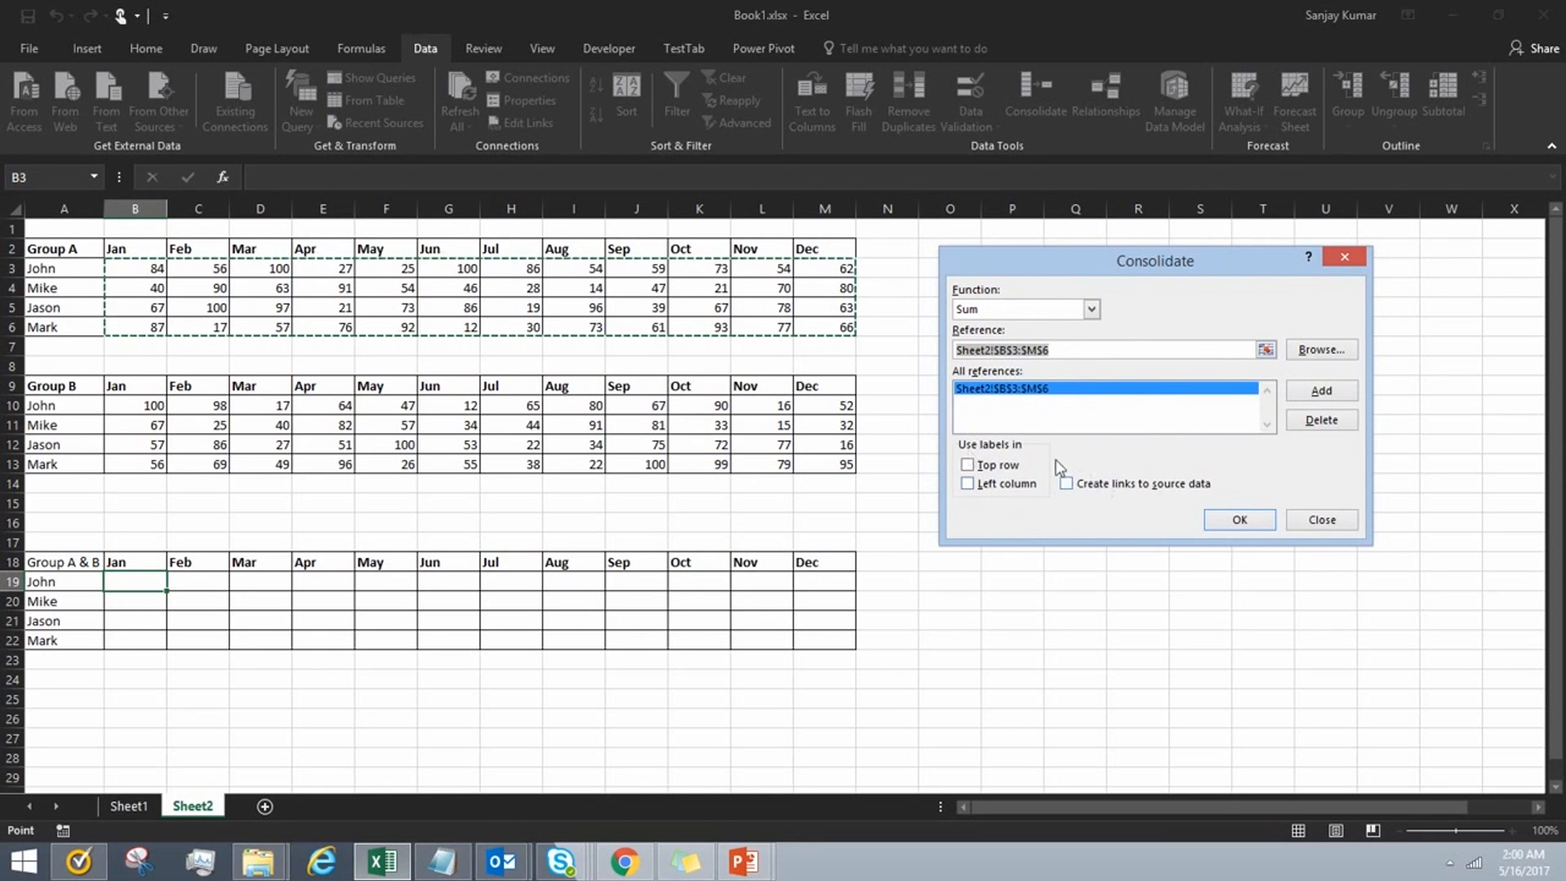
pyautogui.moveTo(734, 306)
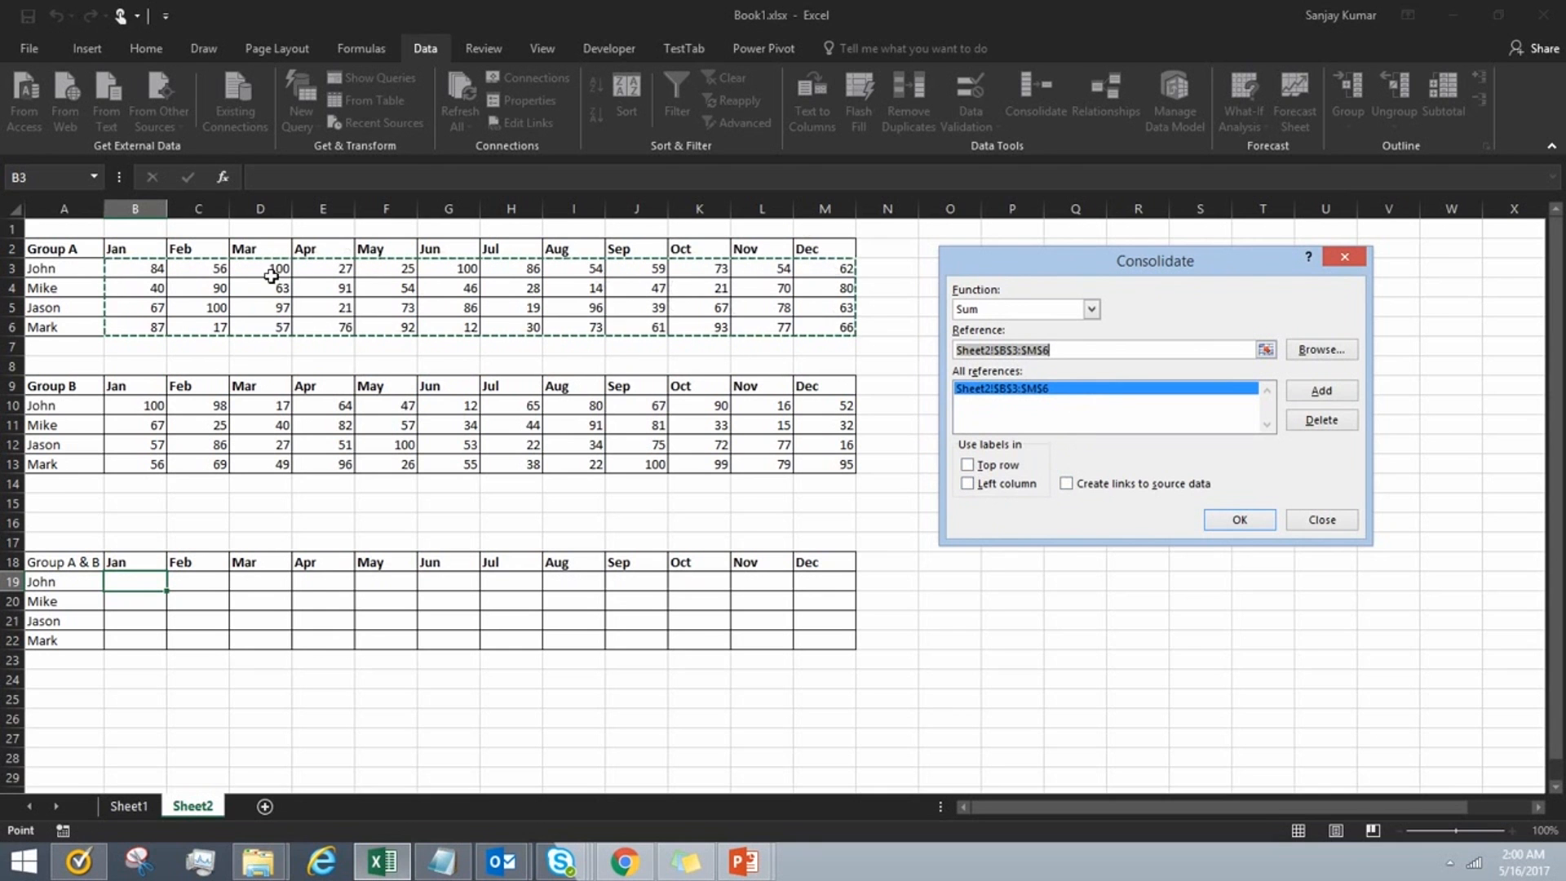
pyautogui.moveTo(455, 249)
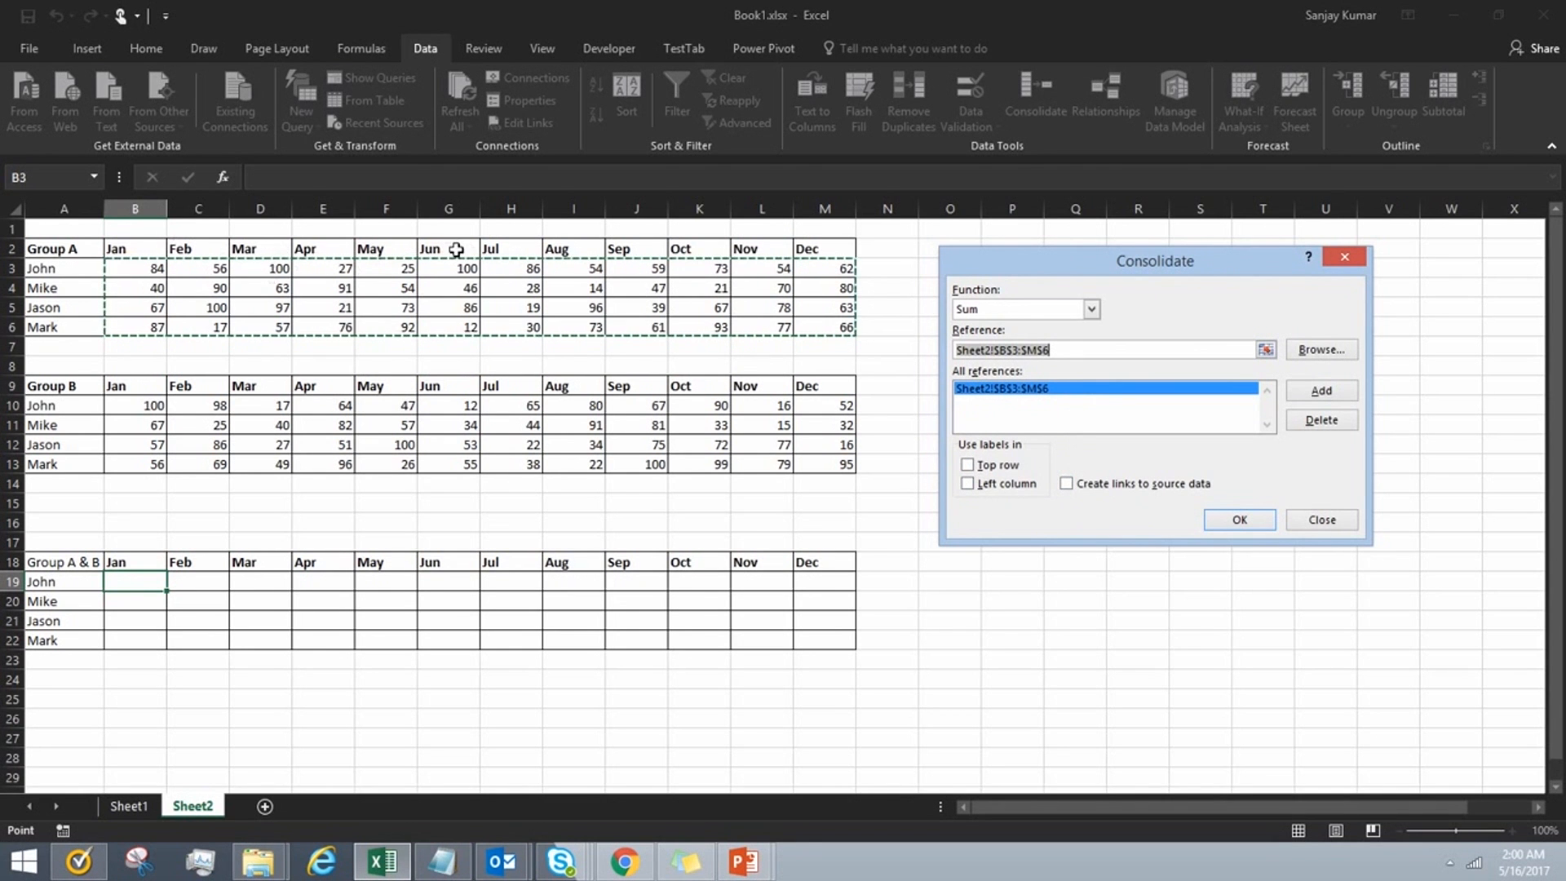
pyautogui.moveTo(1163, 227)
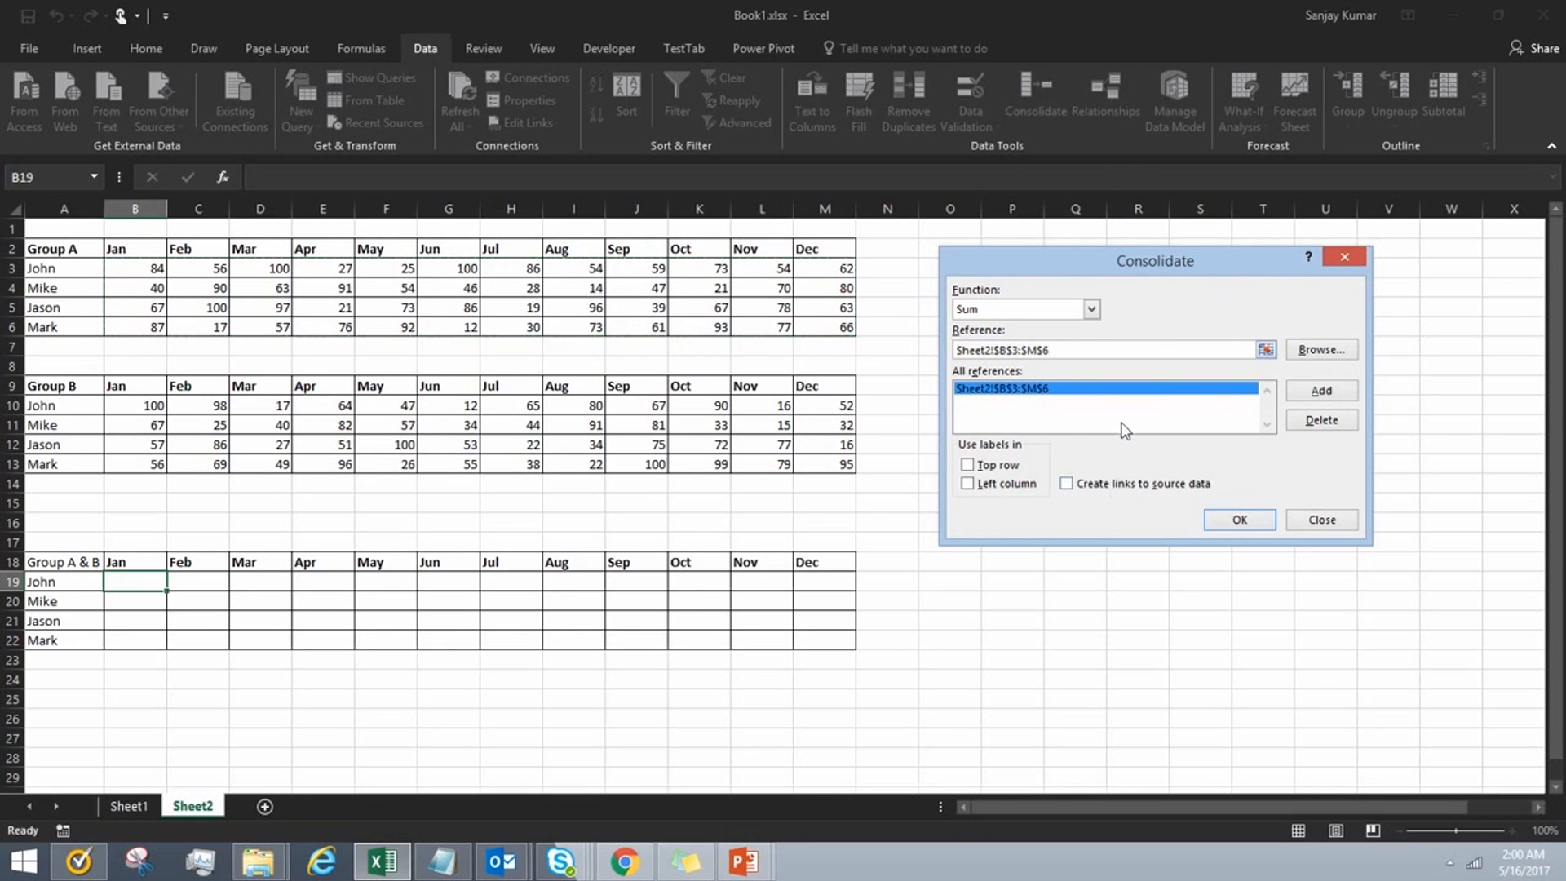
pyautogui.moveTo(589, 408)
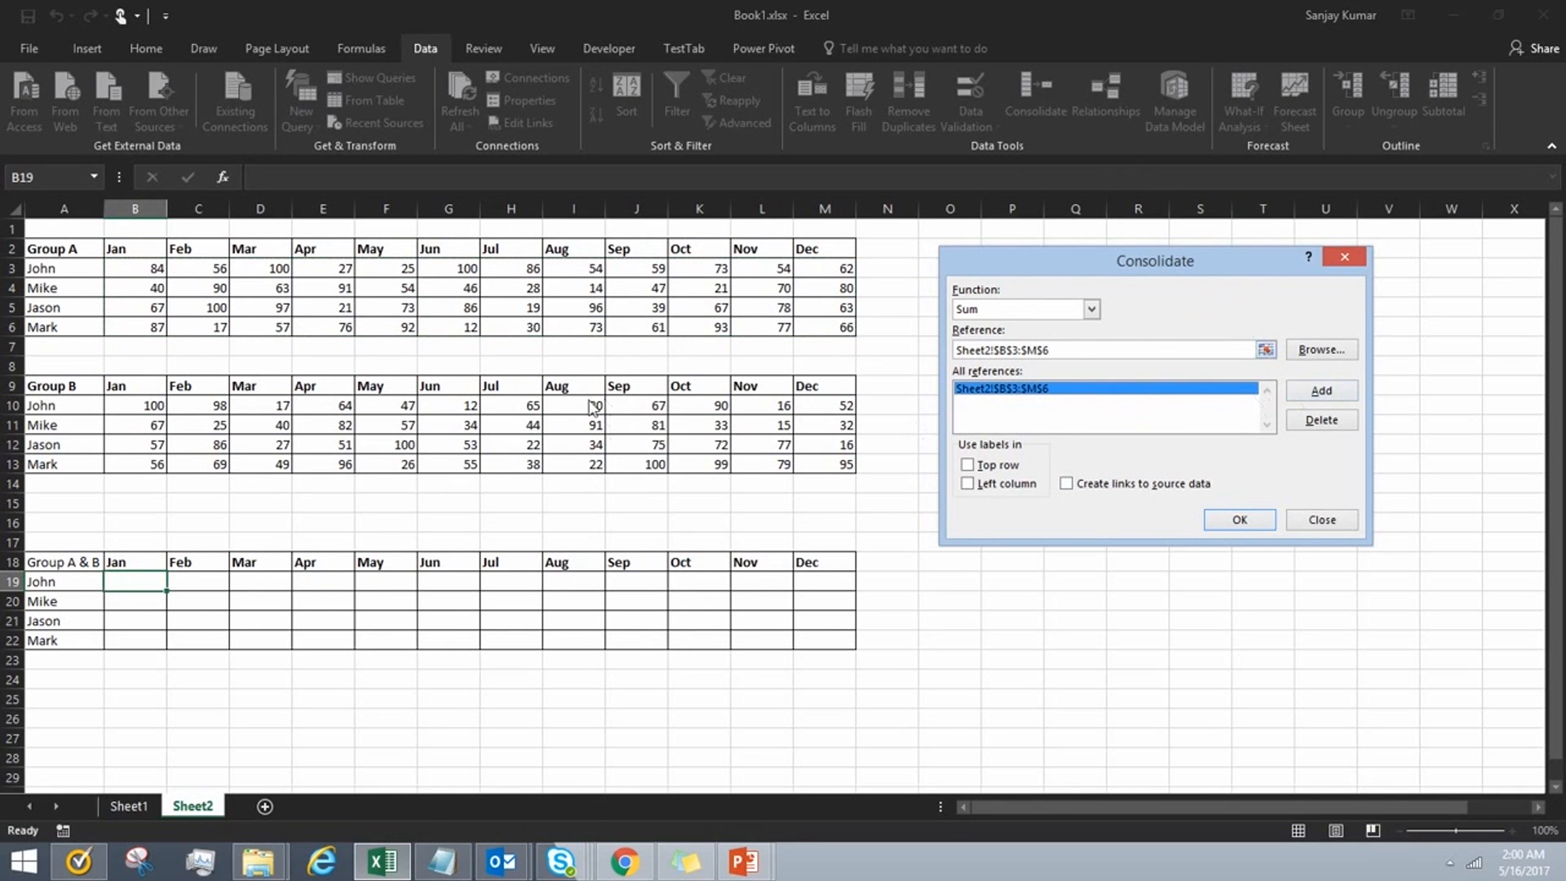
pyautogui.moveTo(861, 380)
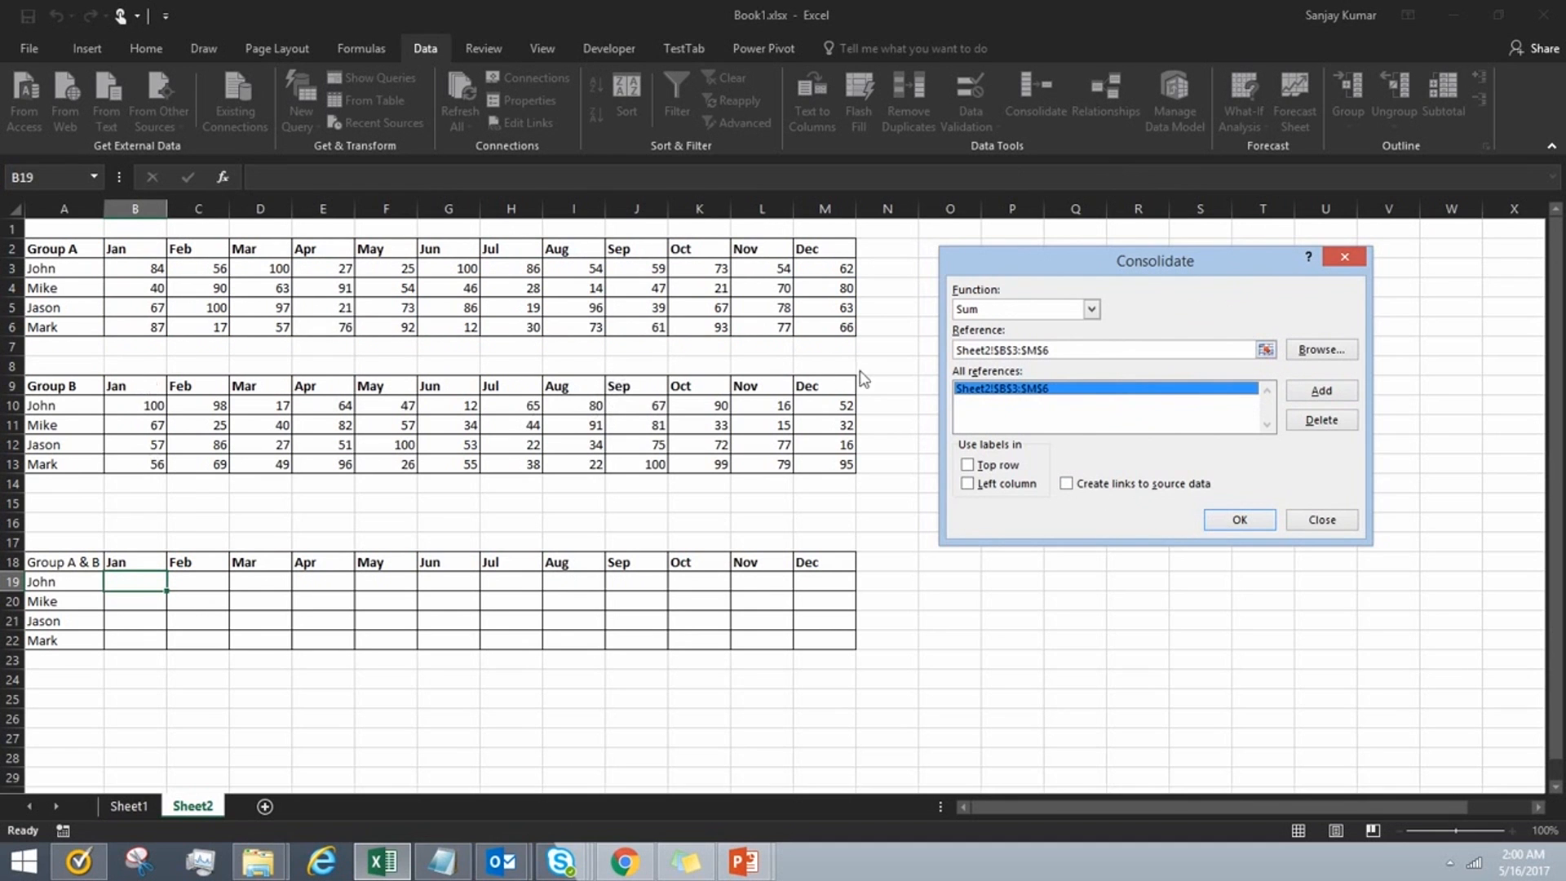
pyautogui.click(1266, 349)
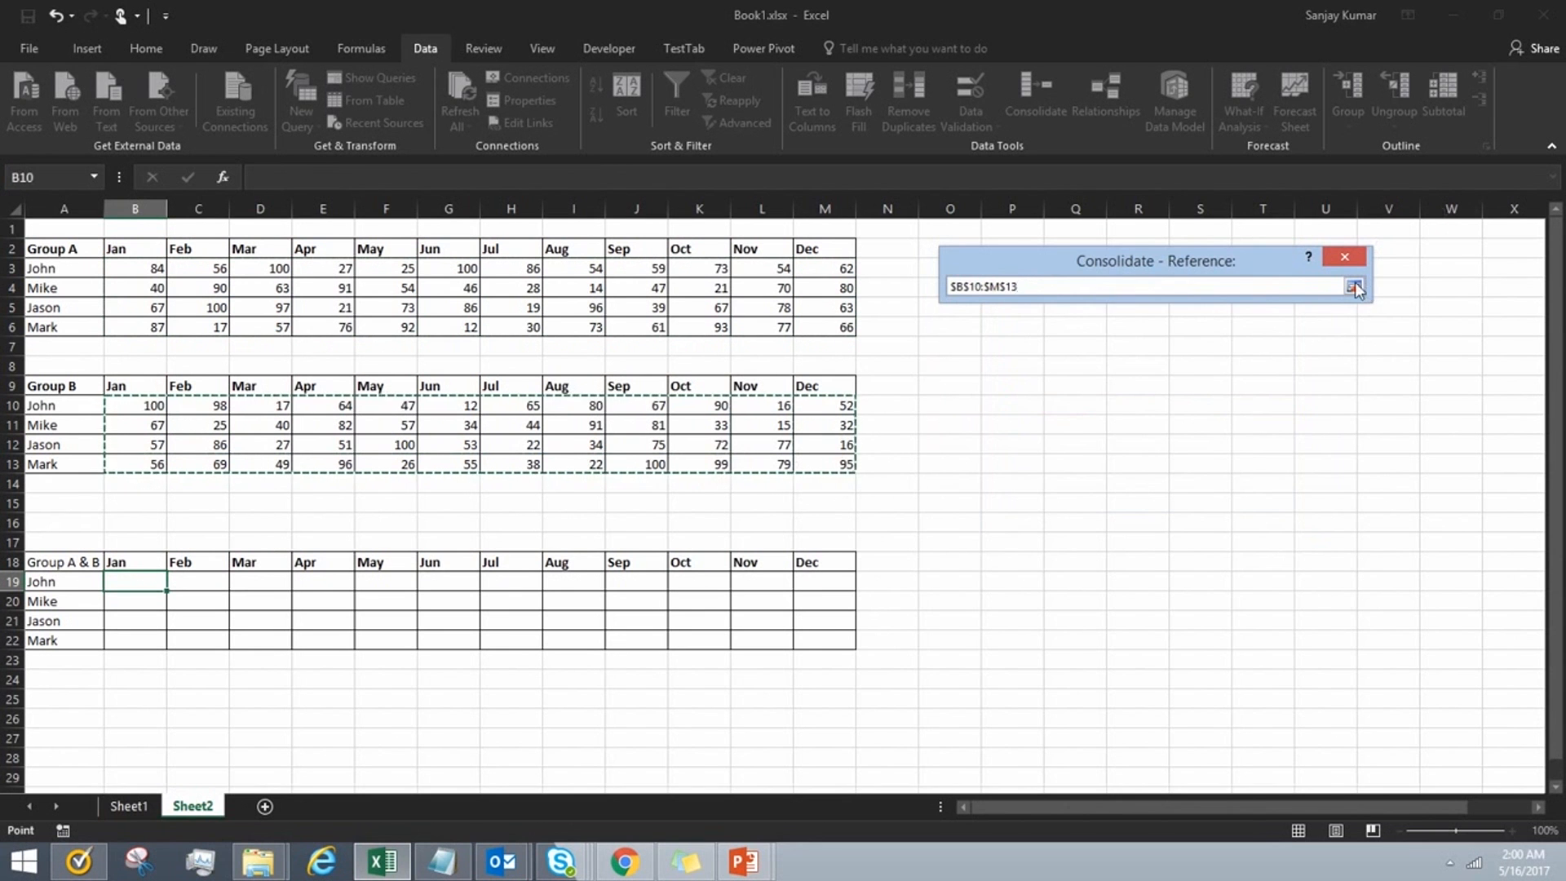
# Step: Expand the Consolidate settings so Group B's range joins Group A's under All references
pyautogui.click(1353, 287)
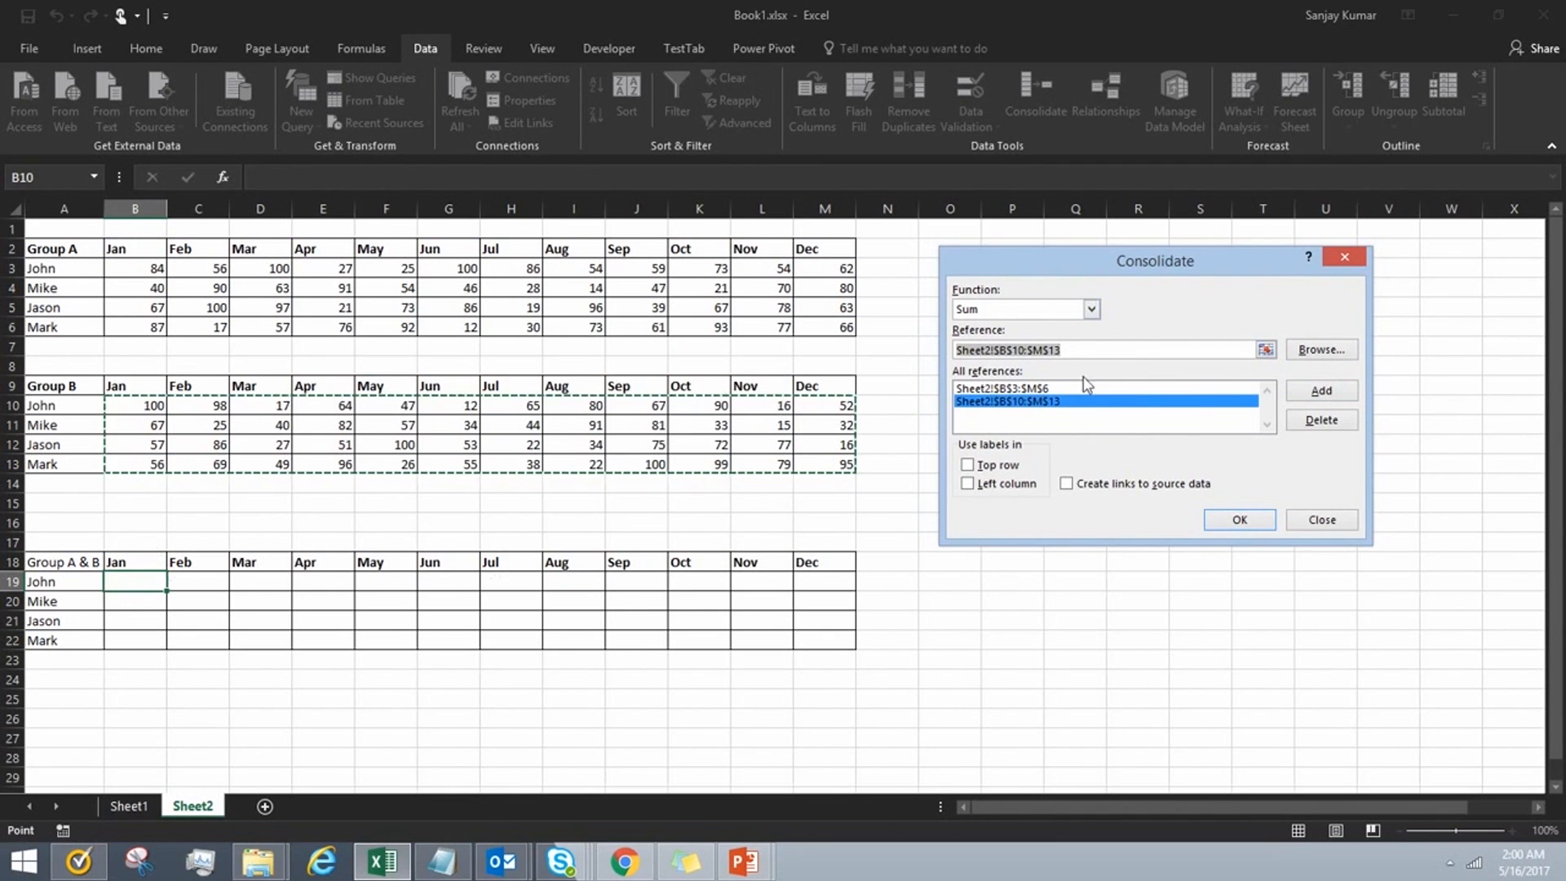
pyautogui.moveTo(70, 555)
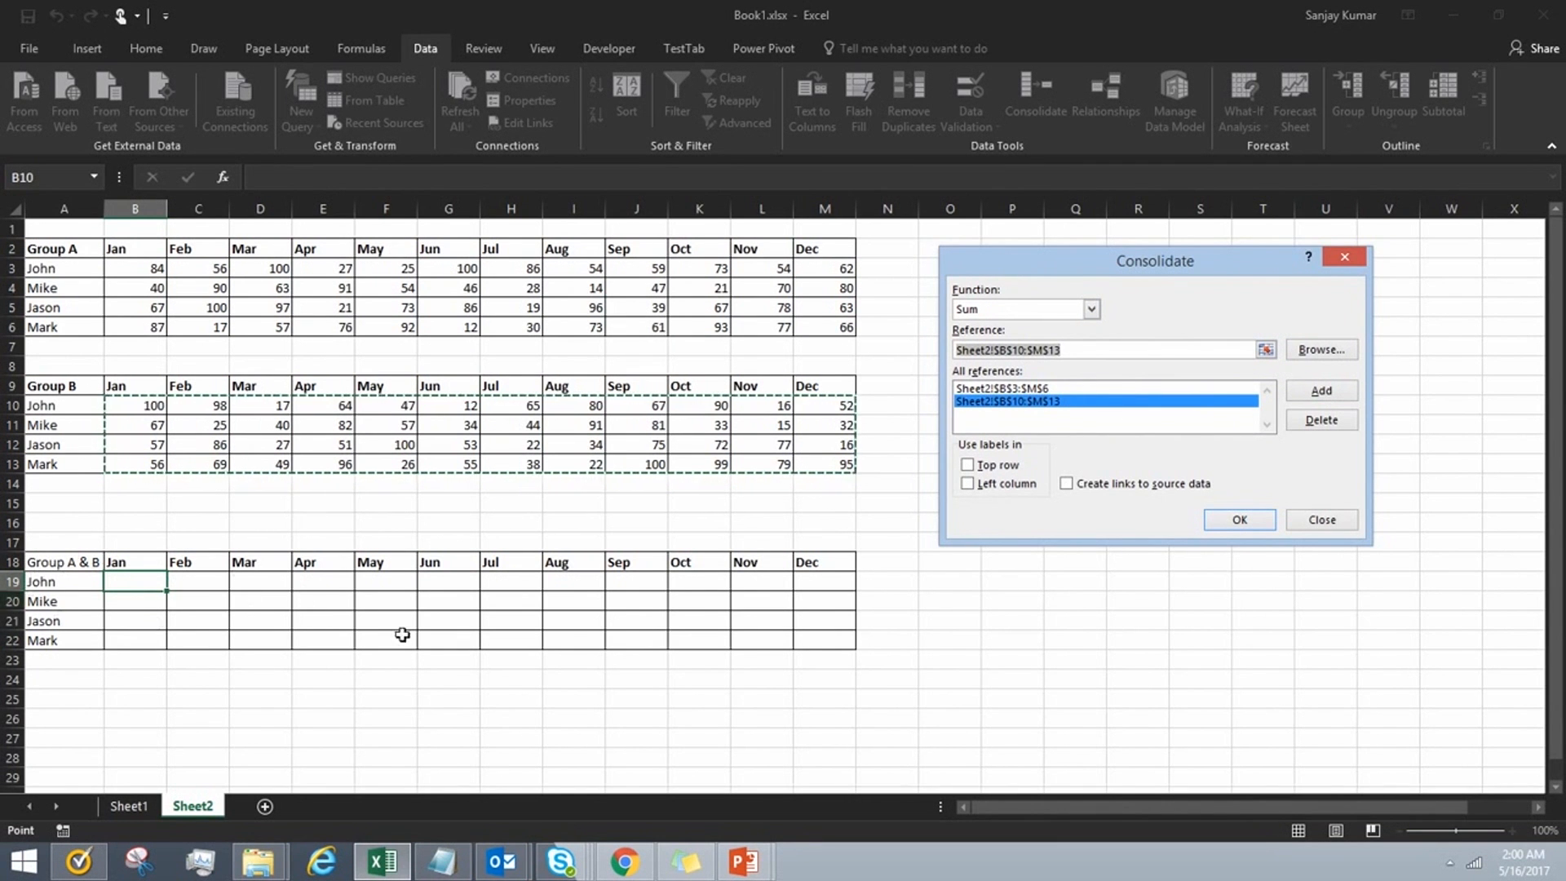
pyautogui.moveTo(332, 577)
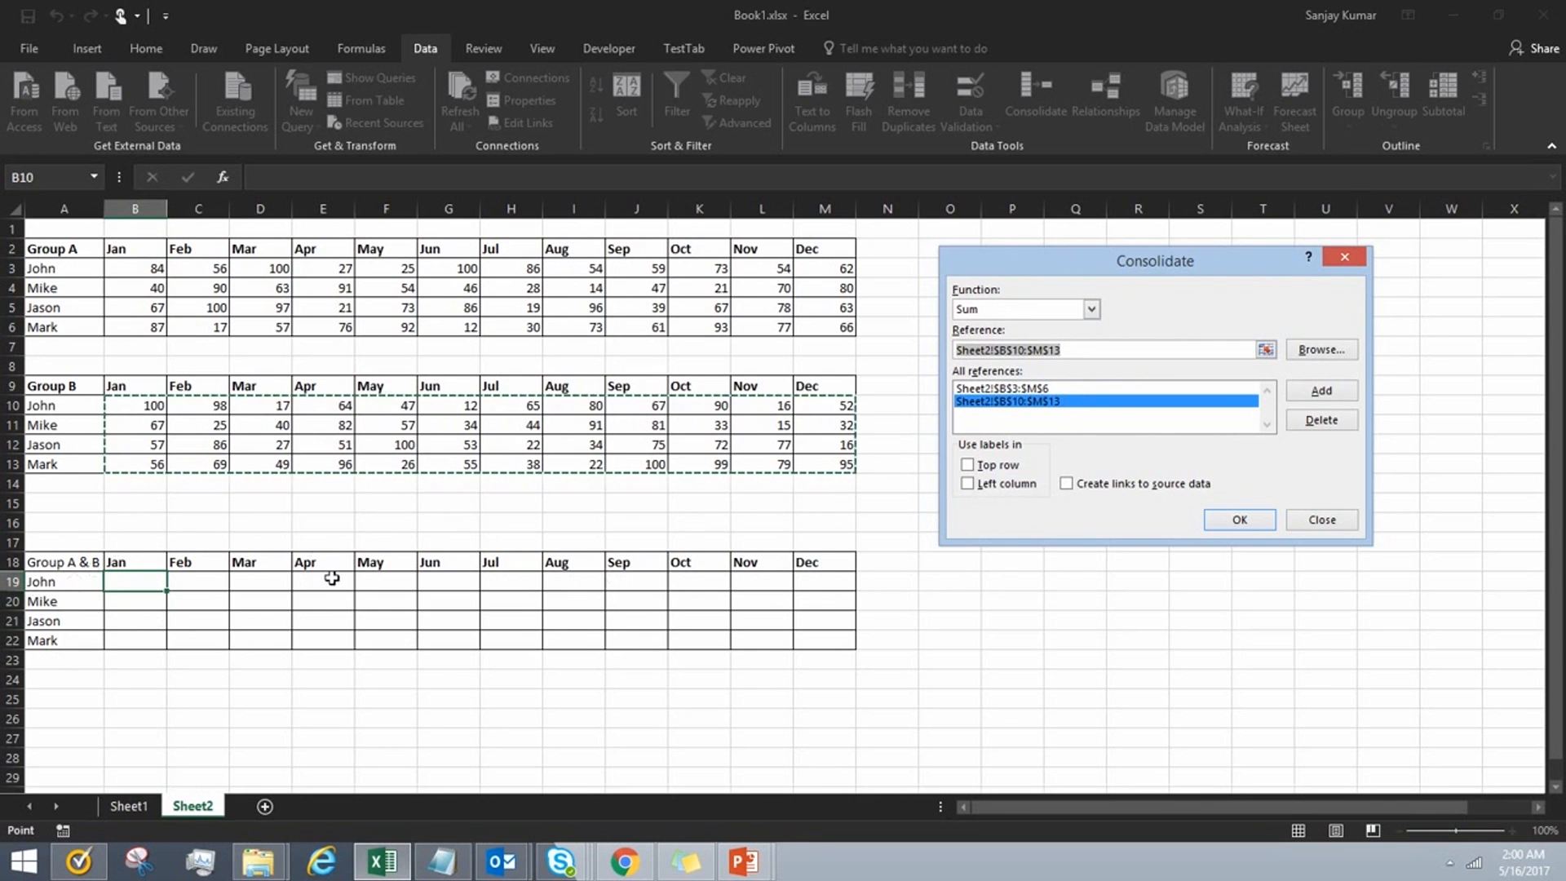
pyautogui.moveTo(58, 561)
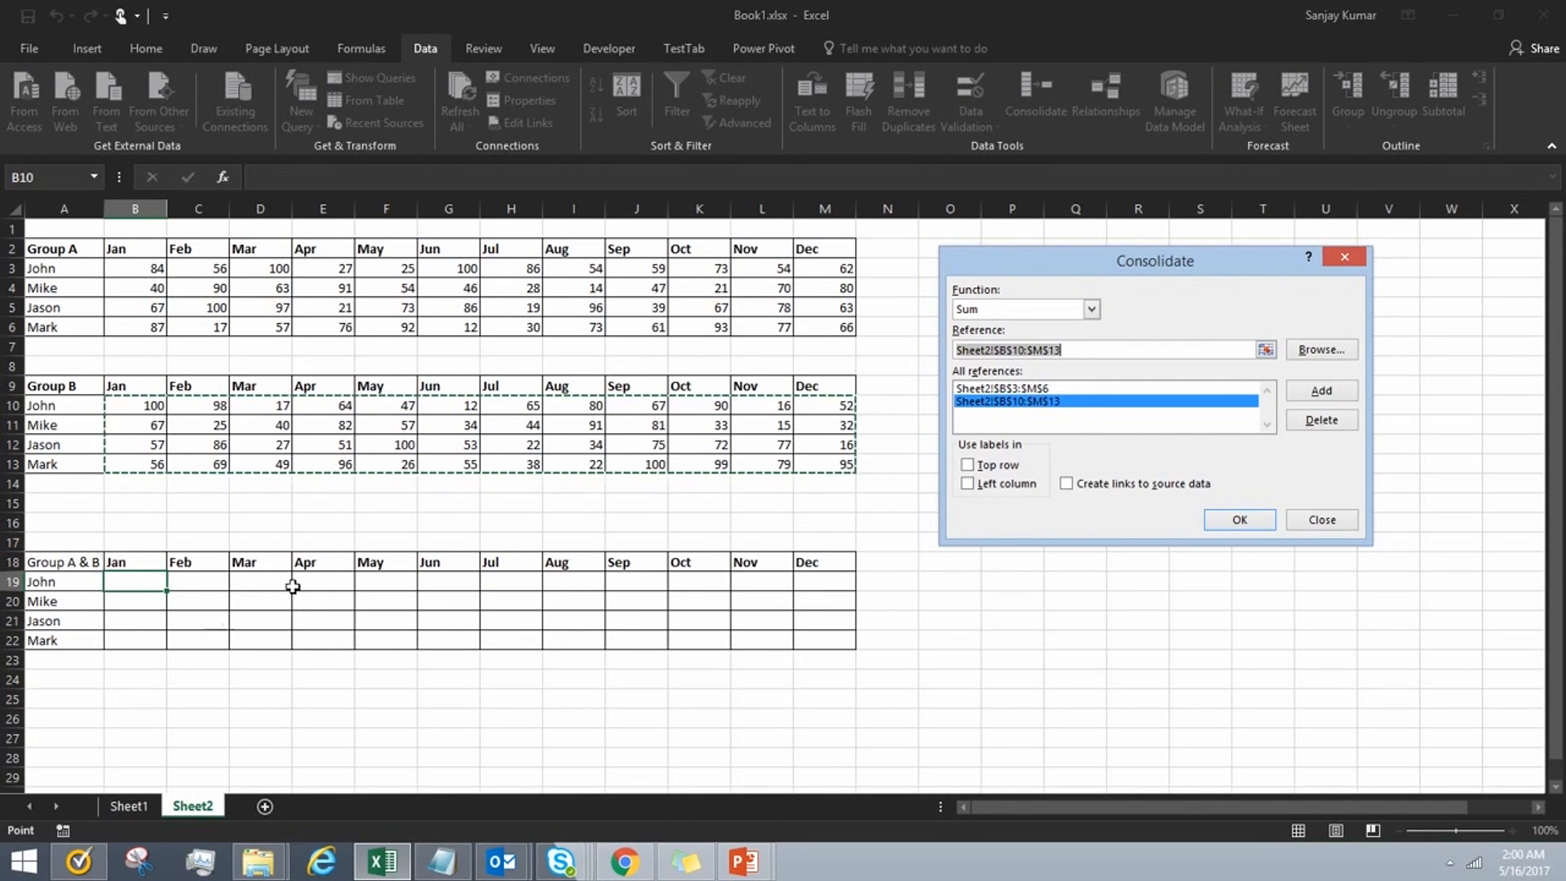
pyautogui.moveTo(177, 292)
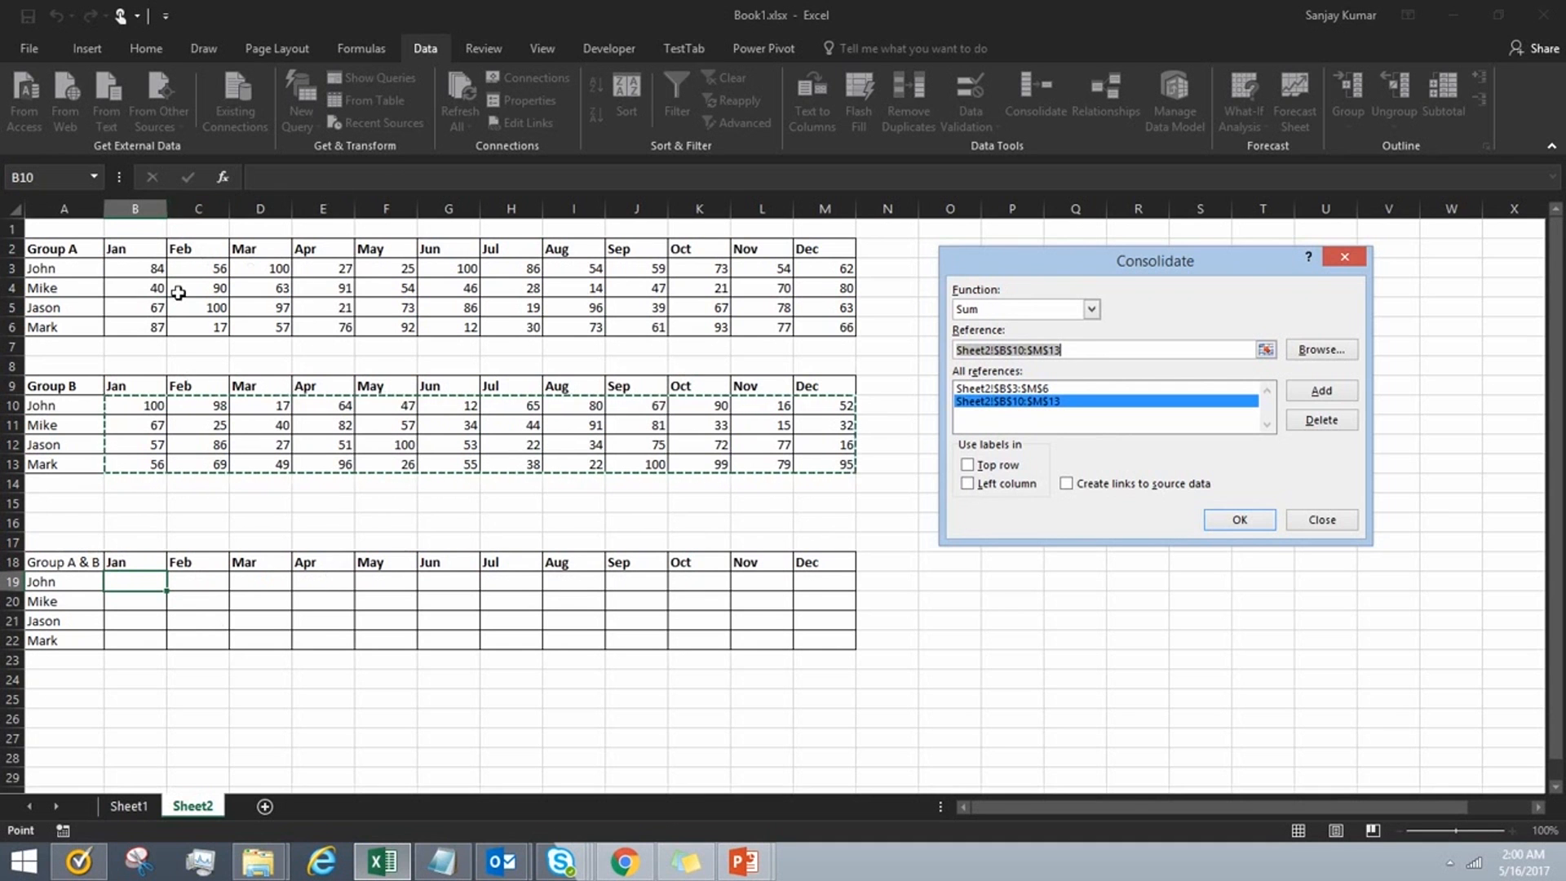
pyautogui.moveTo(69, 452)
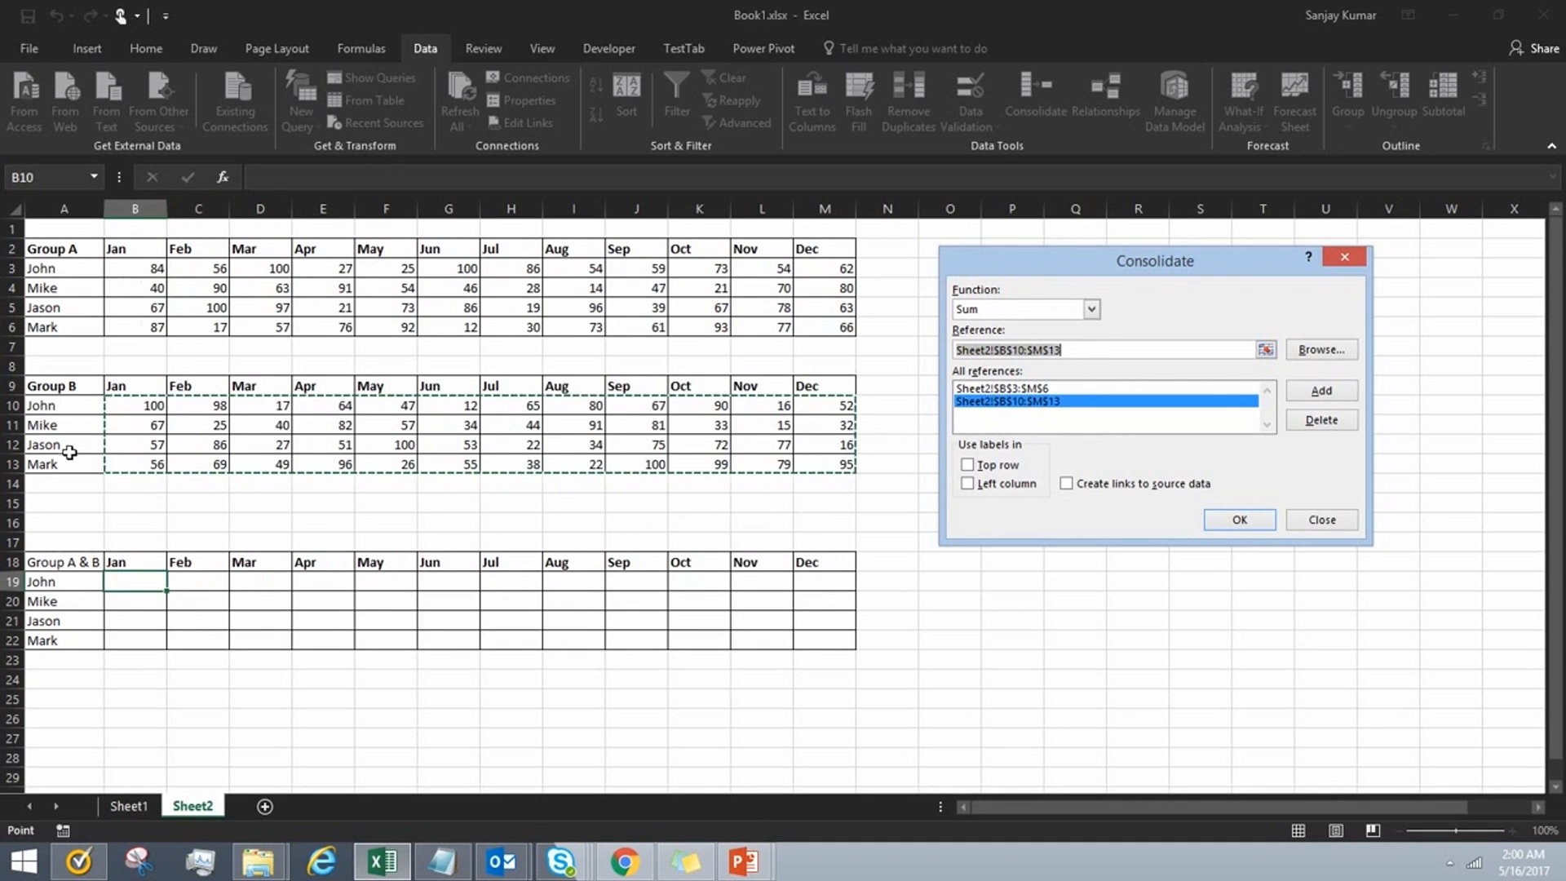
pyautogui.moveTo(208, 279)
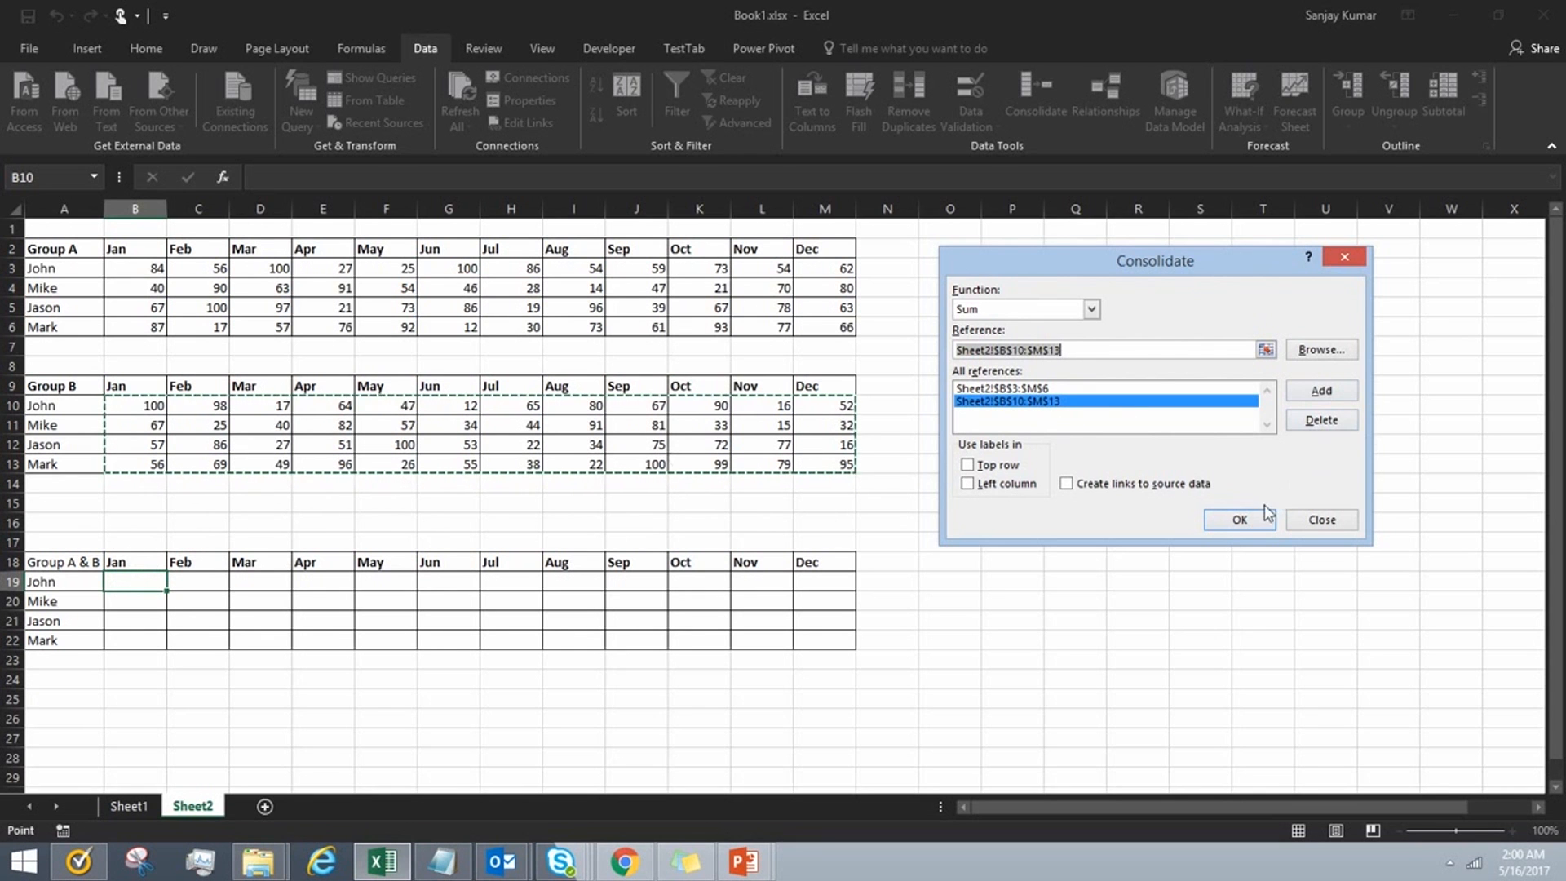
# Step: Run the Sum consolidation to fill the Group A & B table with both groups' monthly totals
pyautogui.click(1238, 519)
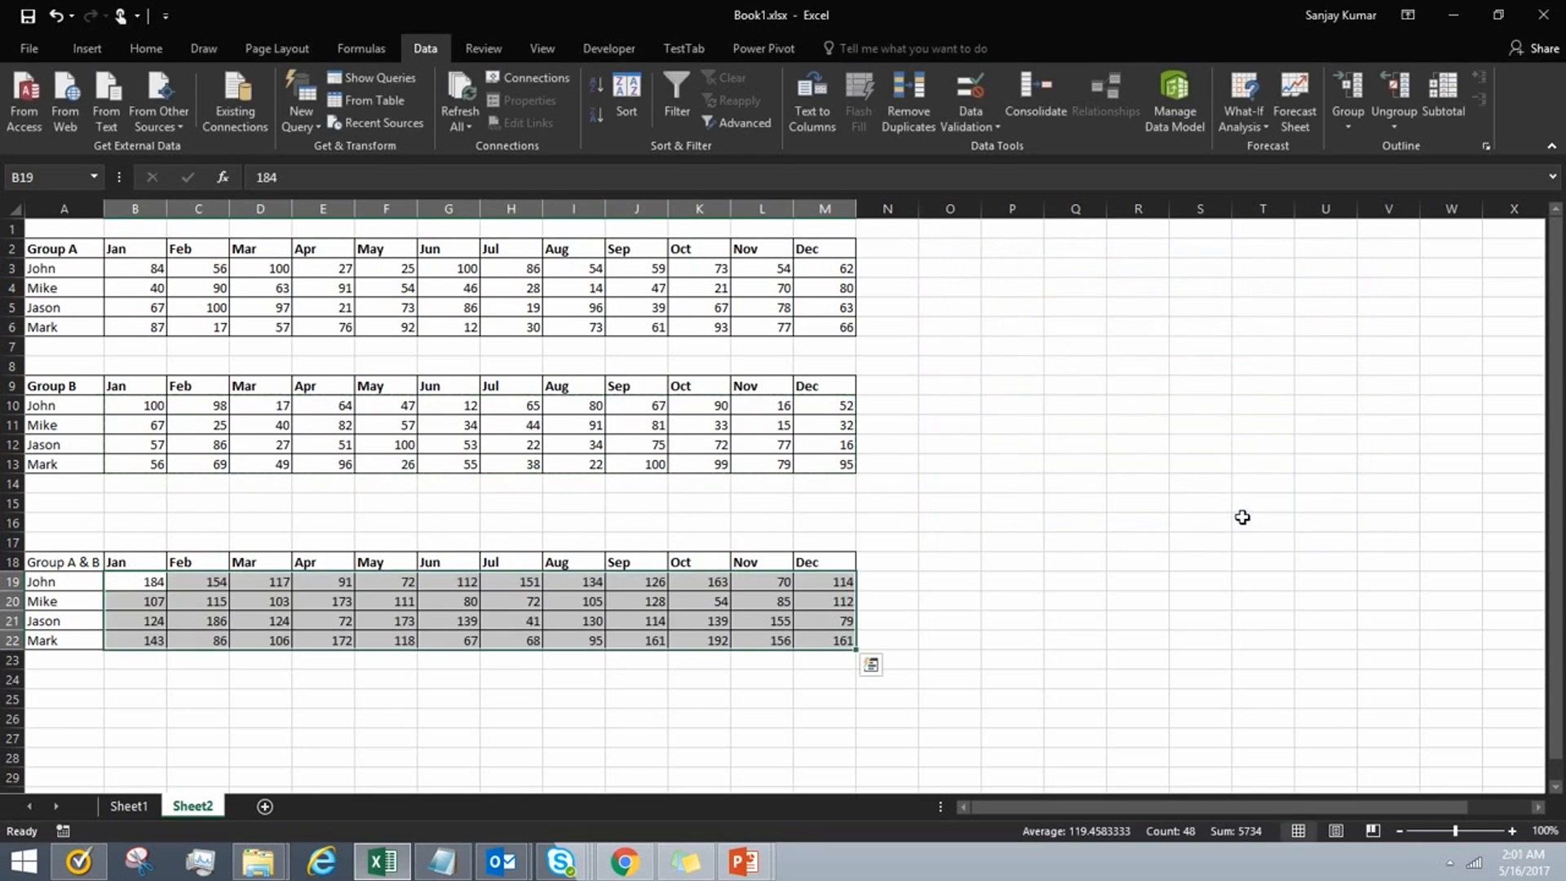
pyautogui.moveTo(154, 582)
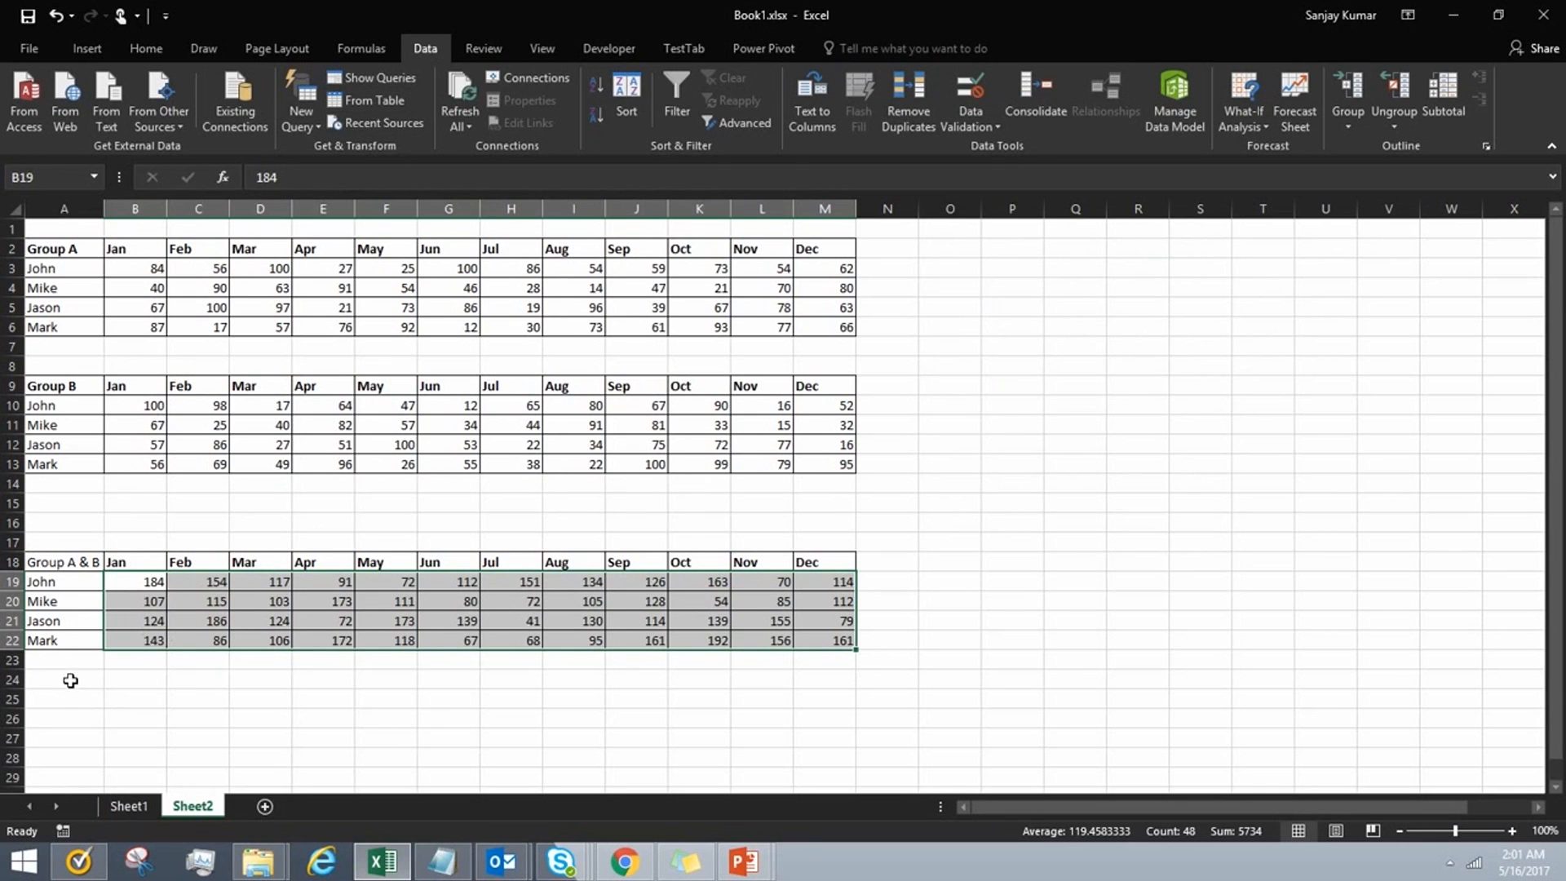
pyautogui.moveTo(57, 687)
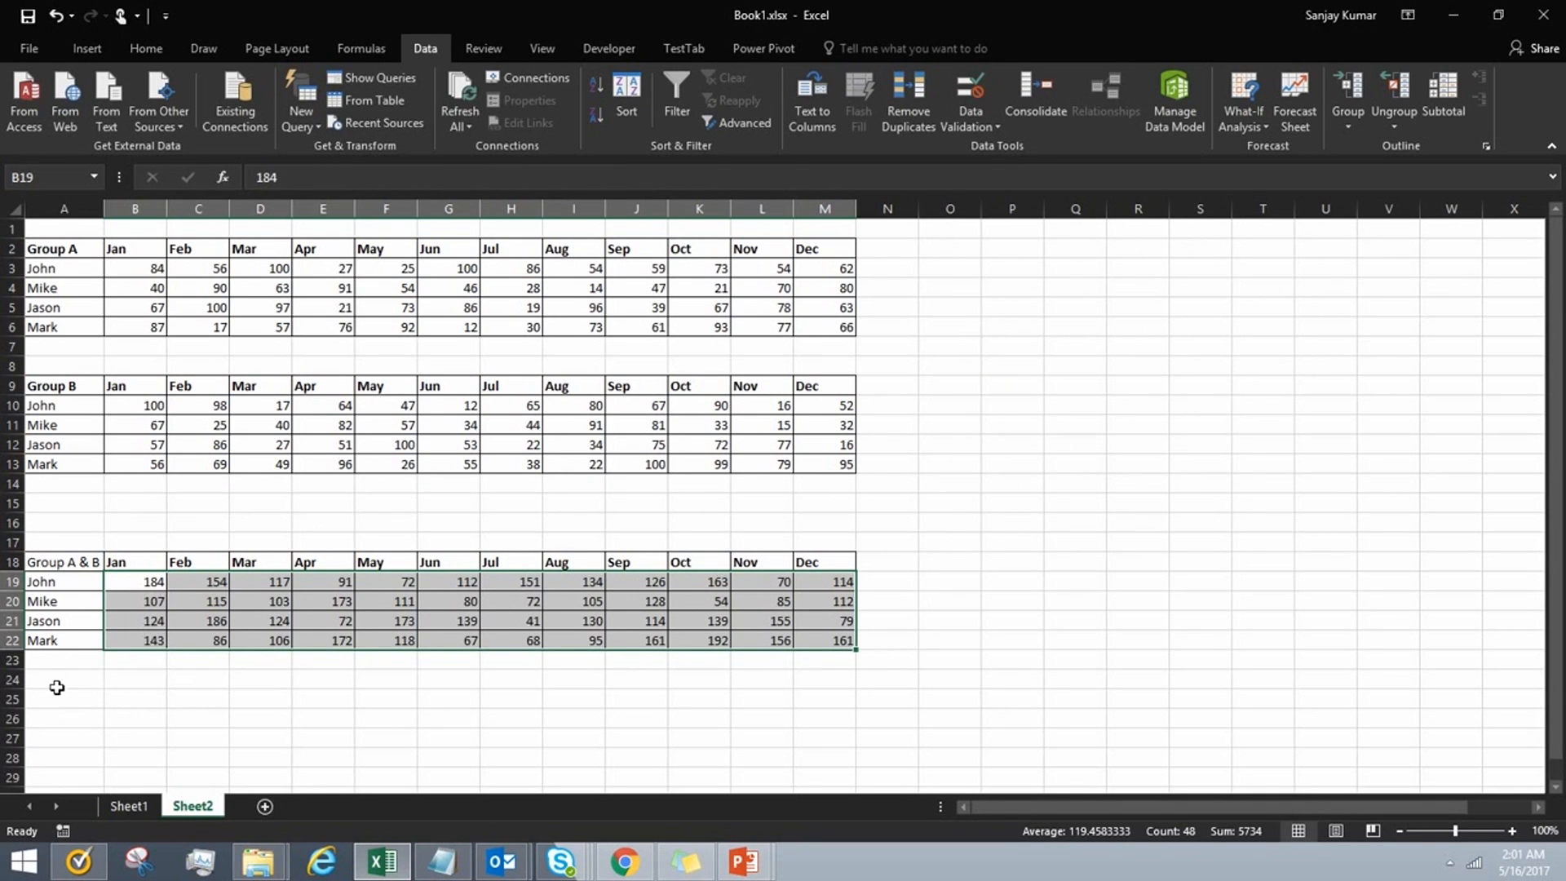
pyautogui.moveTo(65, 681)
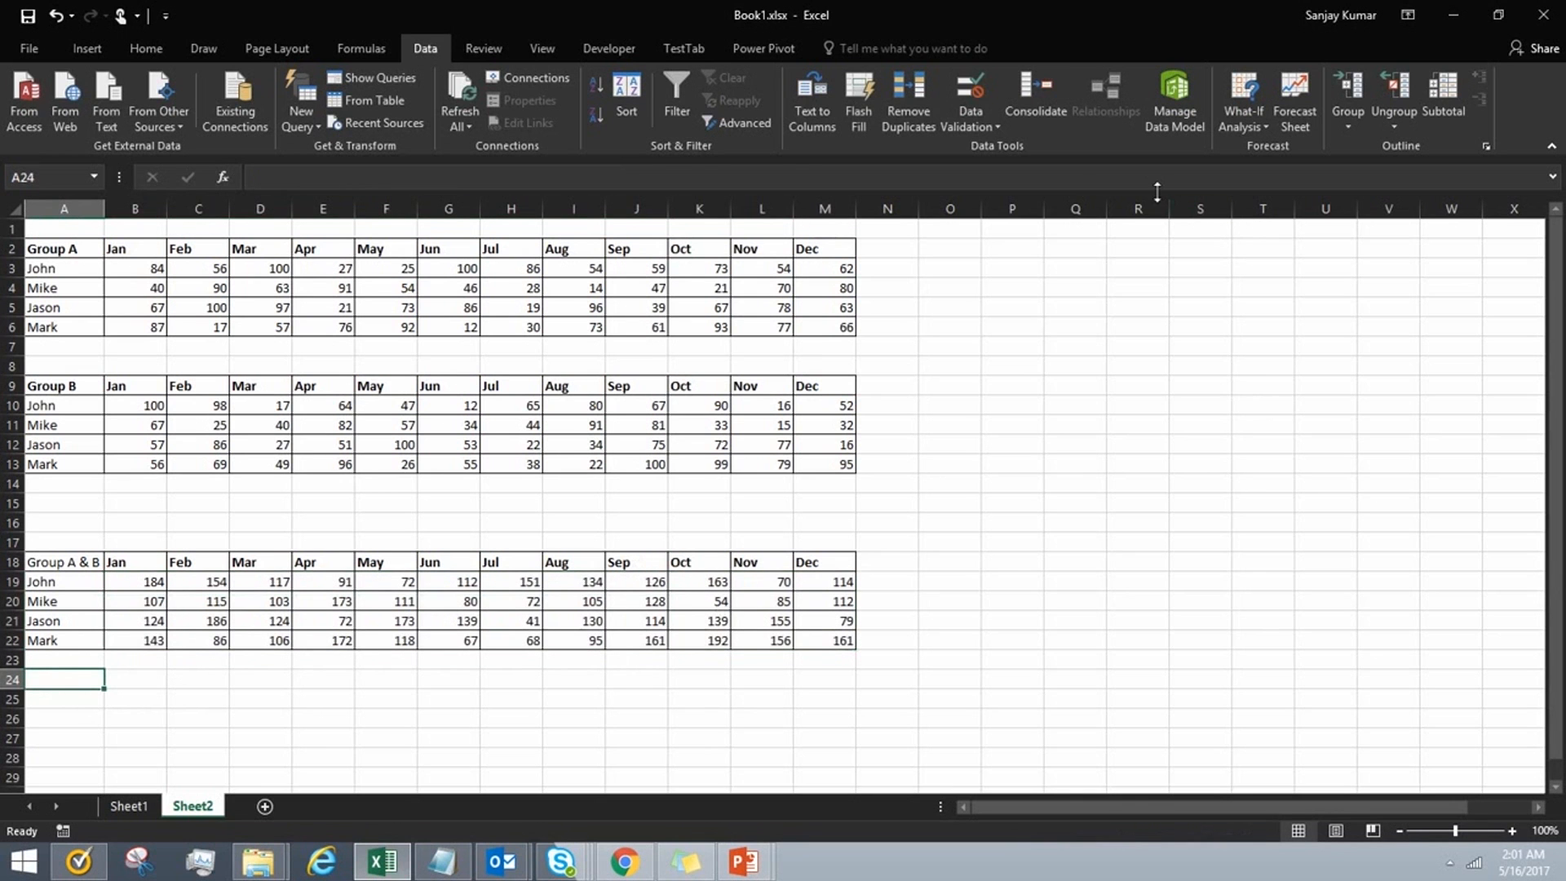
# Step: Replace the numbers-only references with the full labelled Group A (A2:M6) and Group B (A9:M13) tables
pyautogui.click(1035, 100)
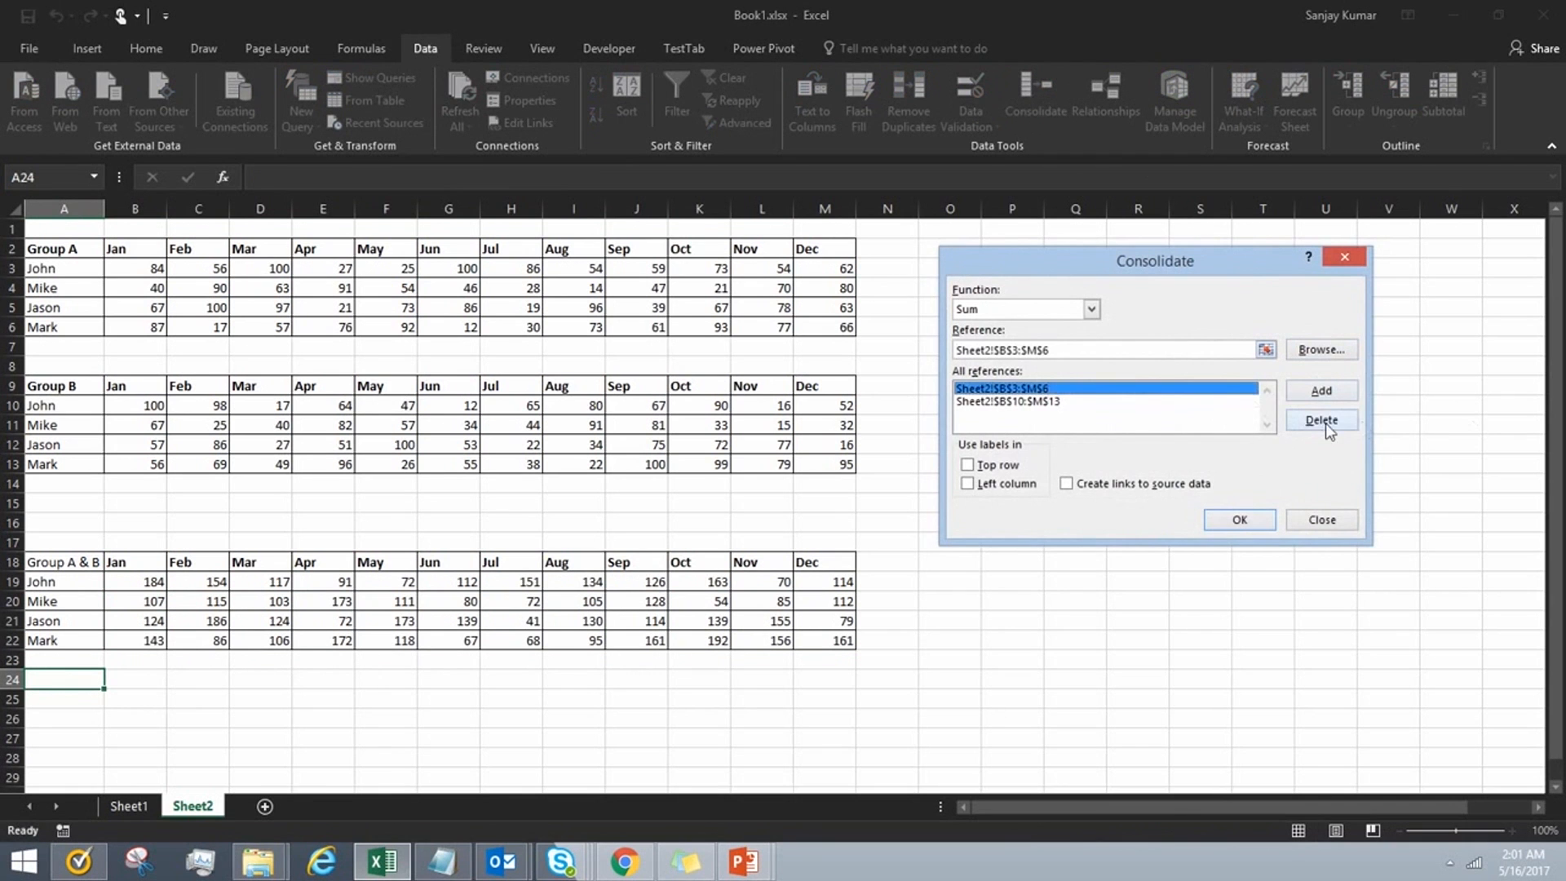
pyautogui.click(1319, 419)
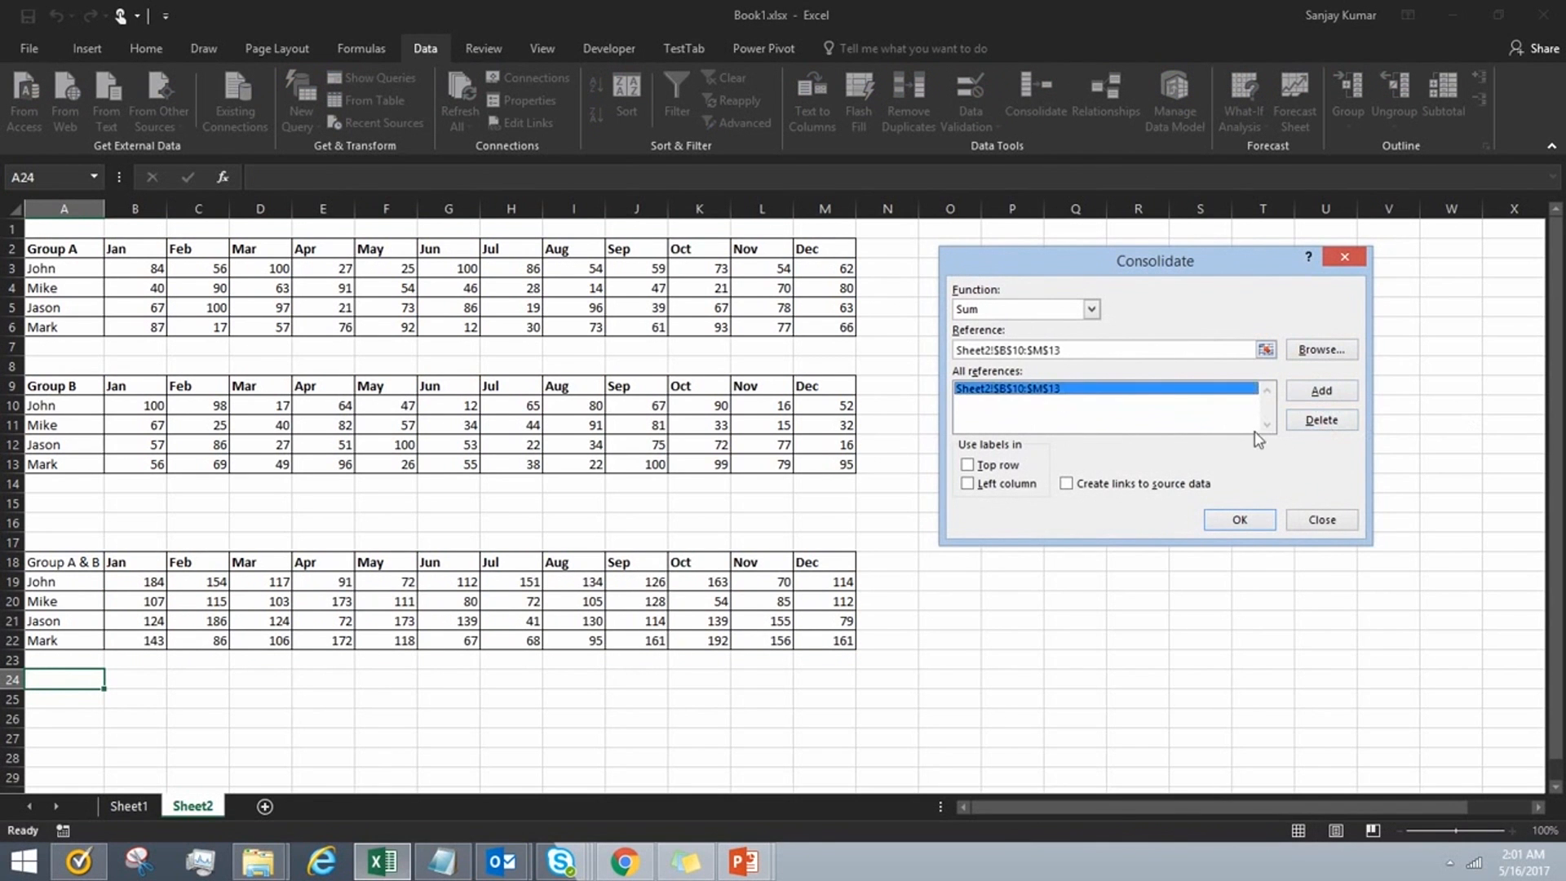
pyautogui.click(1264, 349)
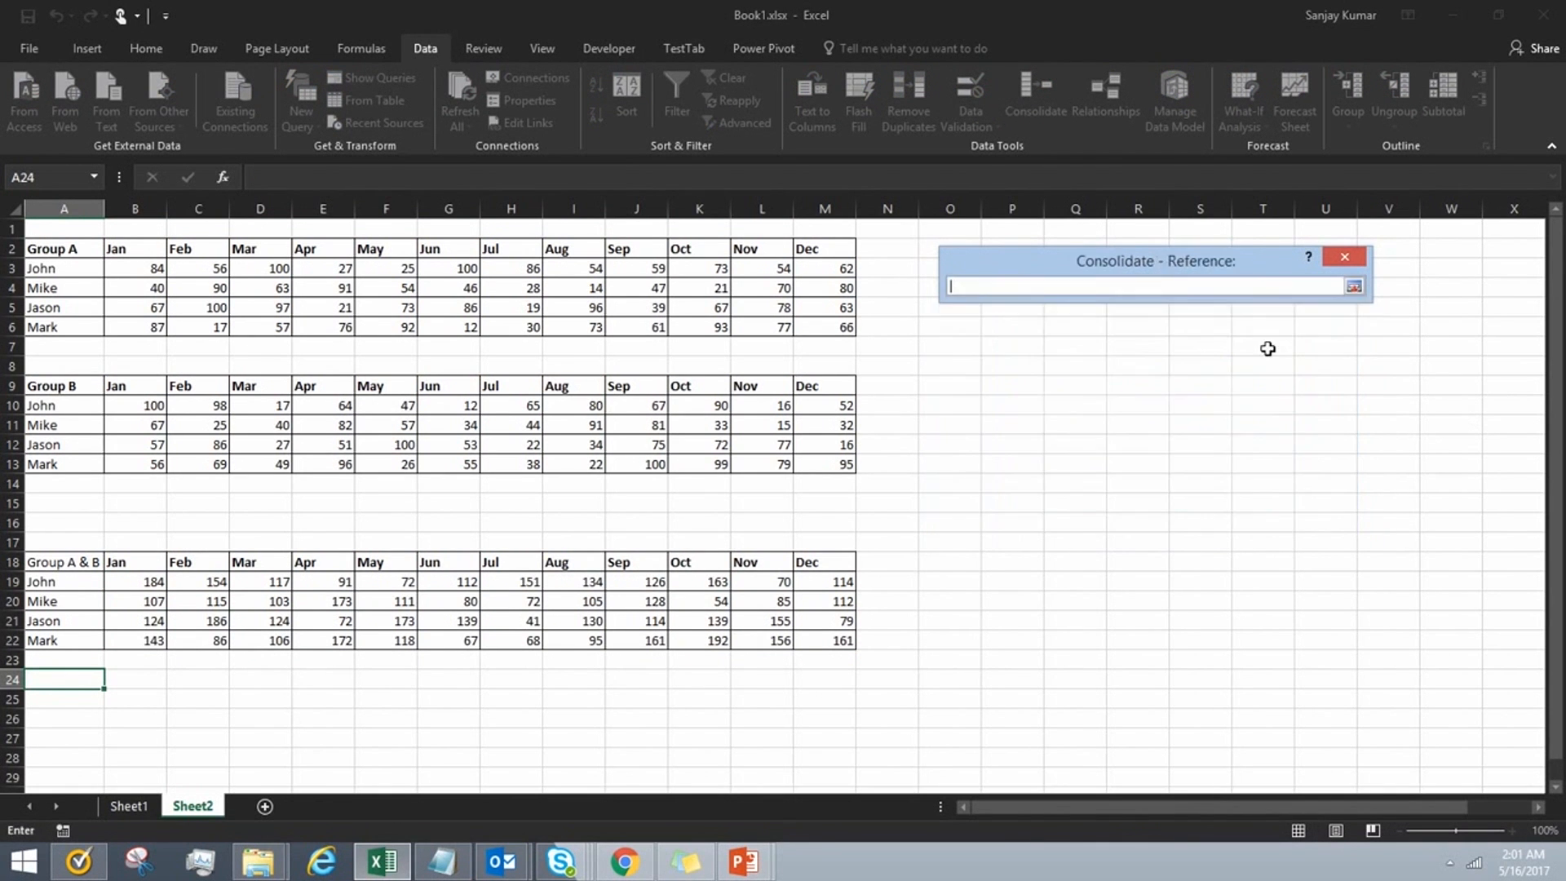
pyautogui.moveTo(64, 248); pyautogui.dragTo(323, 307)
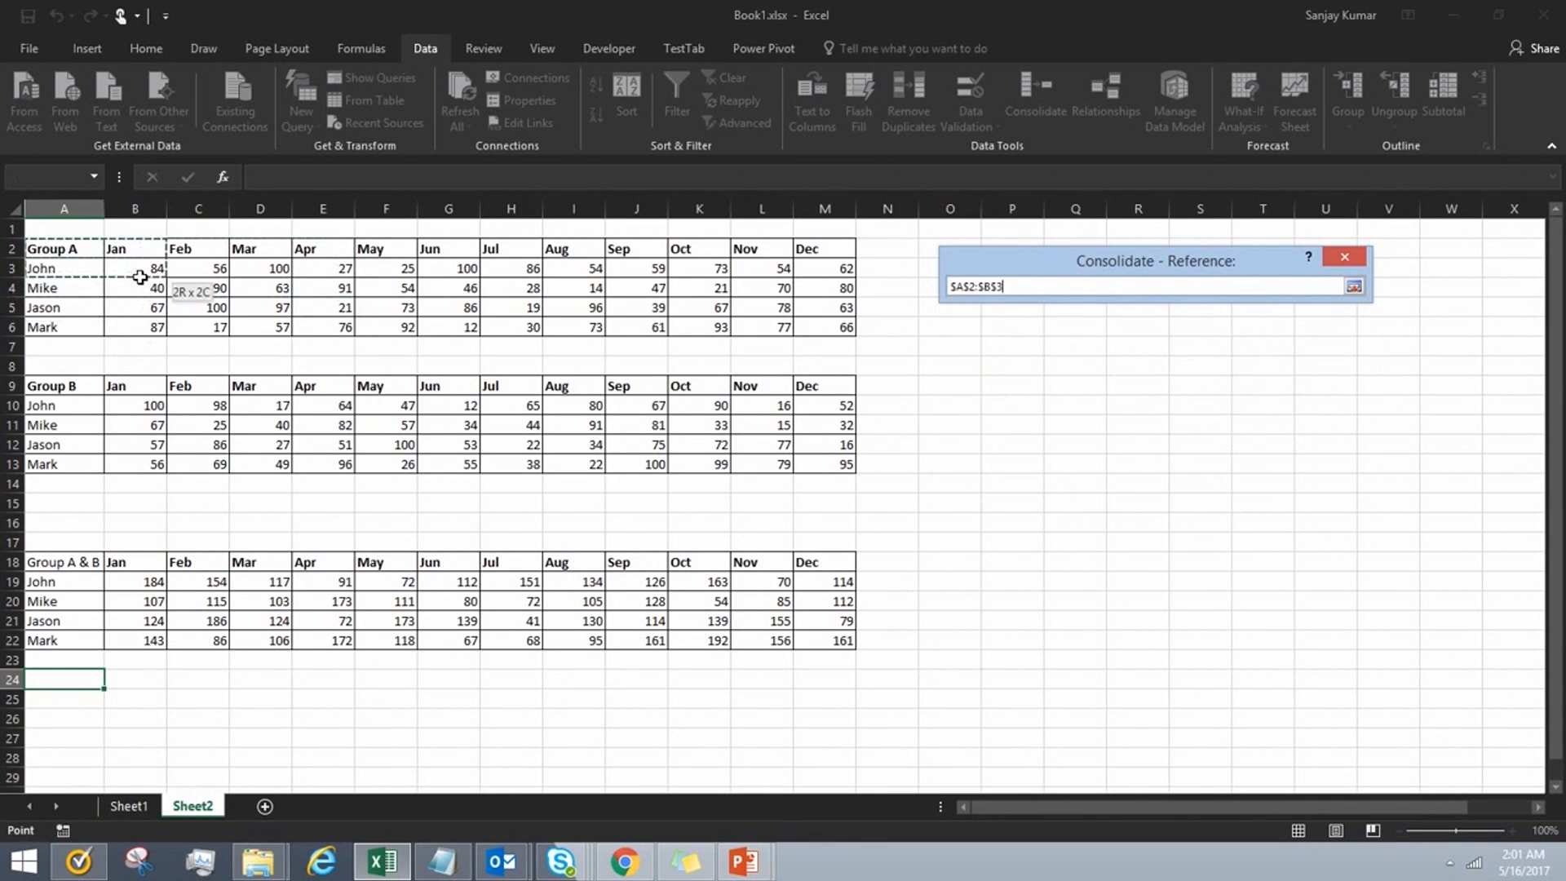
pyautogui.moveTo(140, 278); pyautogui.dragTo(819, 326)
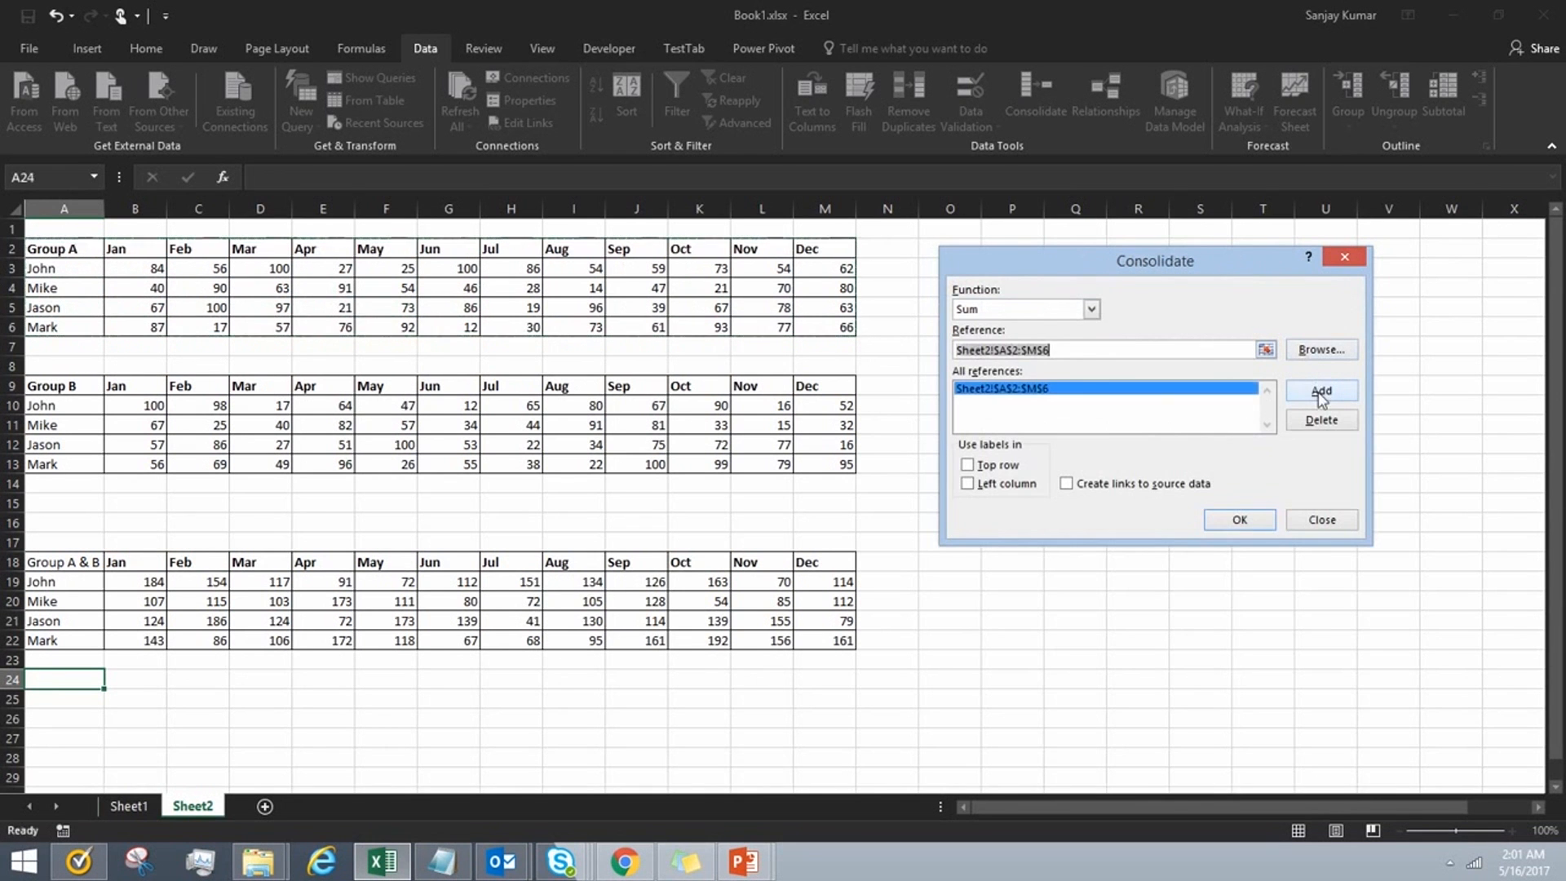
pyautogui.click(1264, 349)
pyautogui.write('$A$9:$M$13')
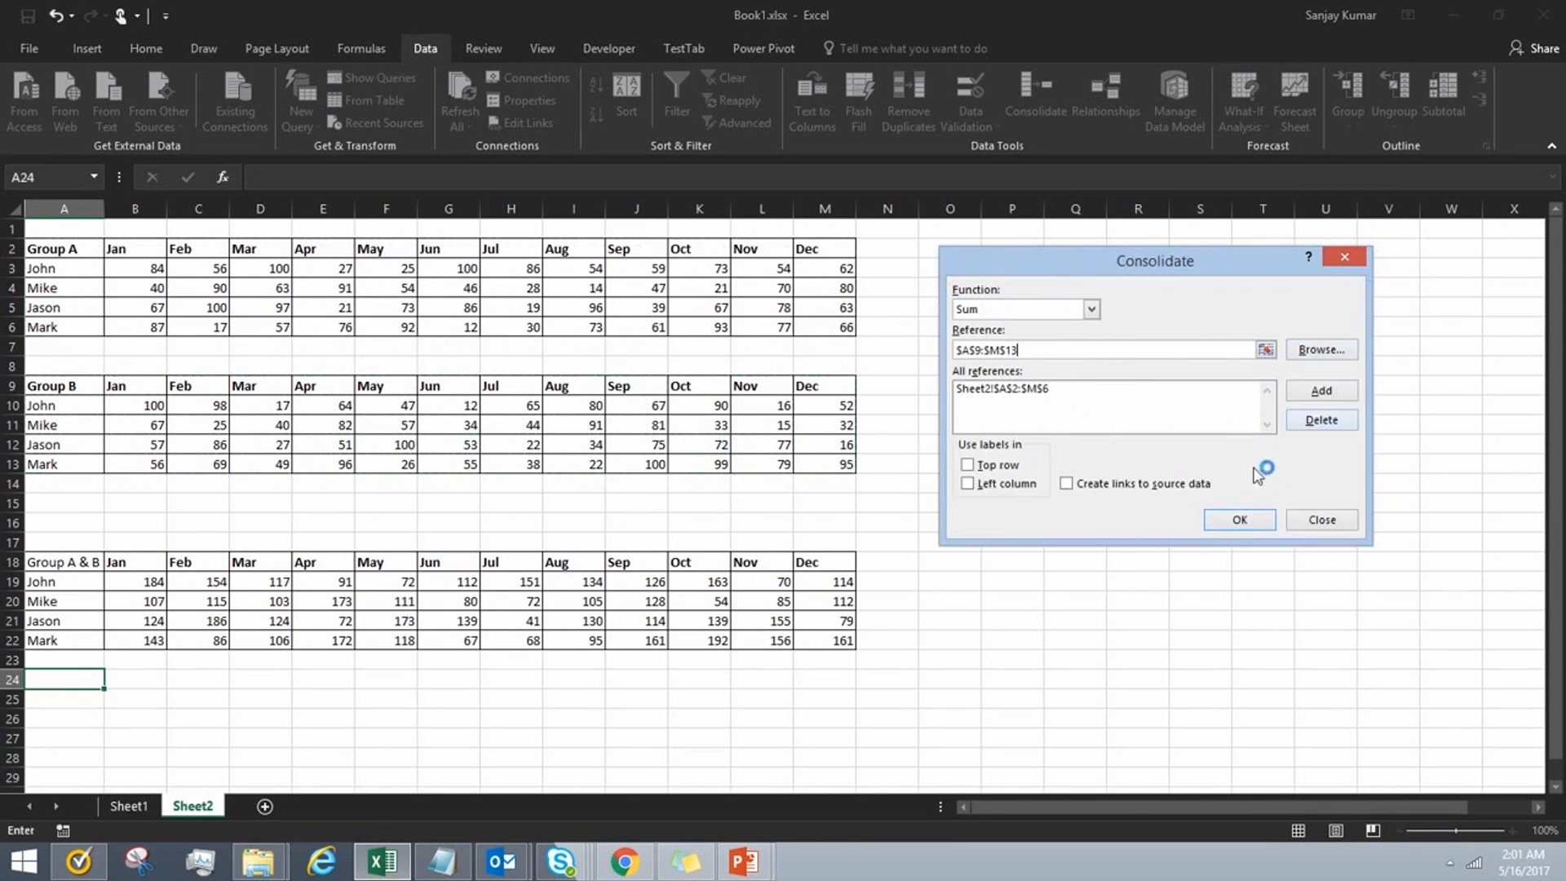
pyautogui.click(1320, 390)
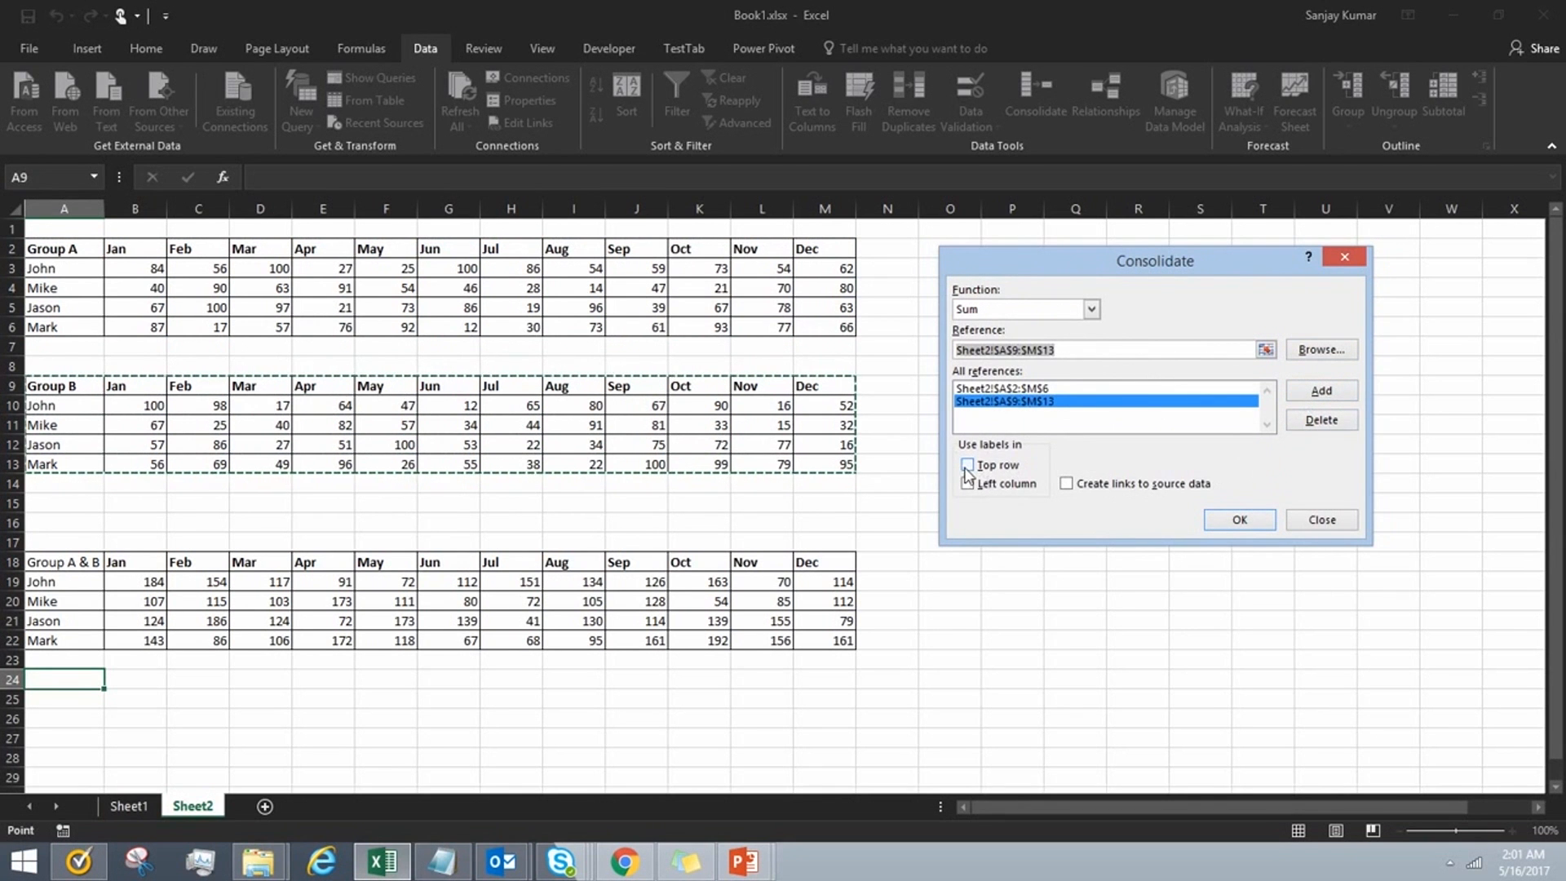
# Step: Use Top row and Left column as labels and run the labelled consolidation
pyautogui.click(968, 465)
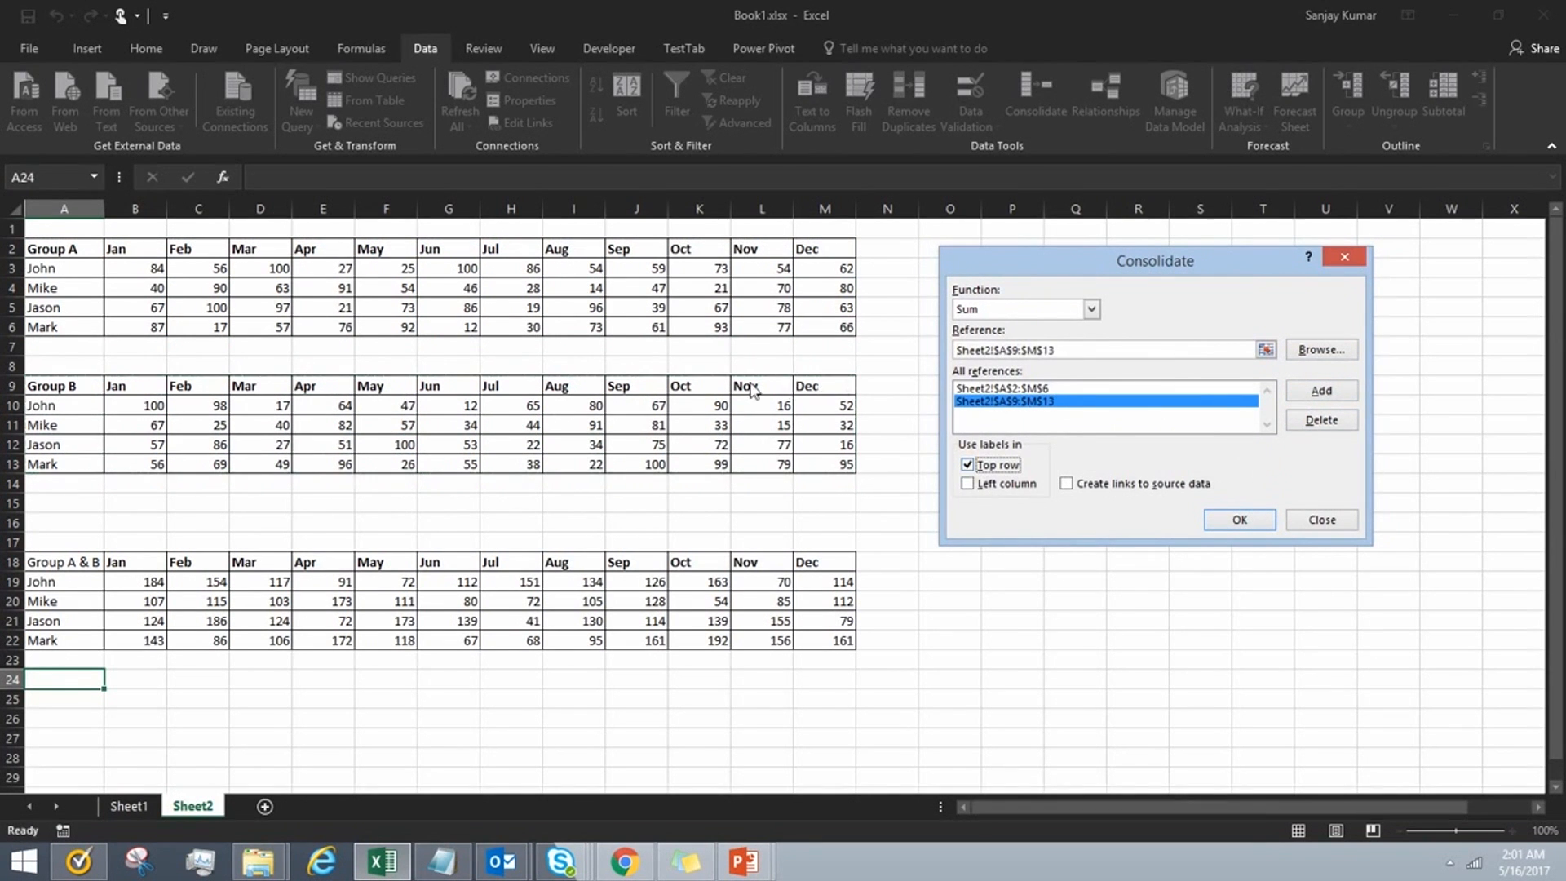
pyautogui.moveTo(920, 434)
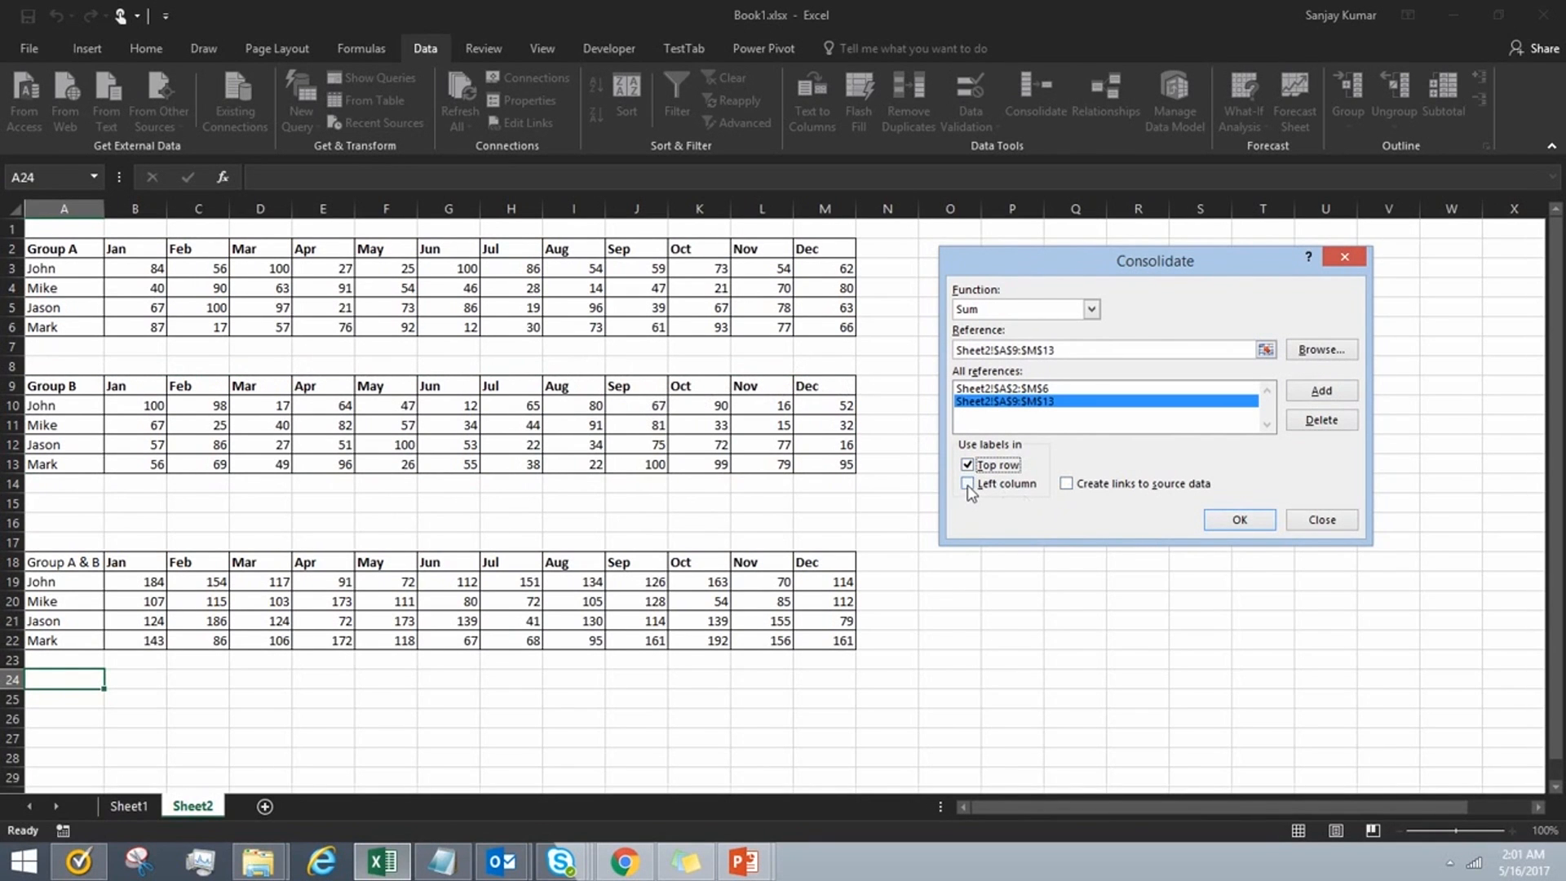
pyautogui.click(968, 483)
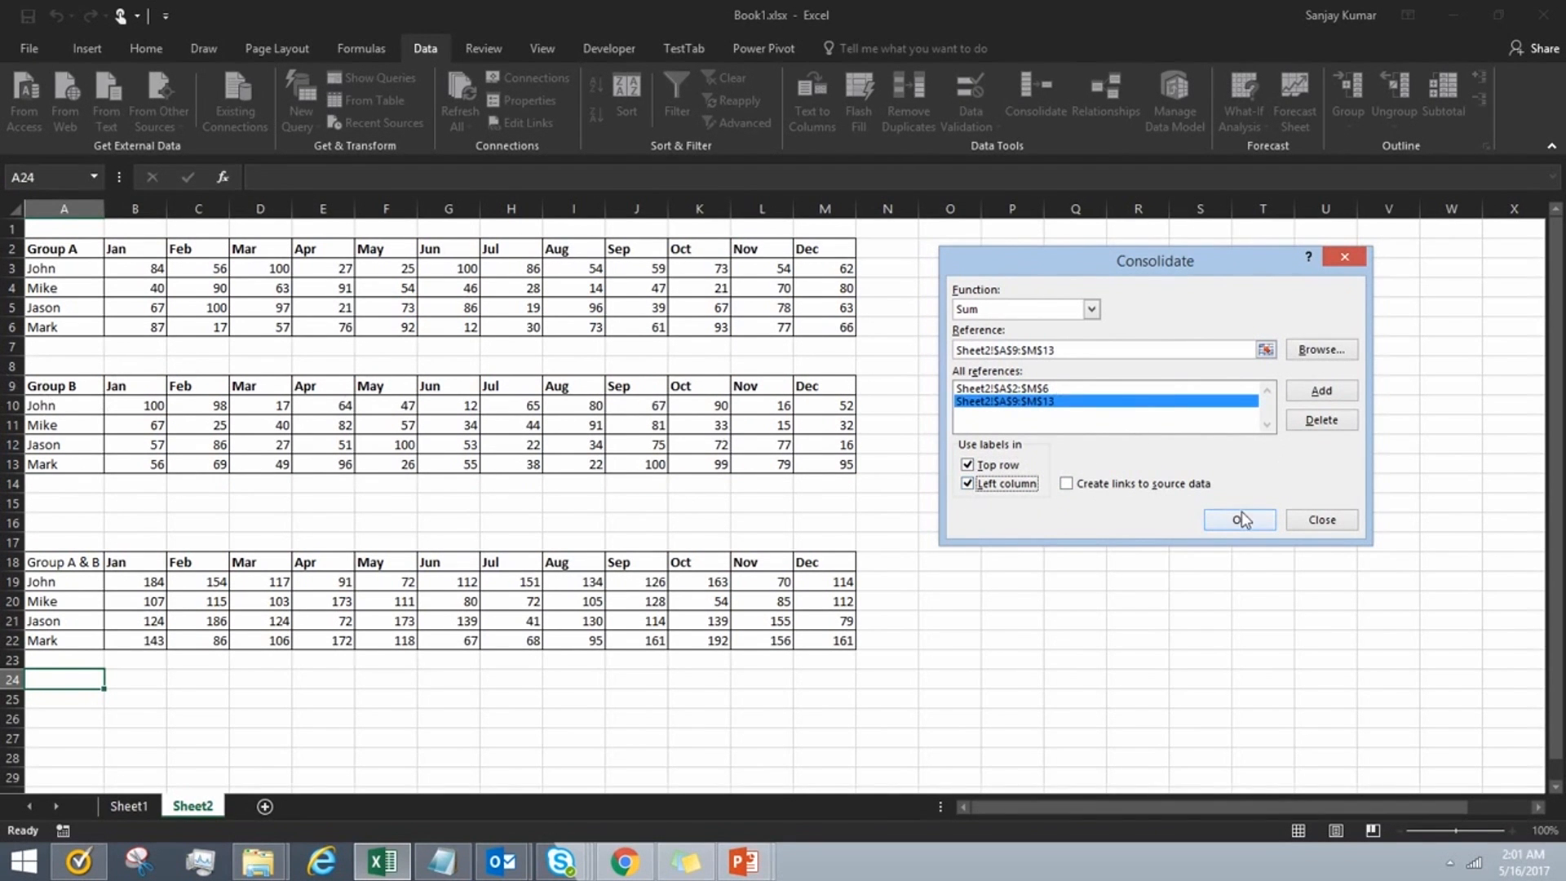
pyautogui.click(1238, 519)
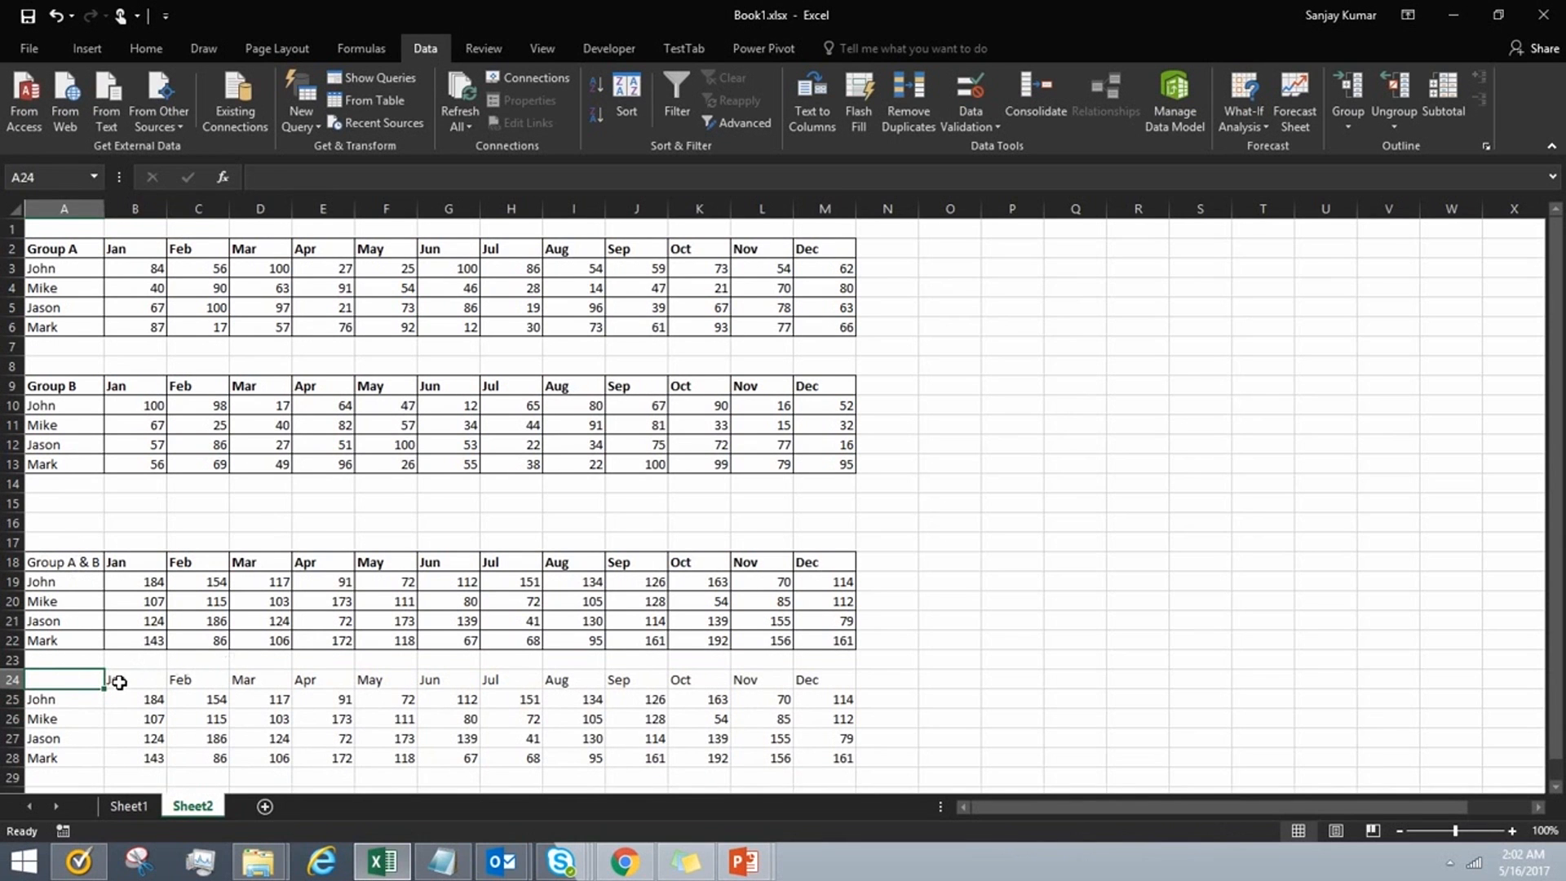
# Step: Review the labelled summary in rows 24–28 against the original Group A & B heading
pyautogui.moveTo(135, 659); pyautogui.dragTo(700, 679)
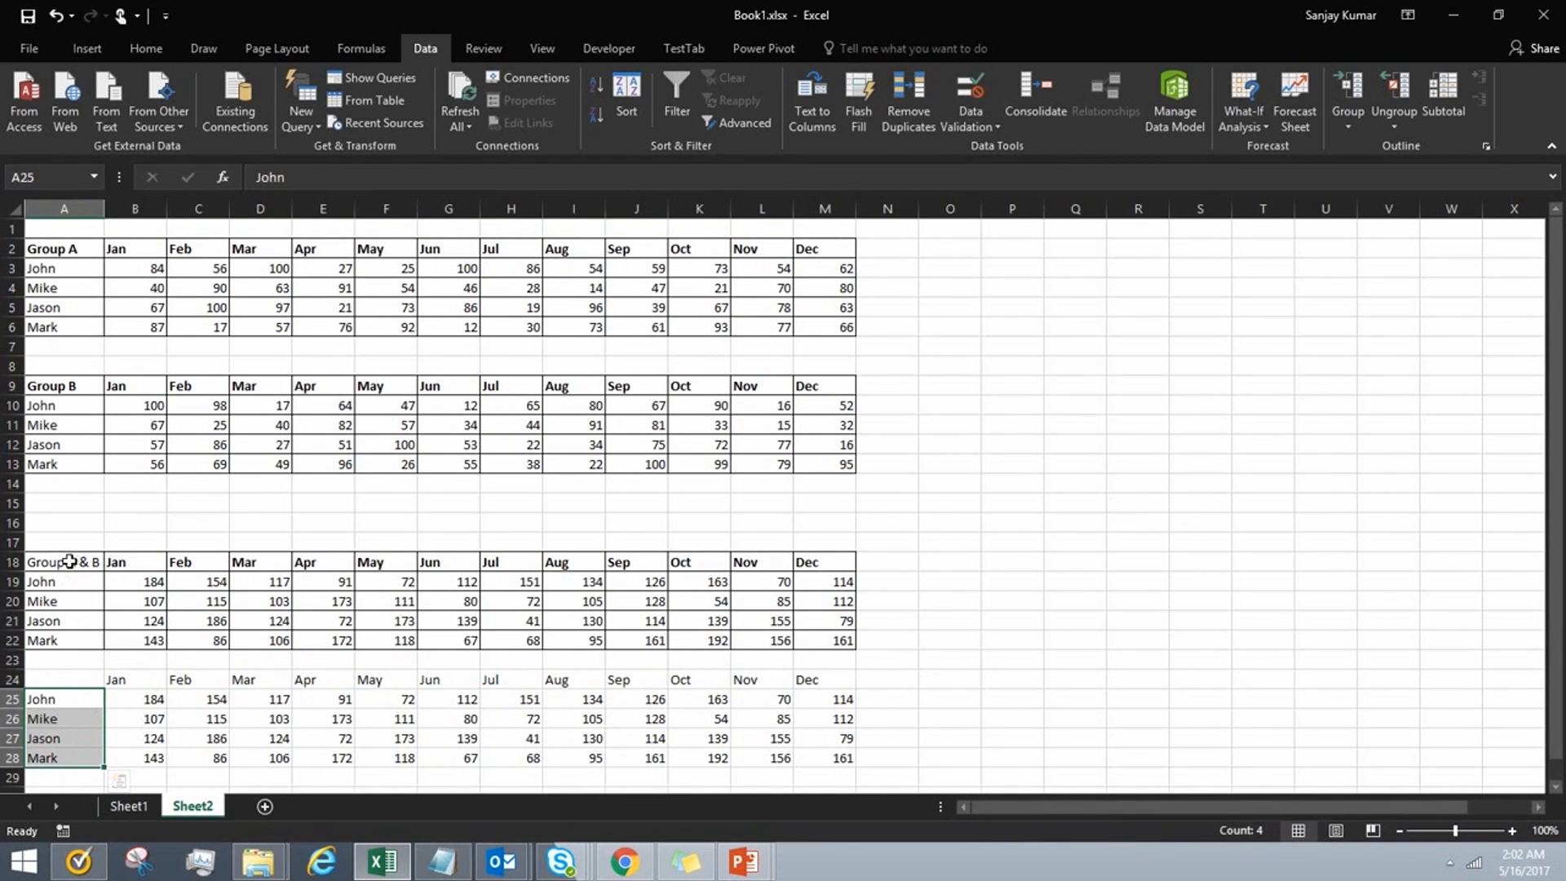
pyautogui.click(64, 561)
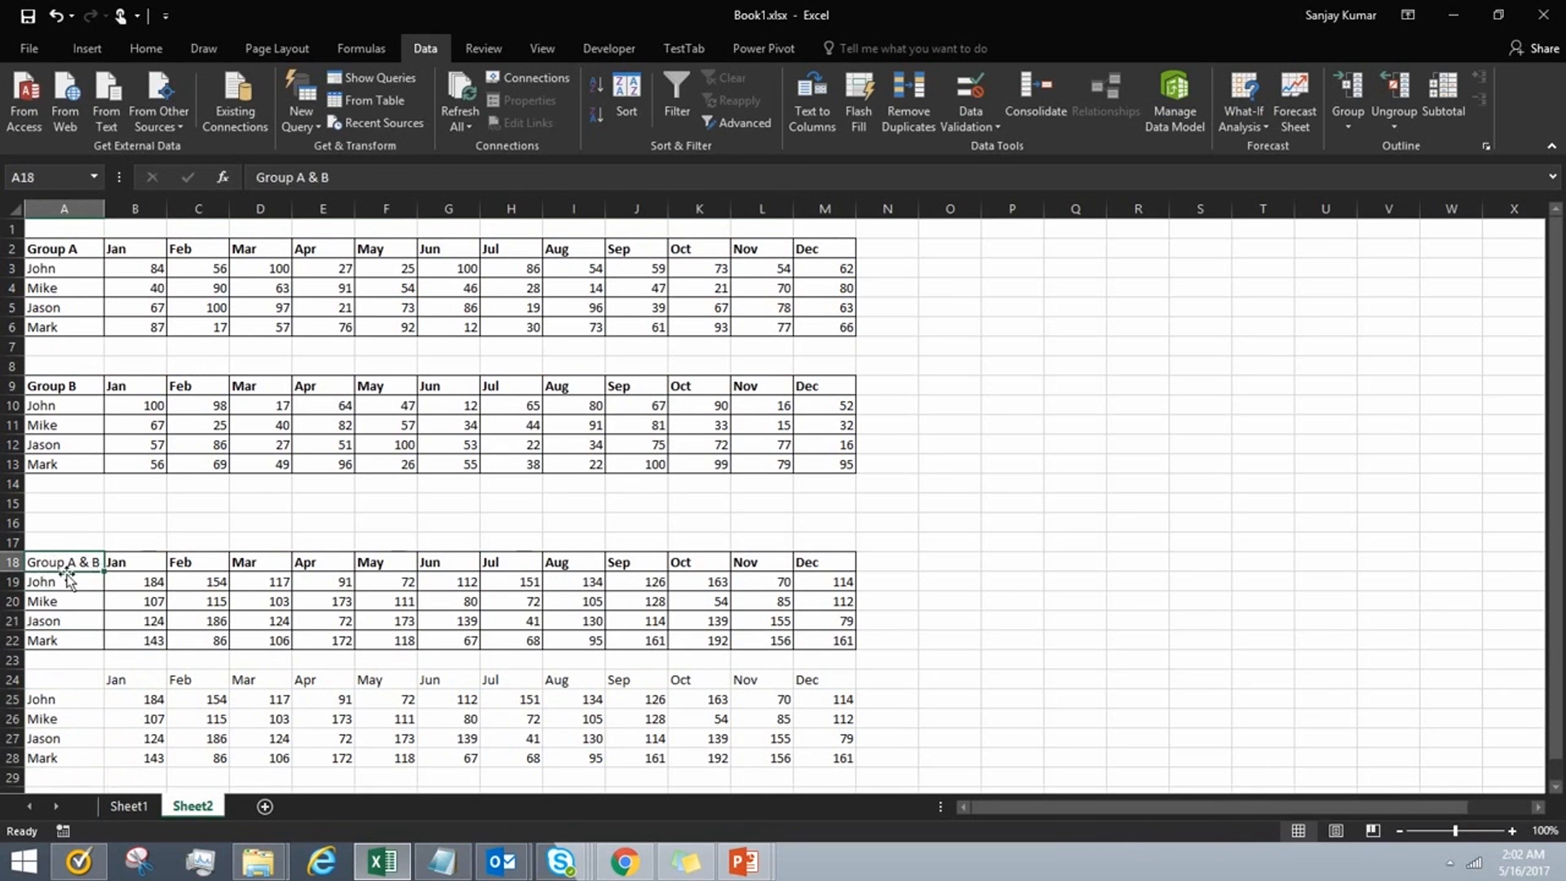
pyautogui.moveTo(81, 555)
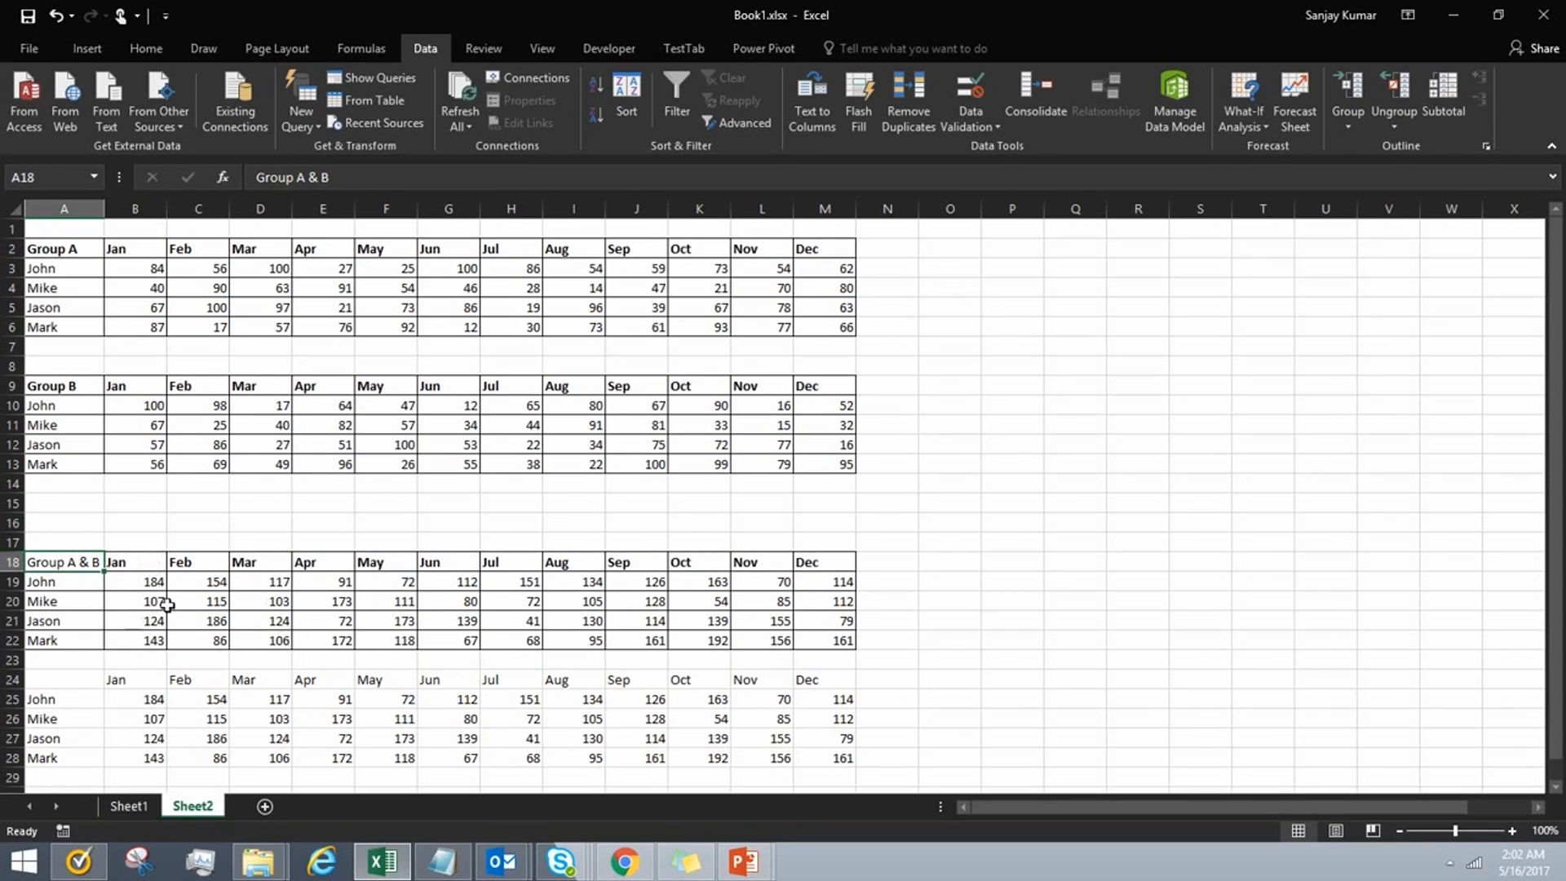
pyautogui.moveTo(63, 545)
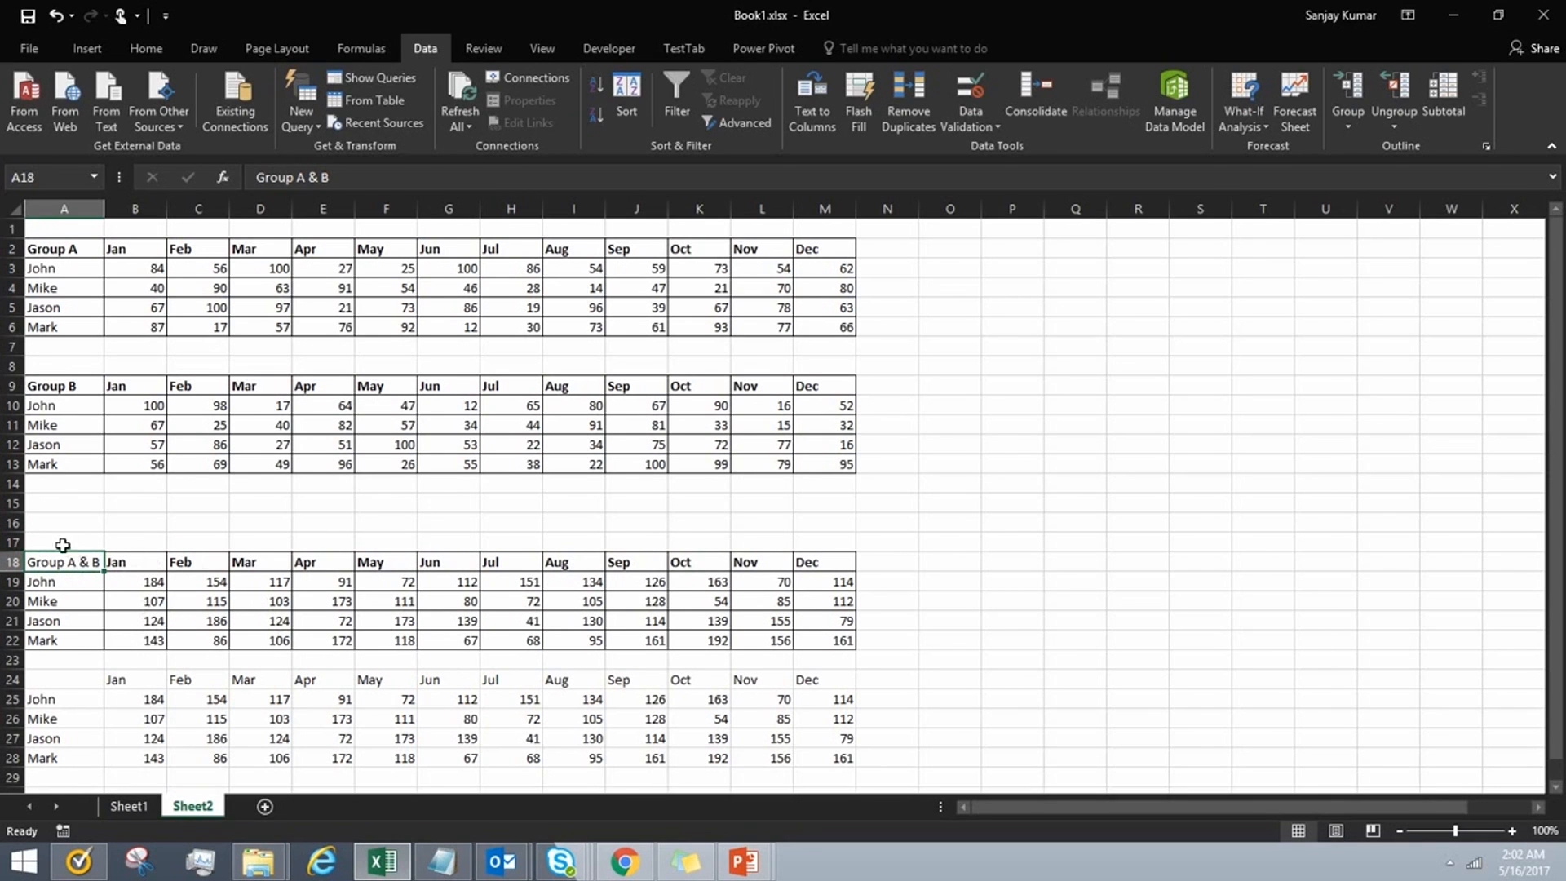
pyautogui.moveTo(64, 679); pyautogui.dragTo(399, 718)
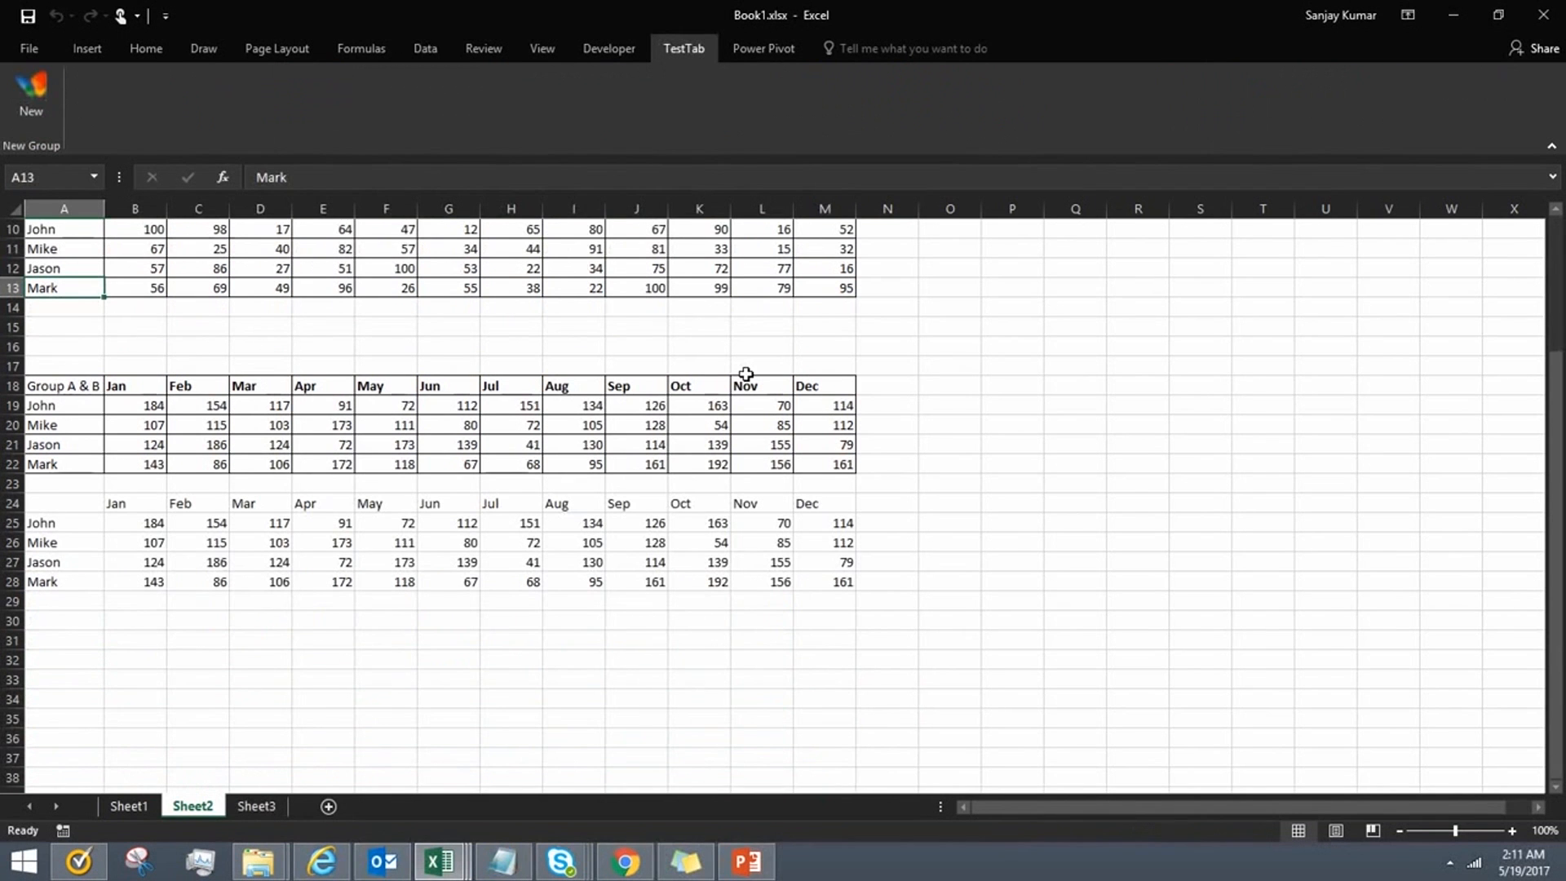
pyautogui.moveTo(664, 391)
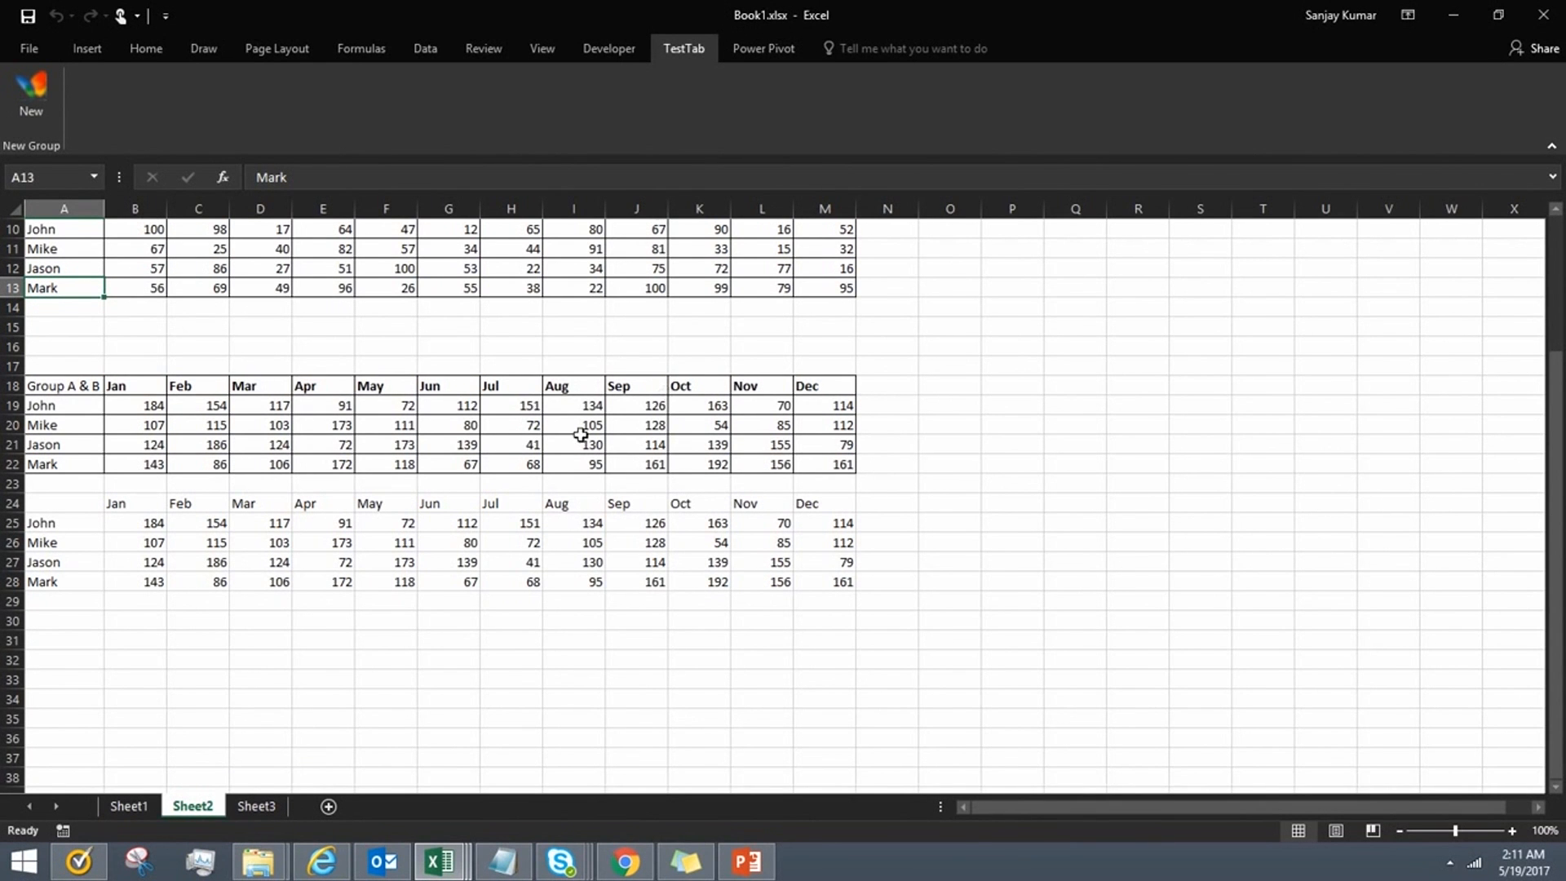
pyautogui.moveTo(438, 860)
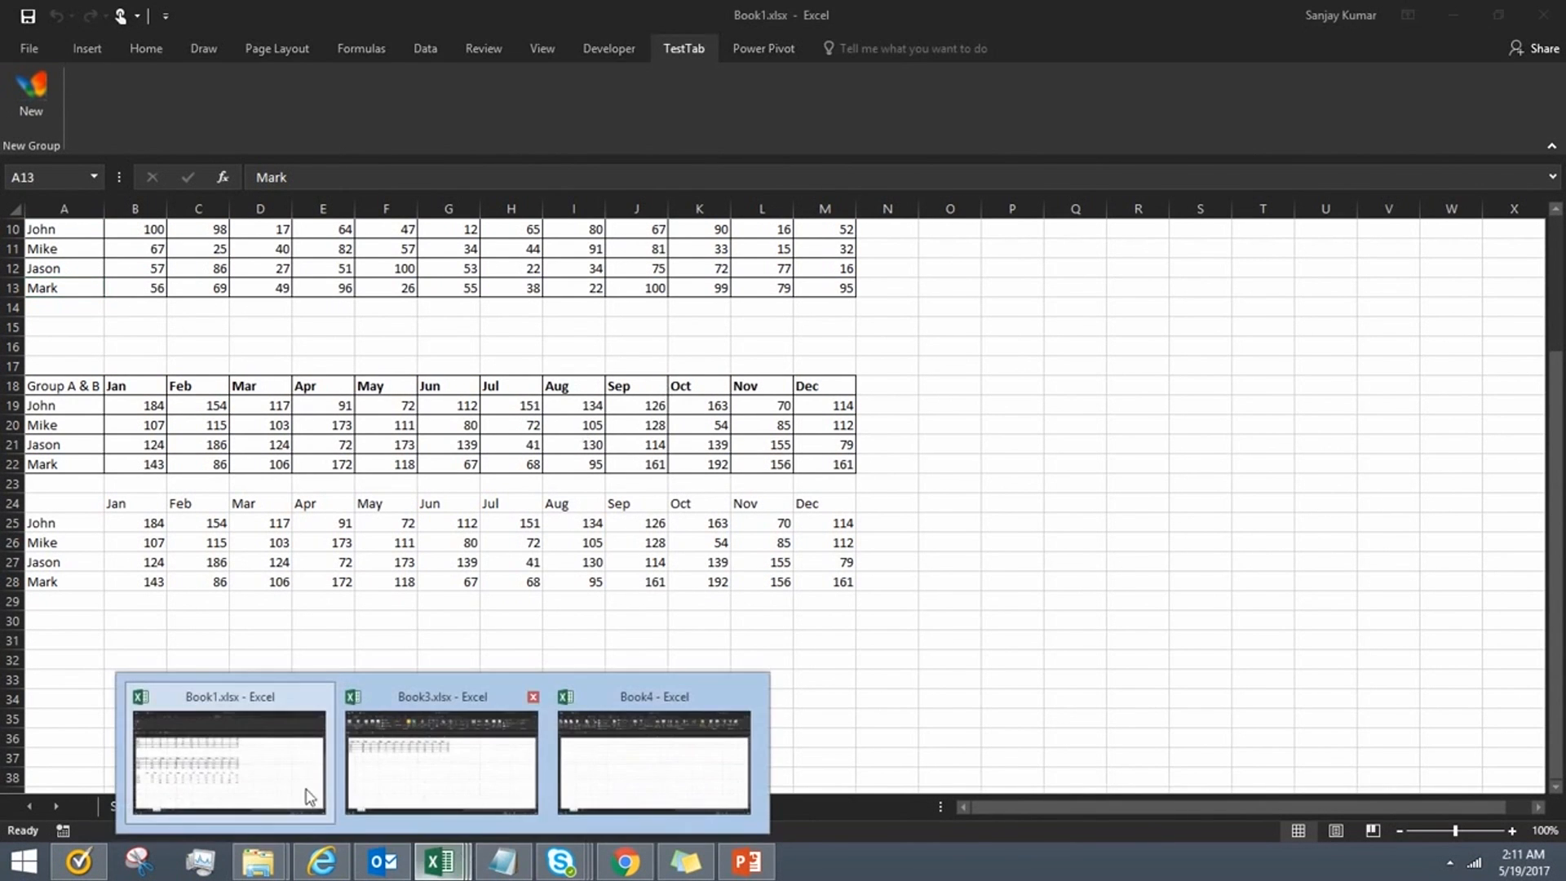
# Step: Bring the Book3 workbook with the Group B data to the front from the taskbar
pyautogui.click(653, 759)
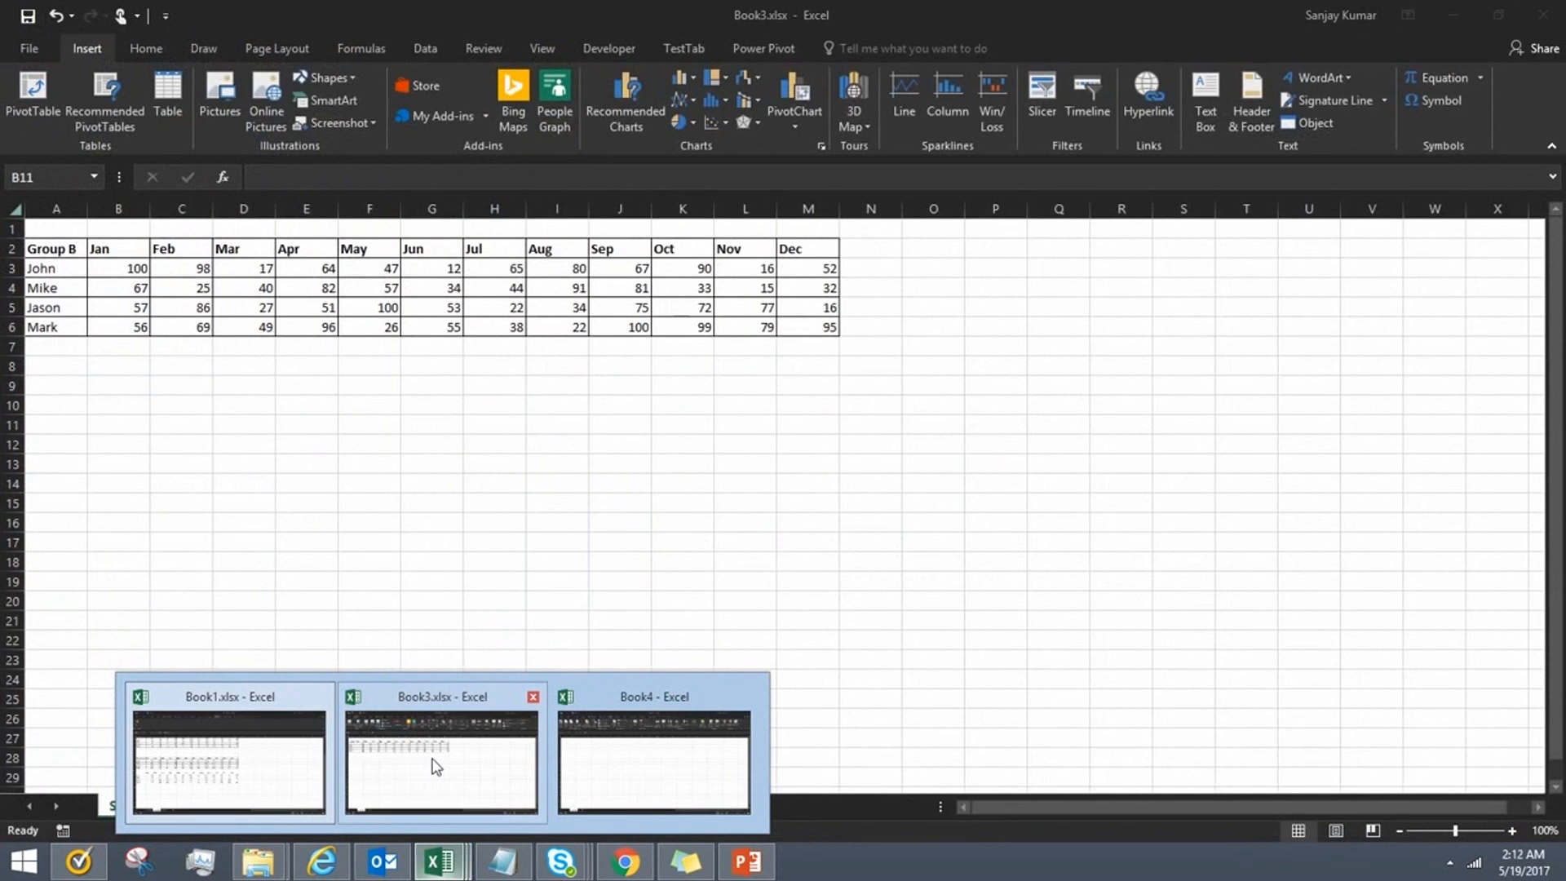
pyautogui.click(652, 758)
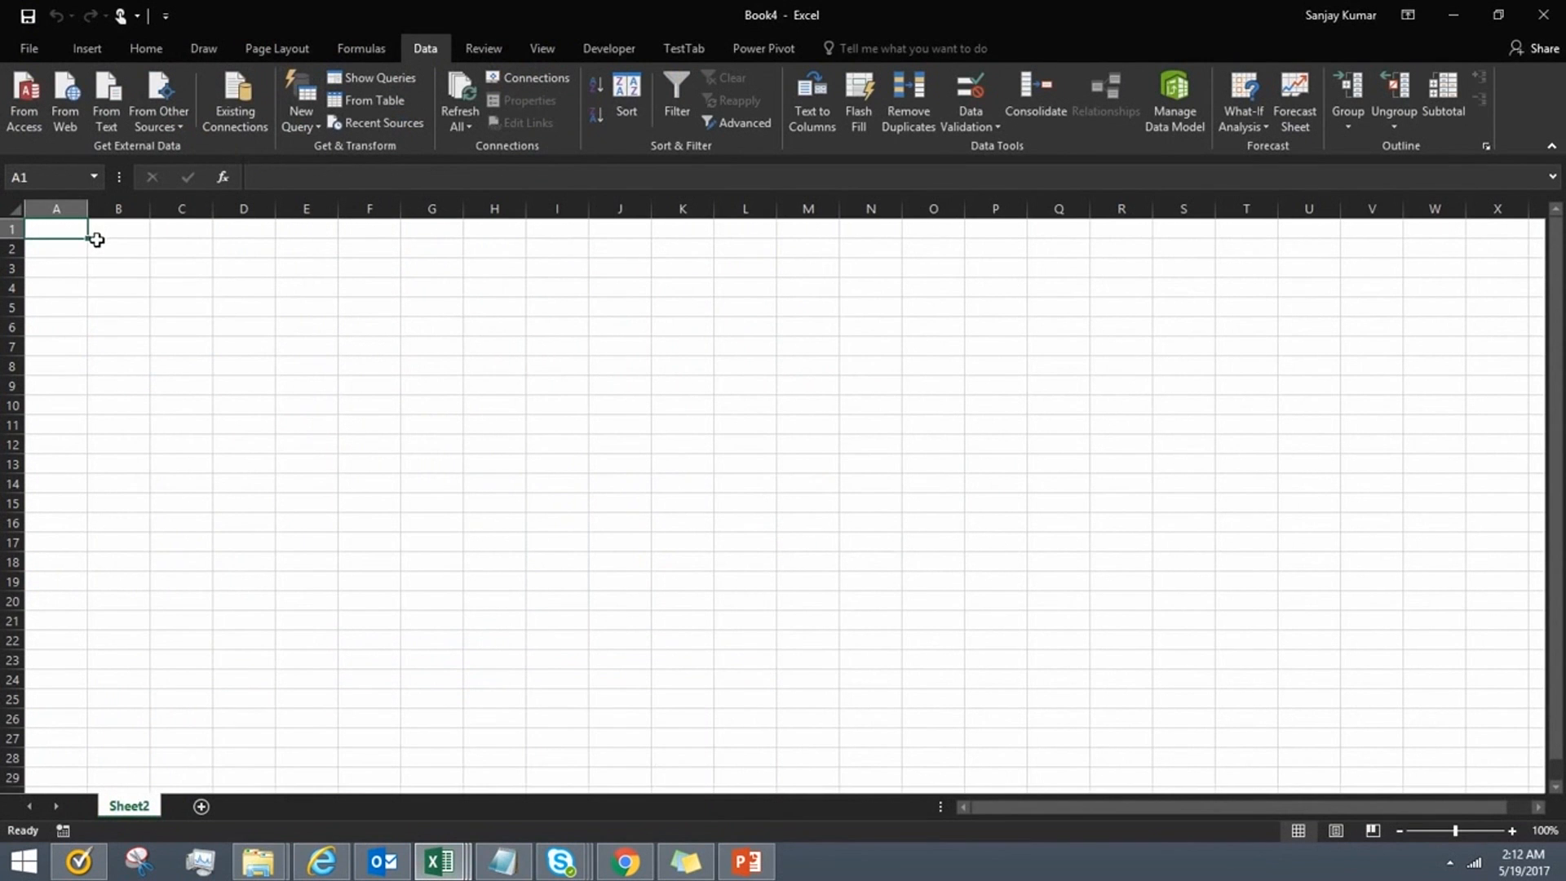
pyautogui.moveTo(468, 282)
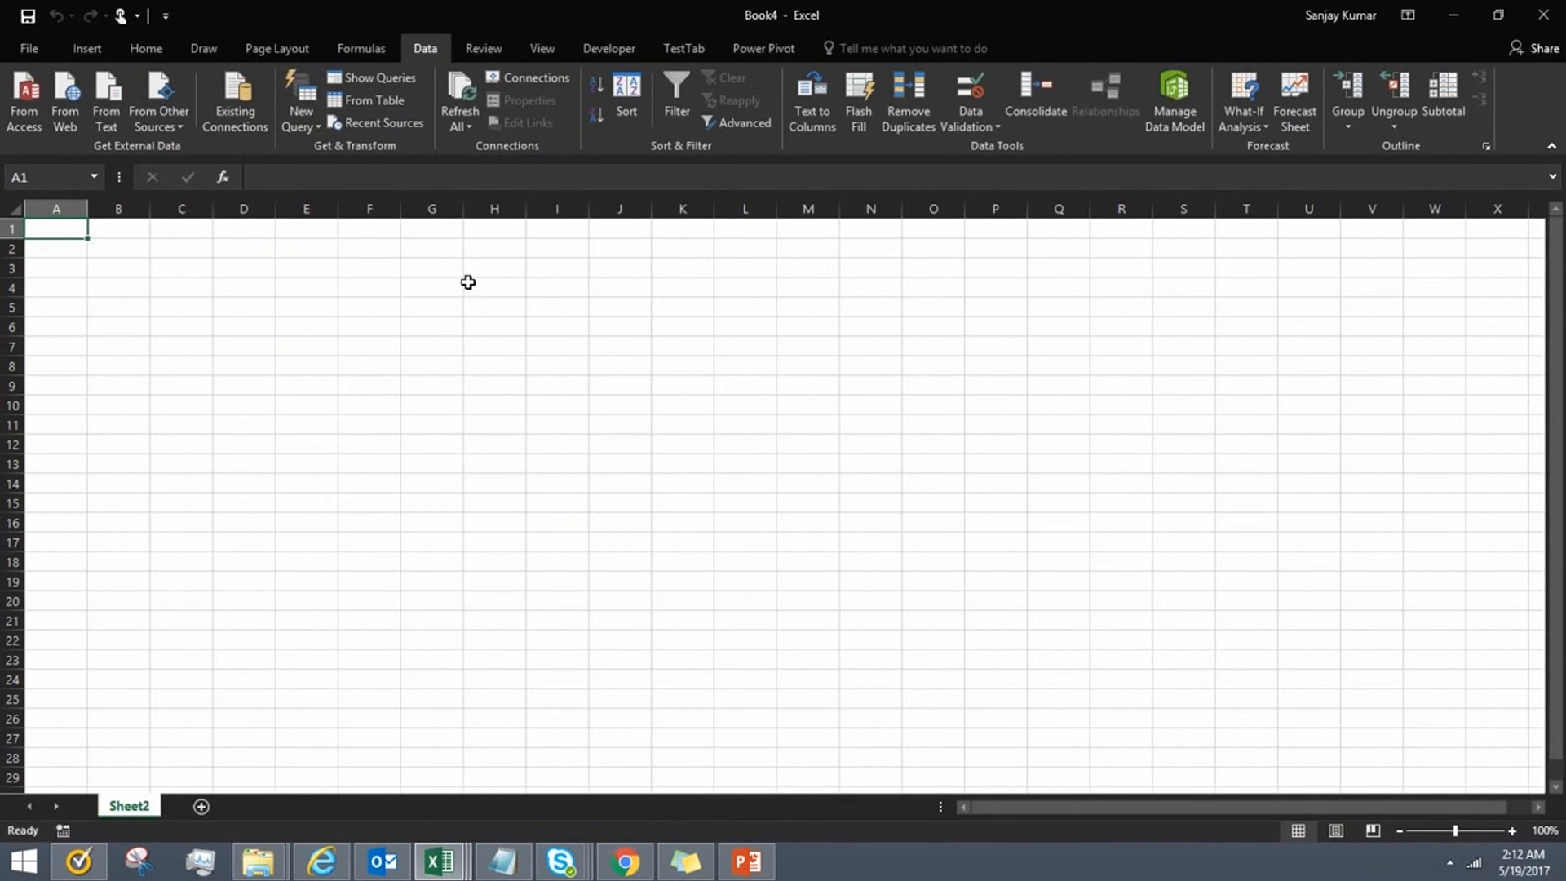
pyautogui.moveTo(907, 99)
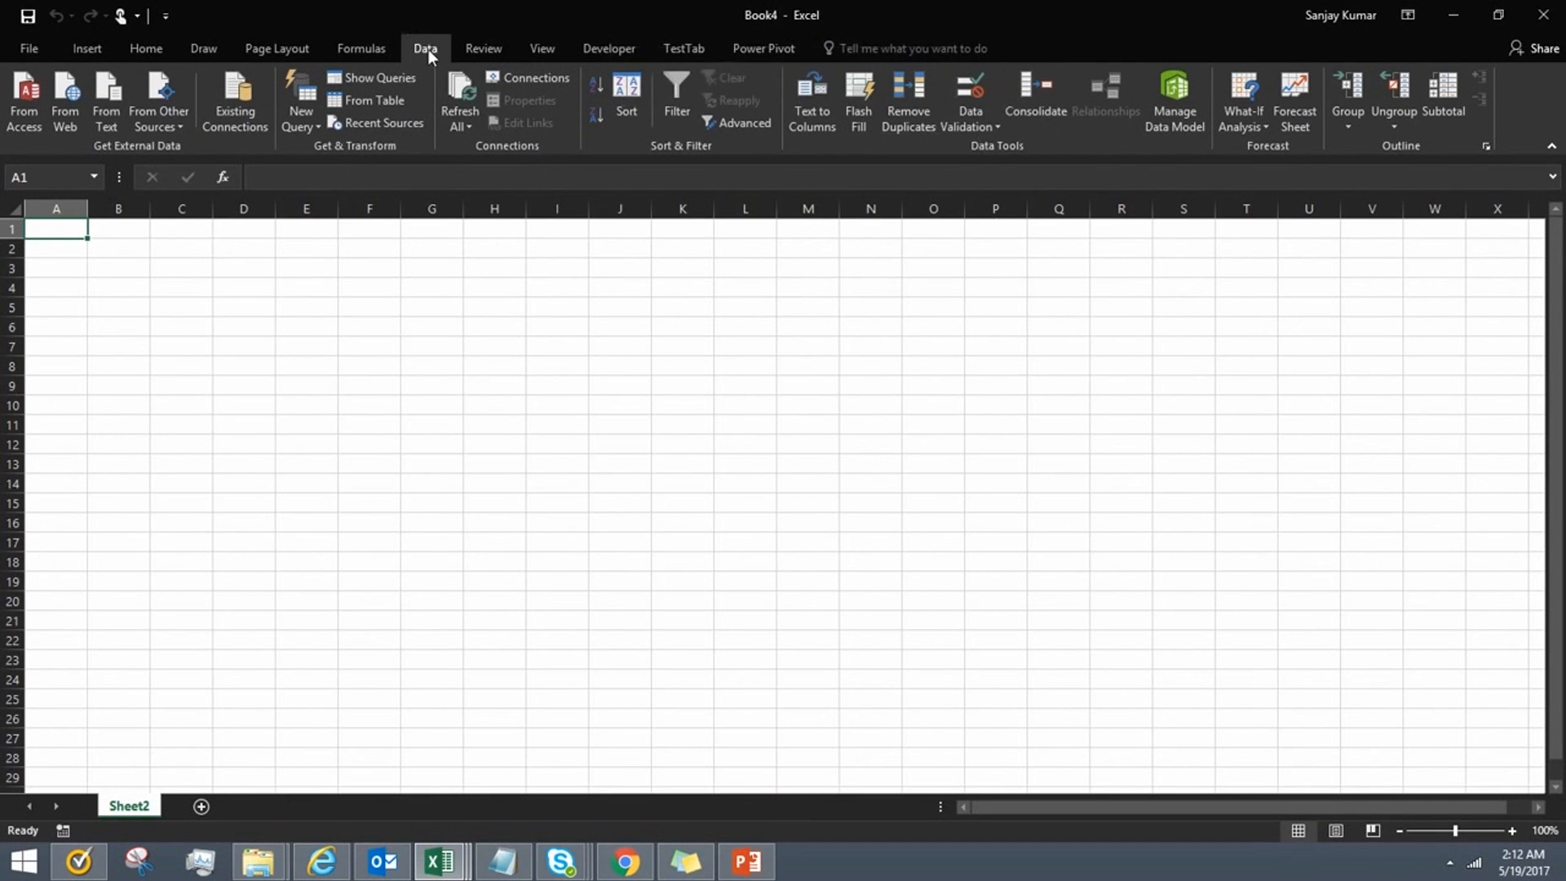
pyautogui.moveTo(1070, 96)
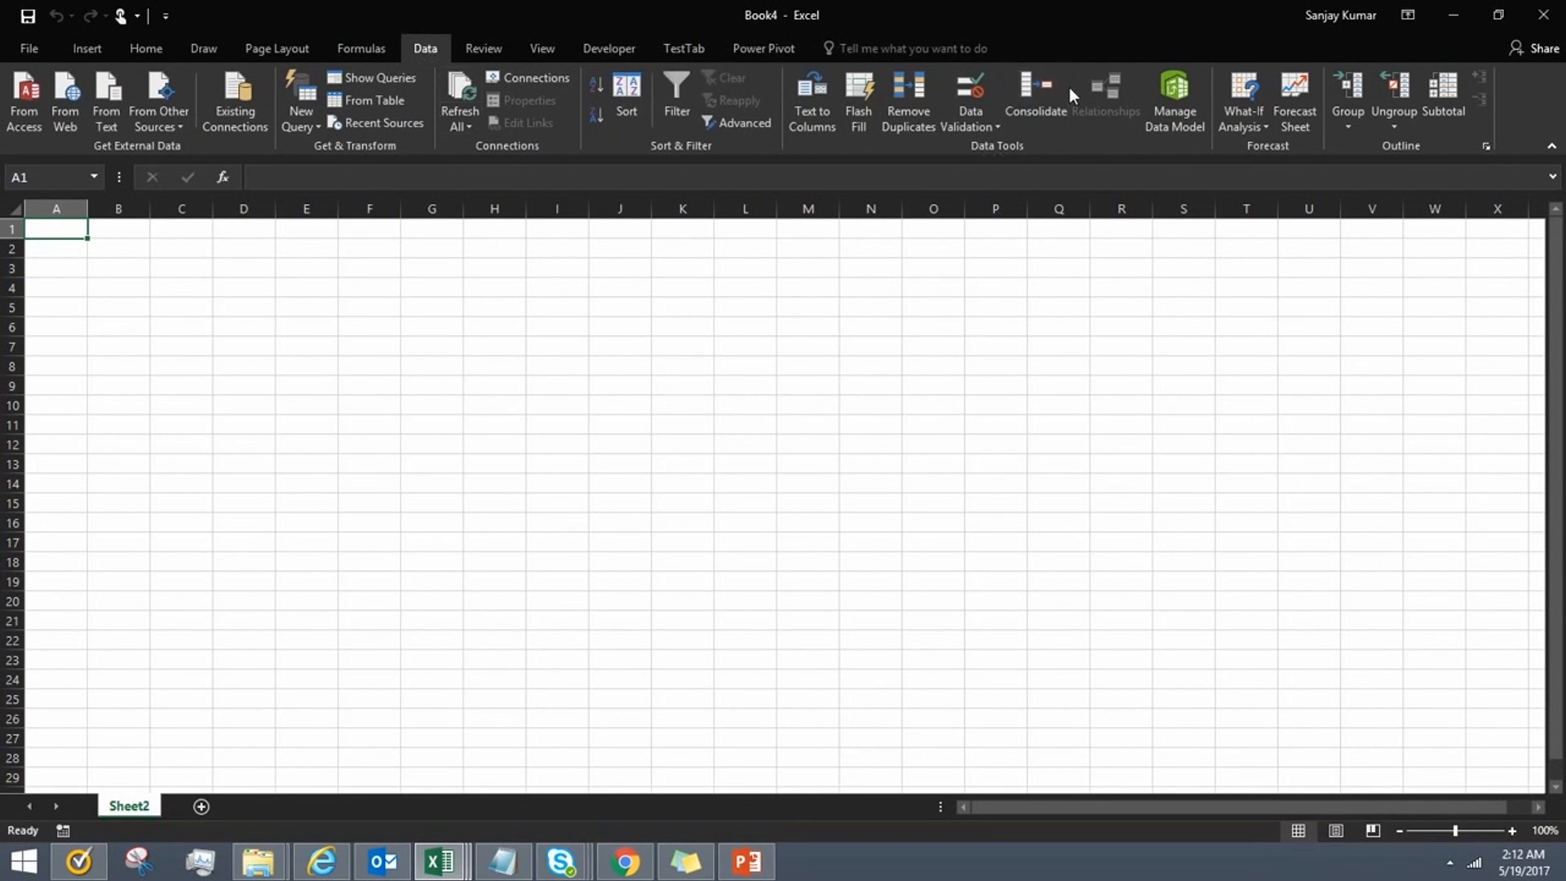
# Step: Reference Book1 Sheet2's Group A & B table (A18:M22) with label options and Create links to source data ticked
pyautogui.click(1034, 99)
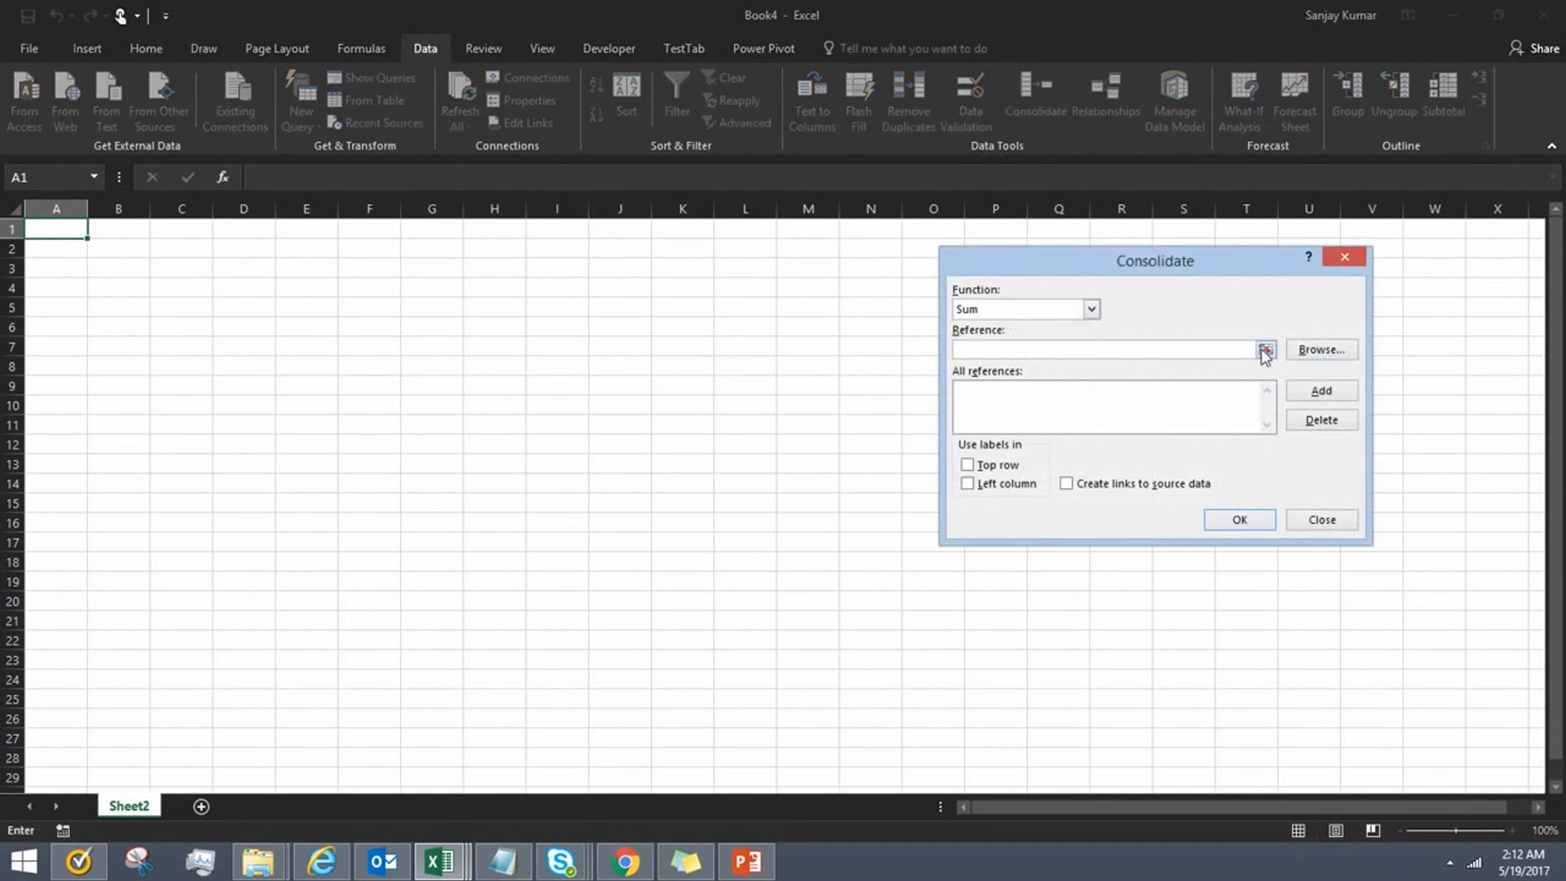
pyautogui.click(1263, 349)
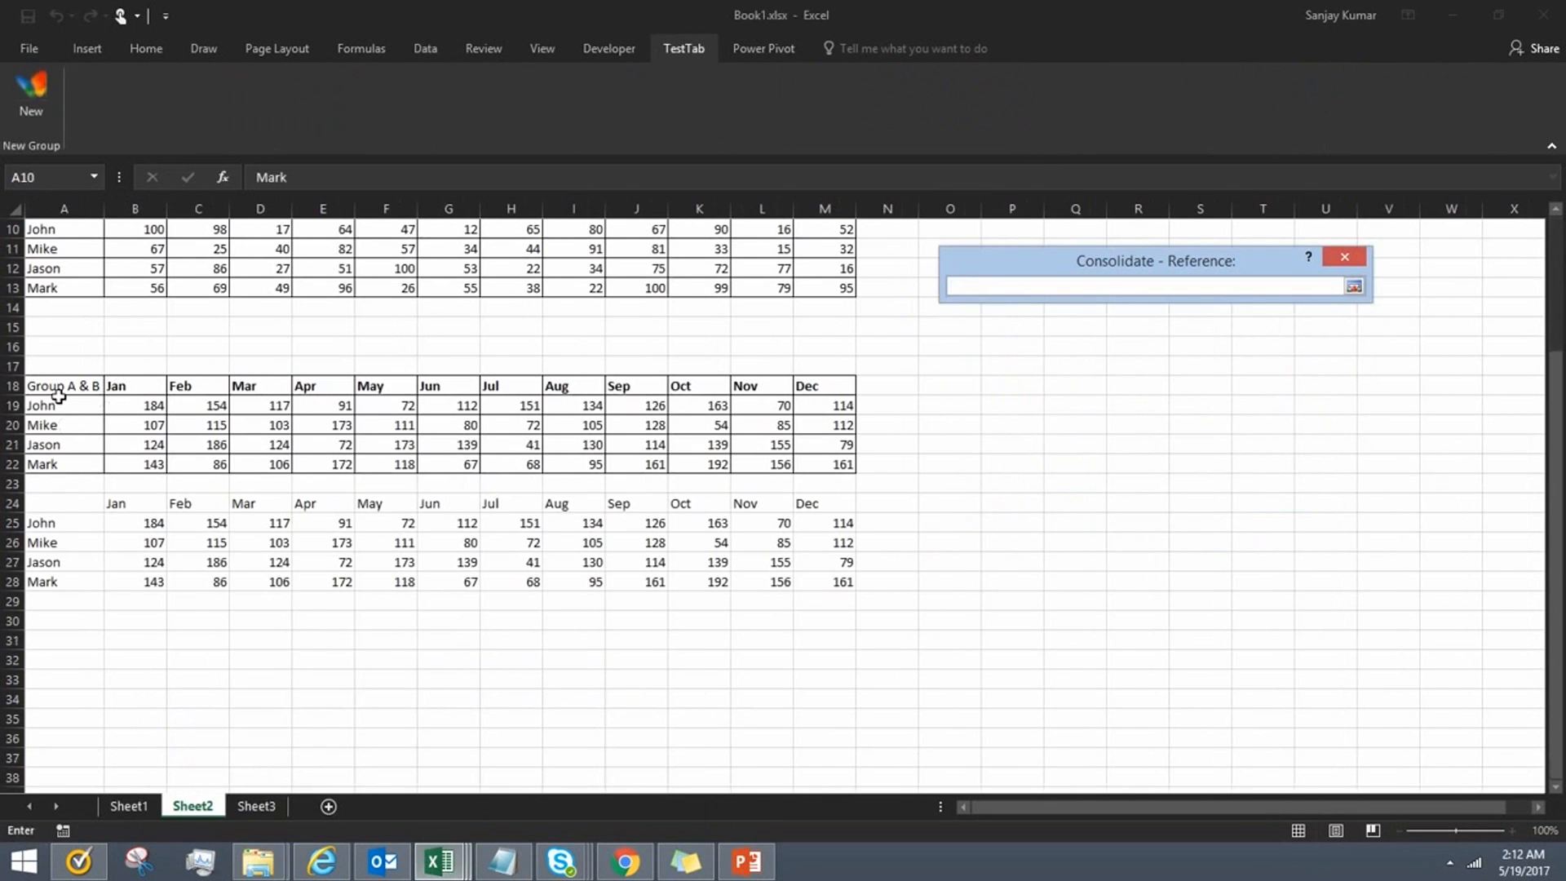
pyautogui.moveTo(64, 385); pyautogui.dragTo(838, 463)
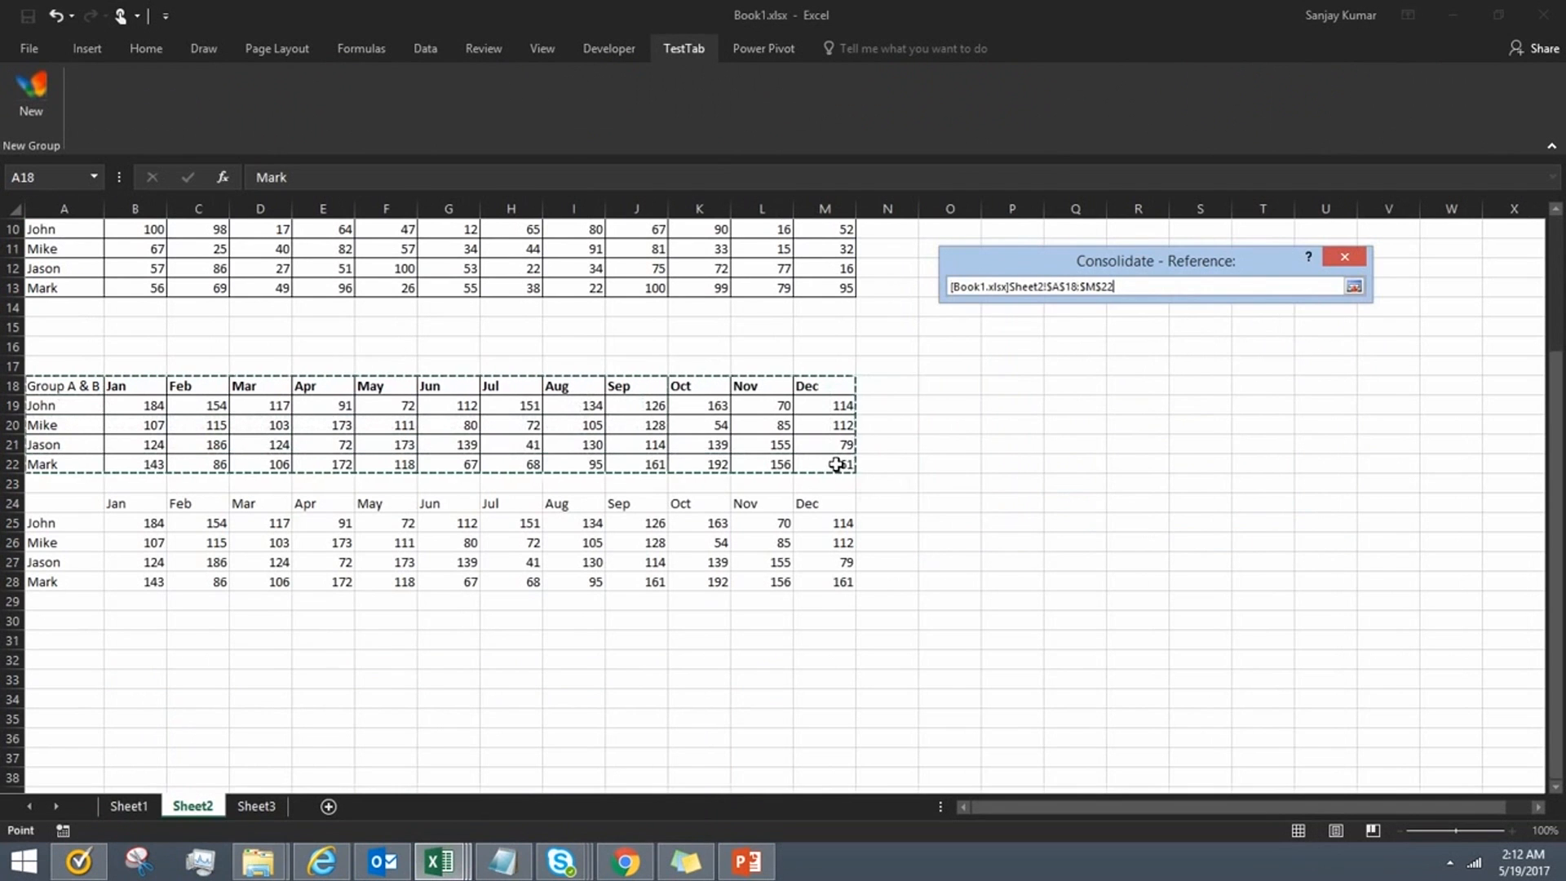
pyautogui.click(1354, 287)
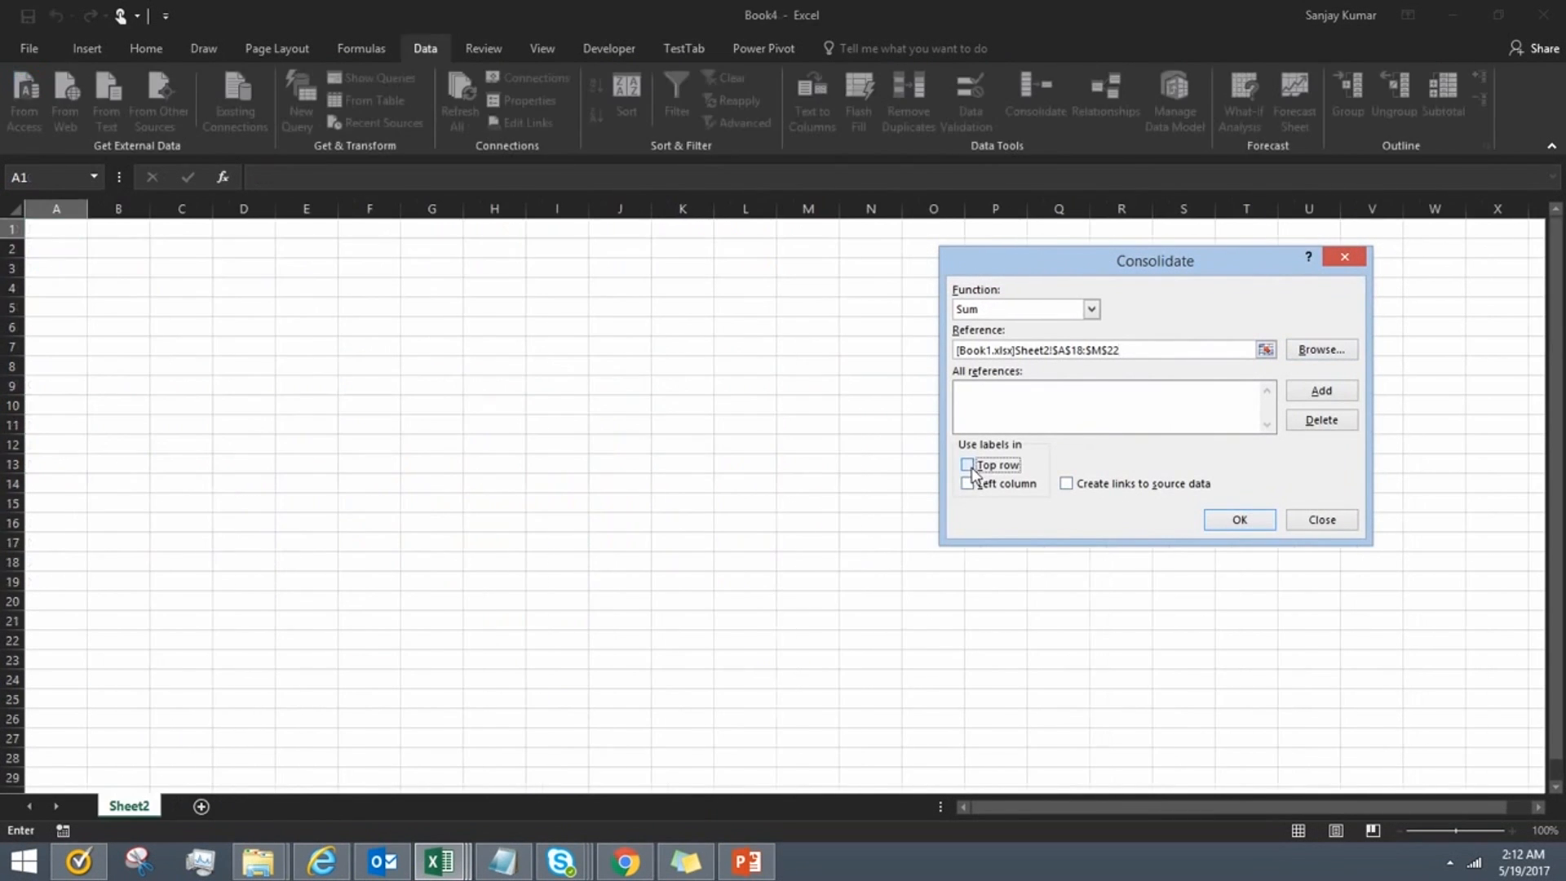
pyautogui.click(967, 483)
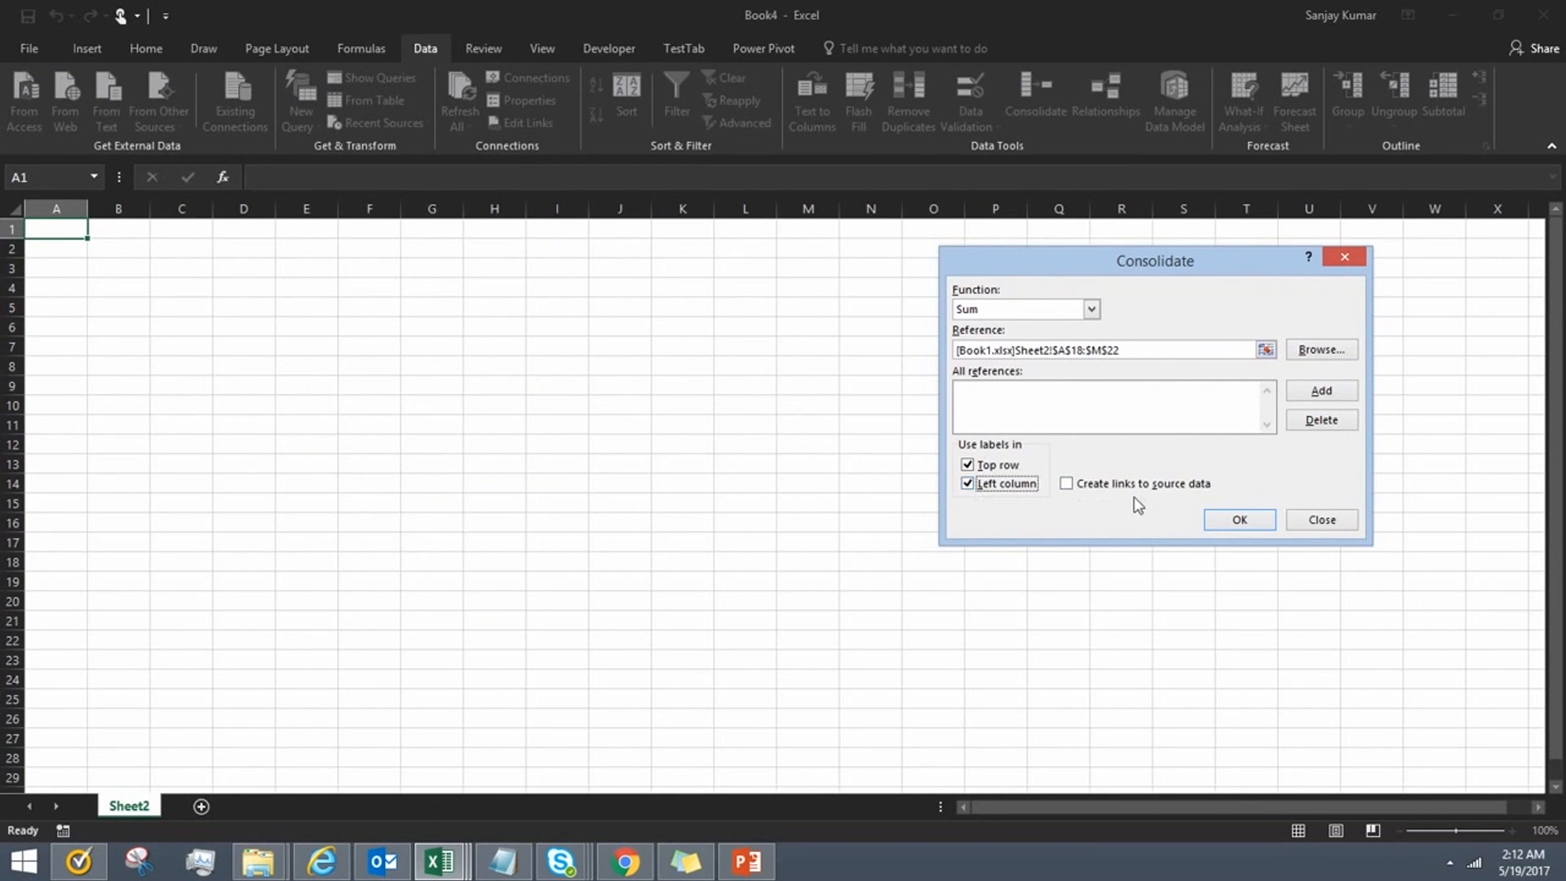
pyautogui.click(1066, 482)
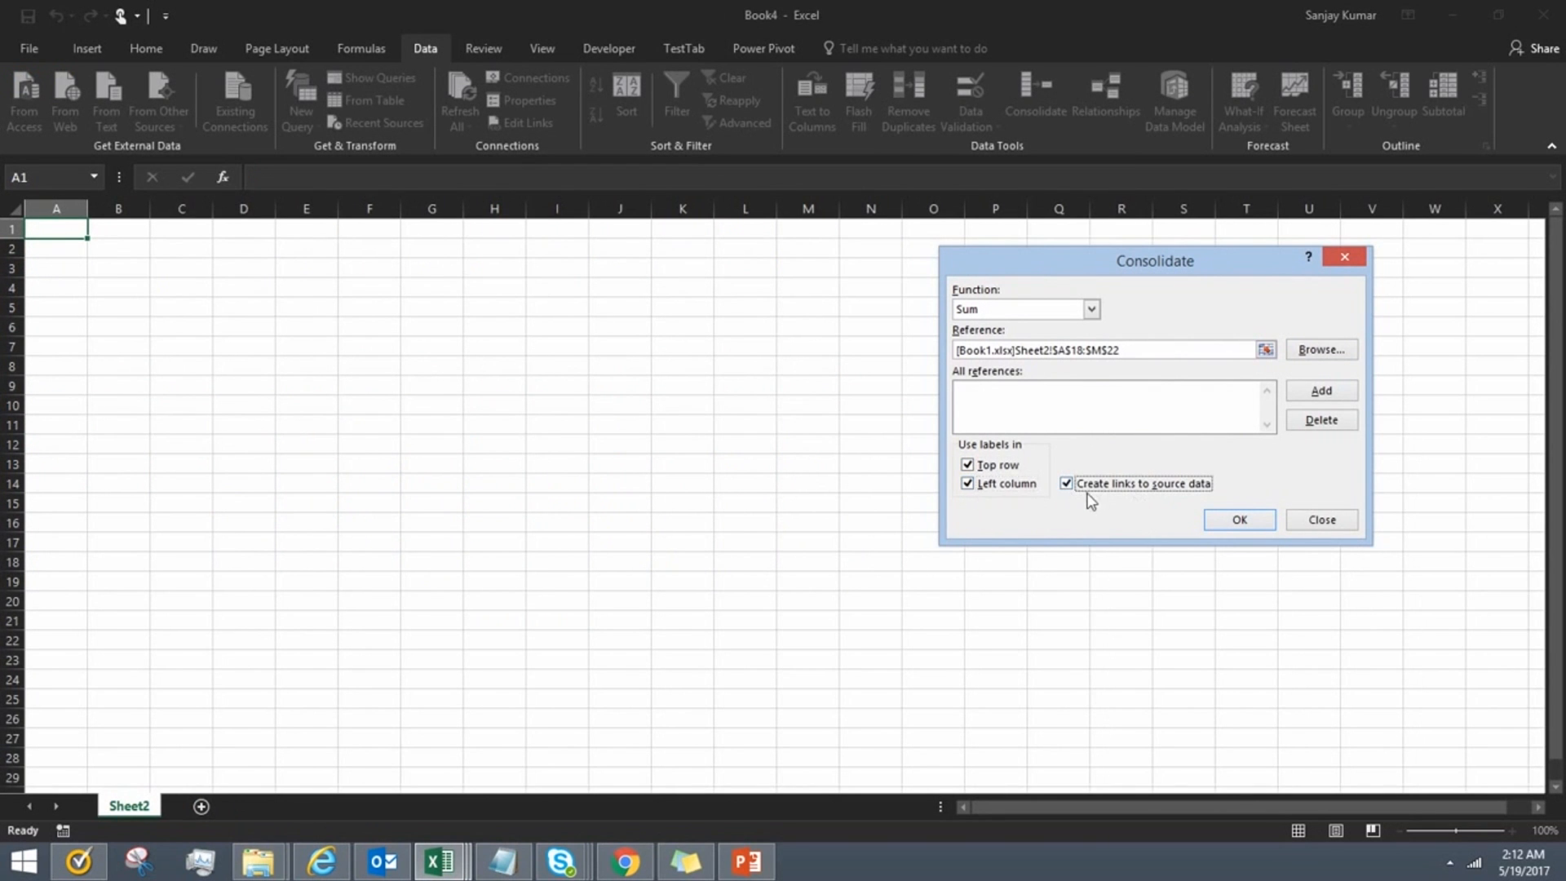
pyautogui.moveTo(1218, 495)
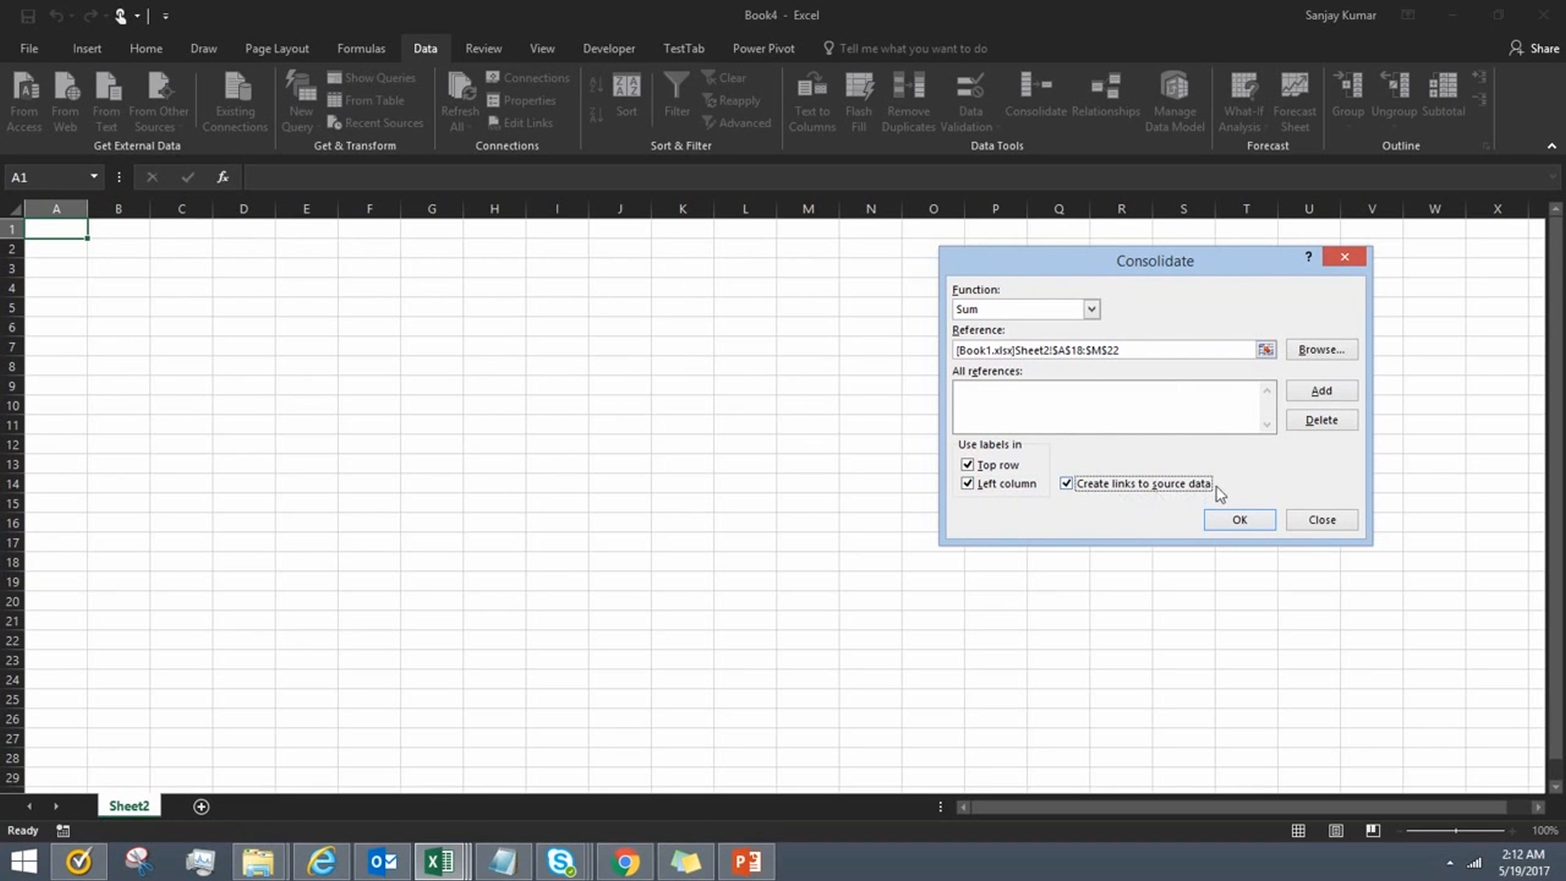
pyautogui.moveTo(1225, 496)
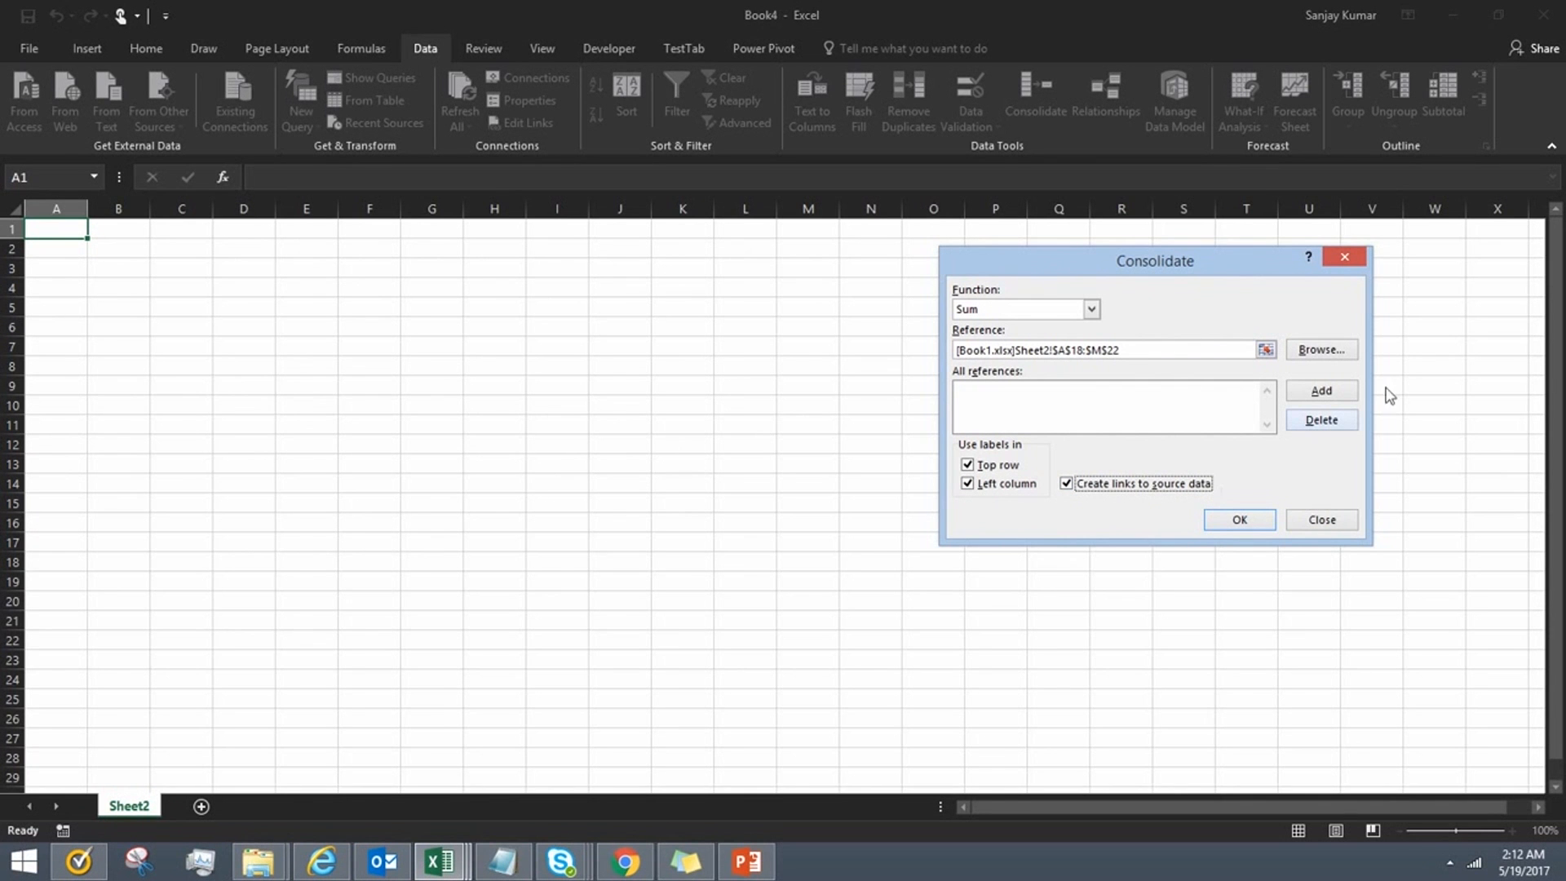
# Step: Add Book1's range and Book3's Group B table (A2:M6) as references, then run the linked consolidation
pyautogui.click(1320, 390)
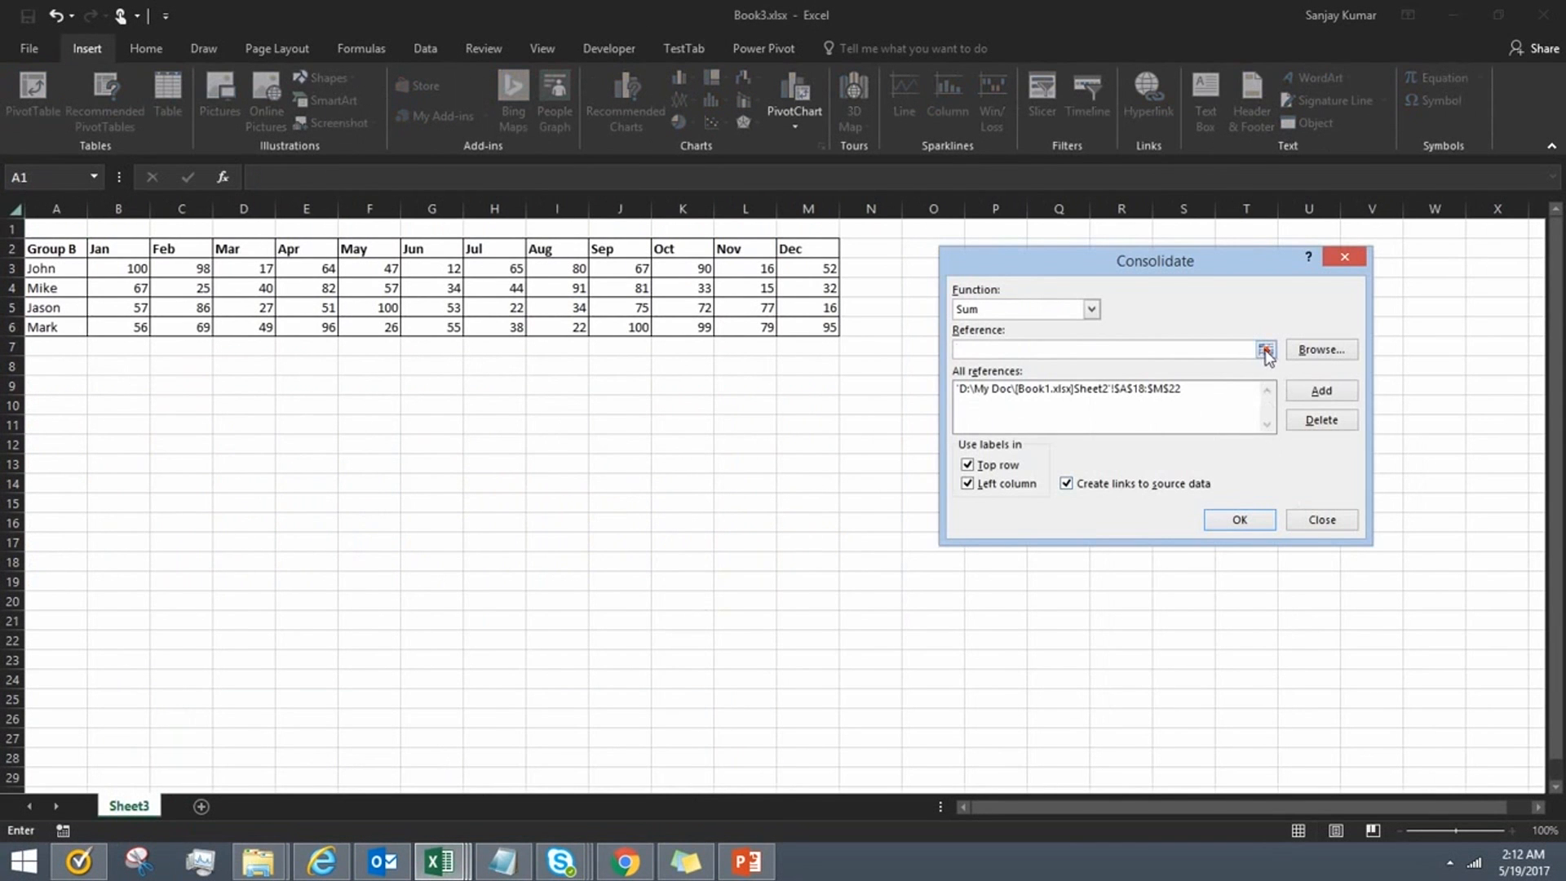
pyautogui.click(1266, 349)
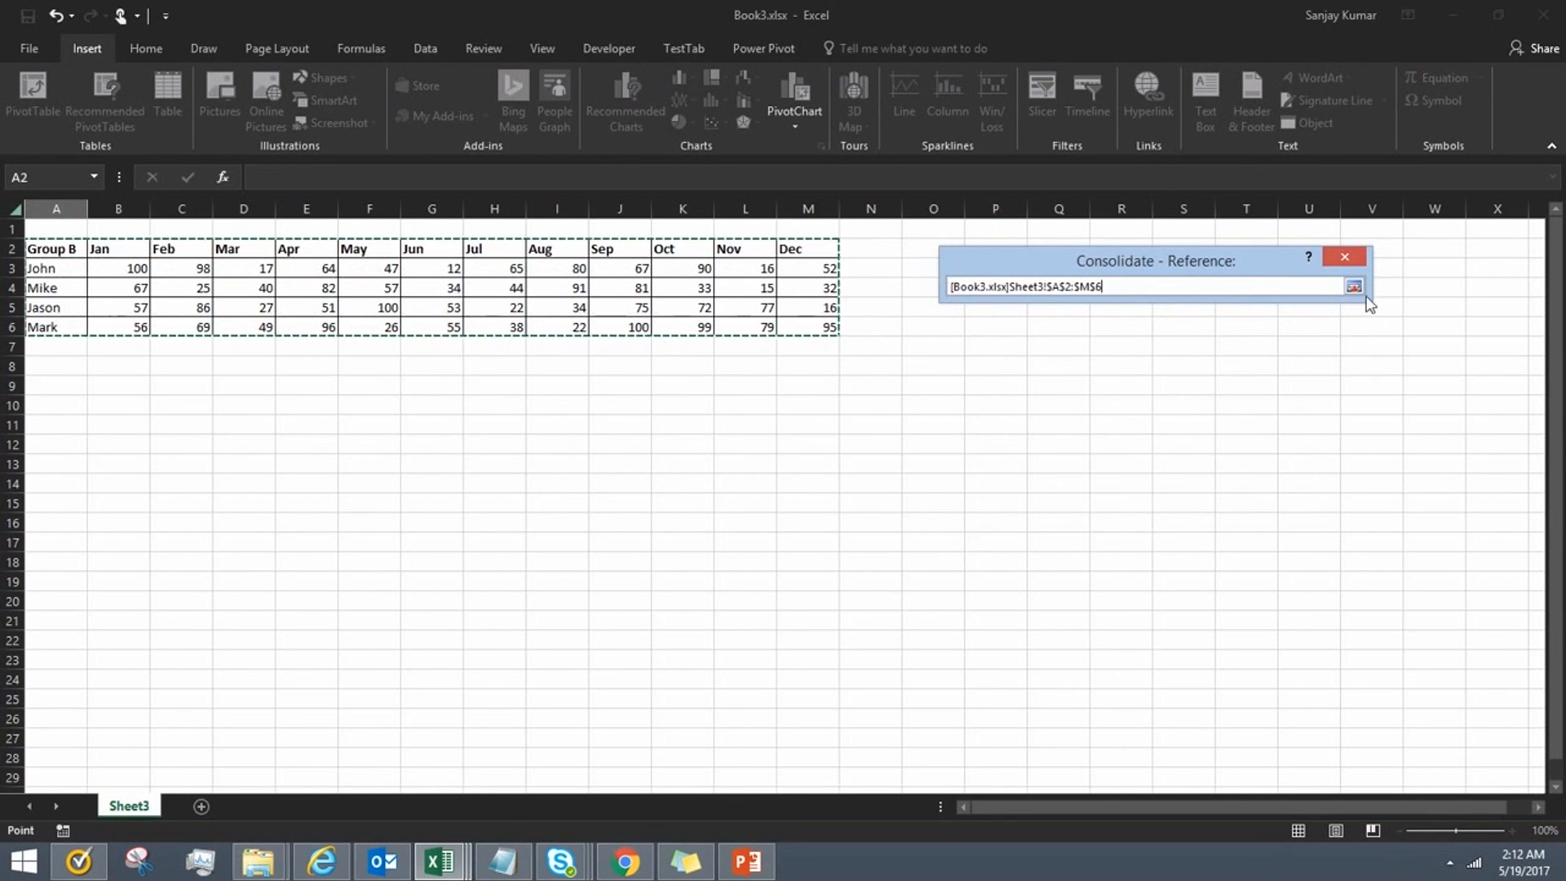
pyautogui.click(1352, 287)
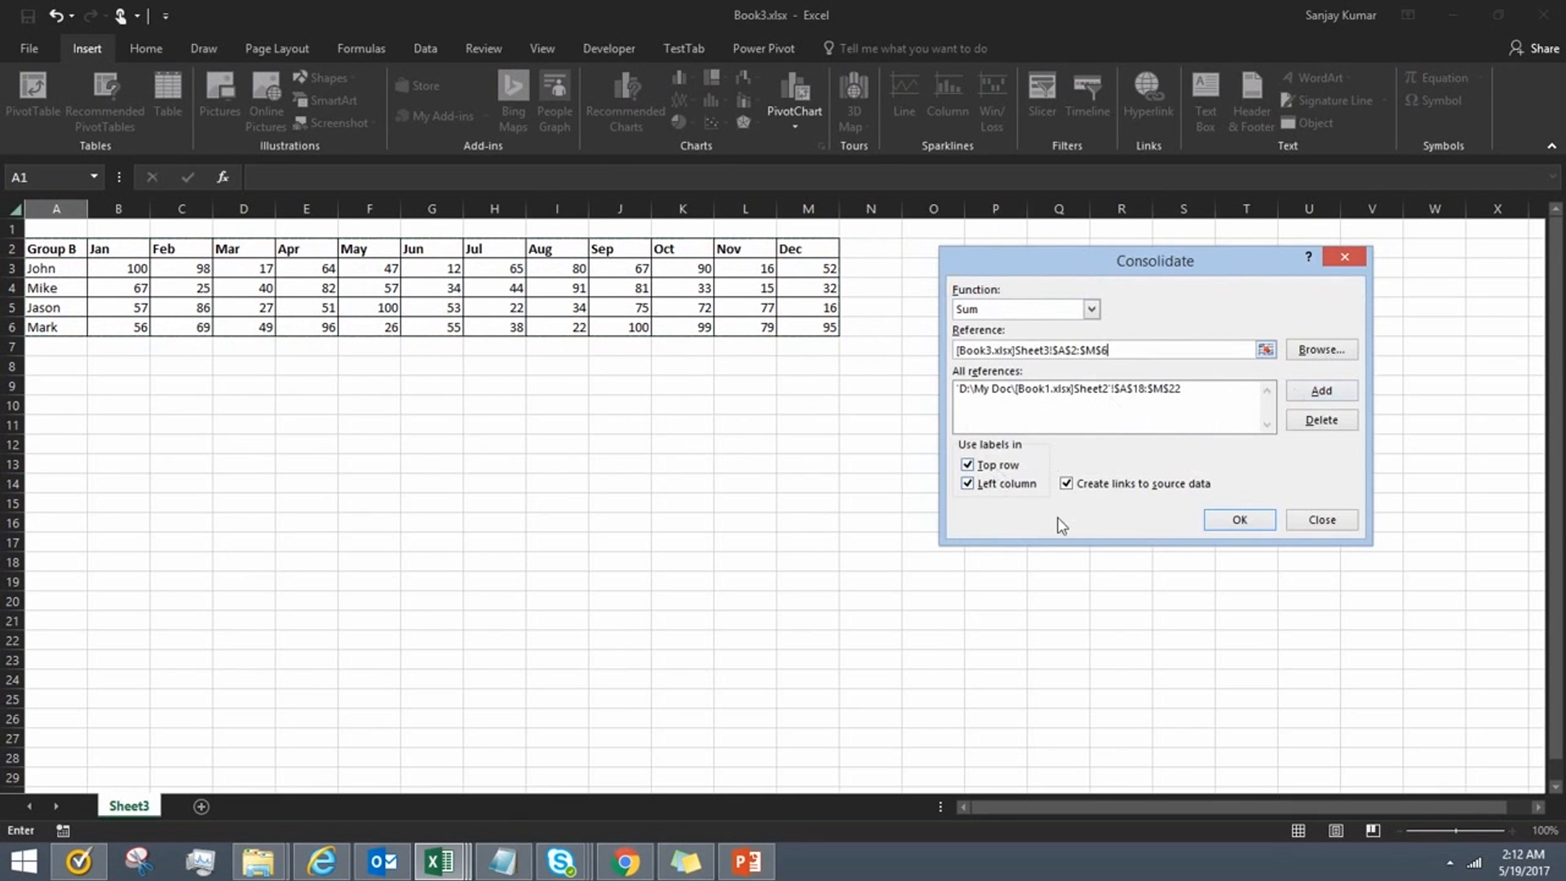
pyautogui.click(1319, 389)
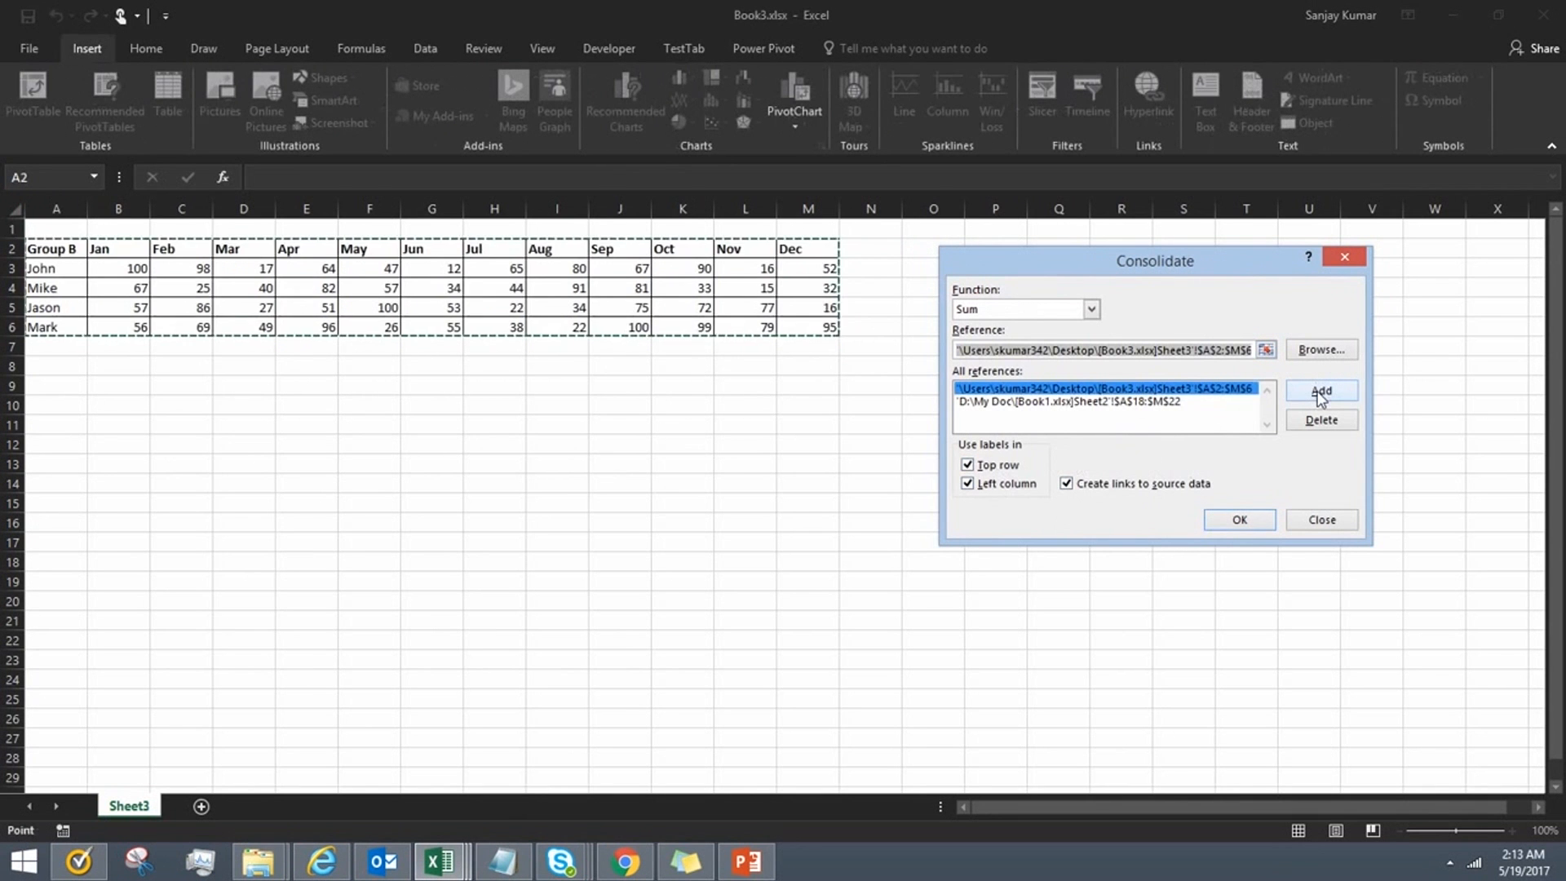
pyautogui.moveTo(1238, 518)
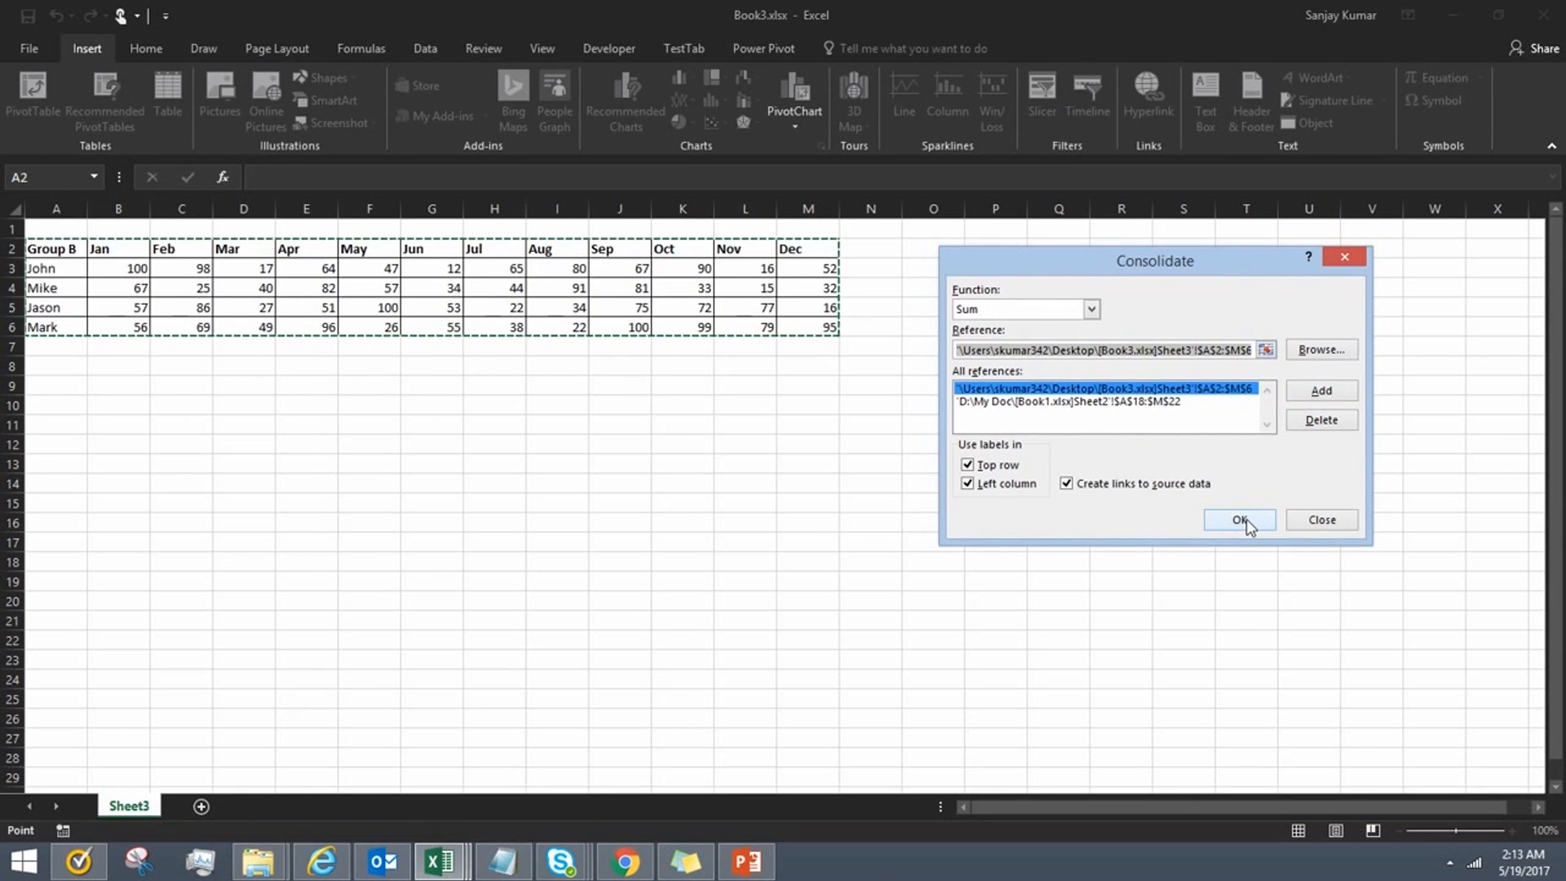
pyautogui.click(1238, 519)
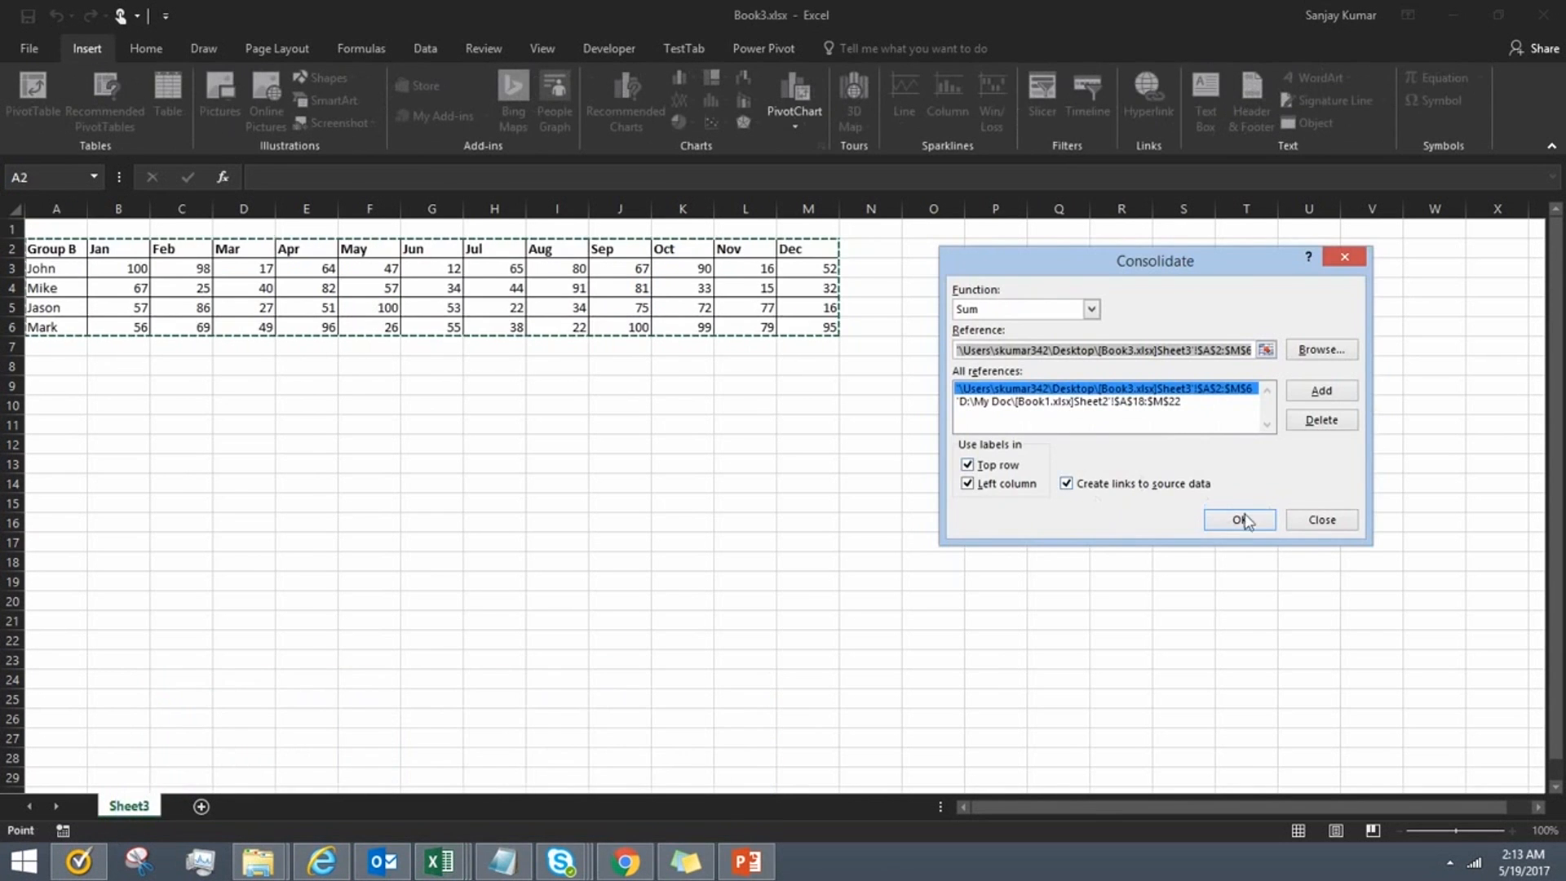
pyautogui.click(1238, 519)
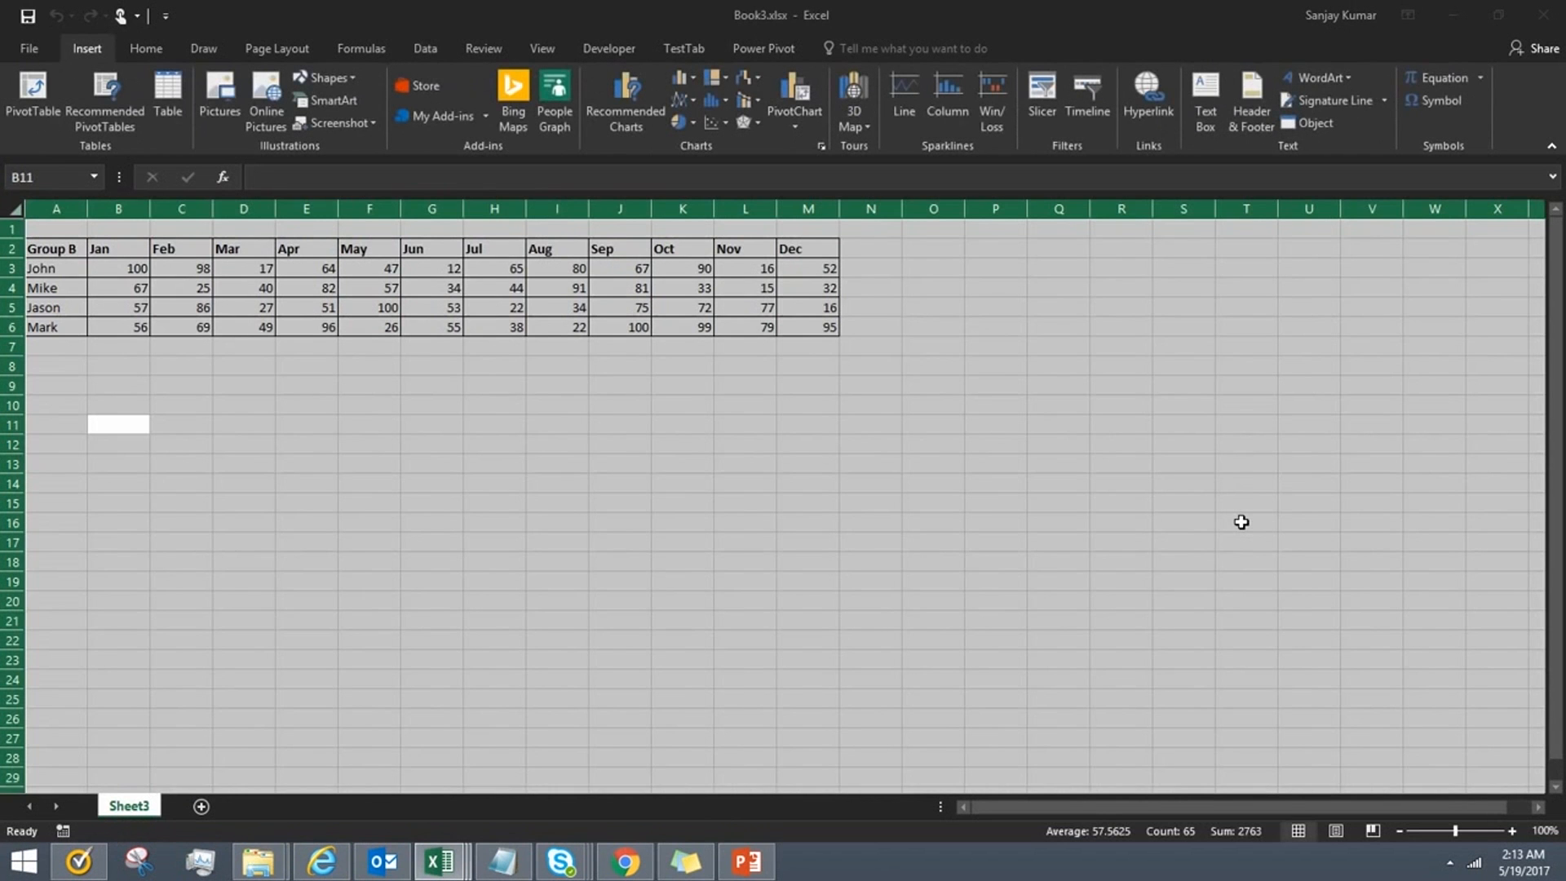
pyautogui.moveTo(475, 643)
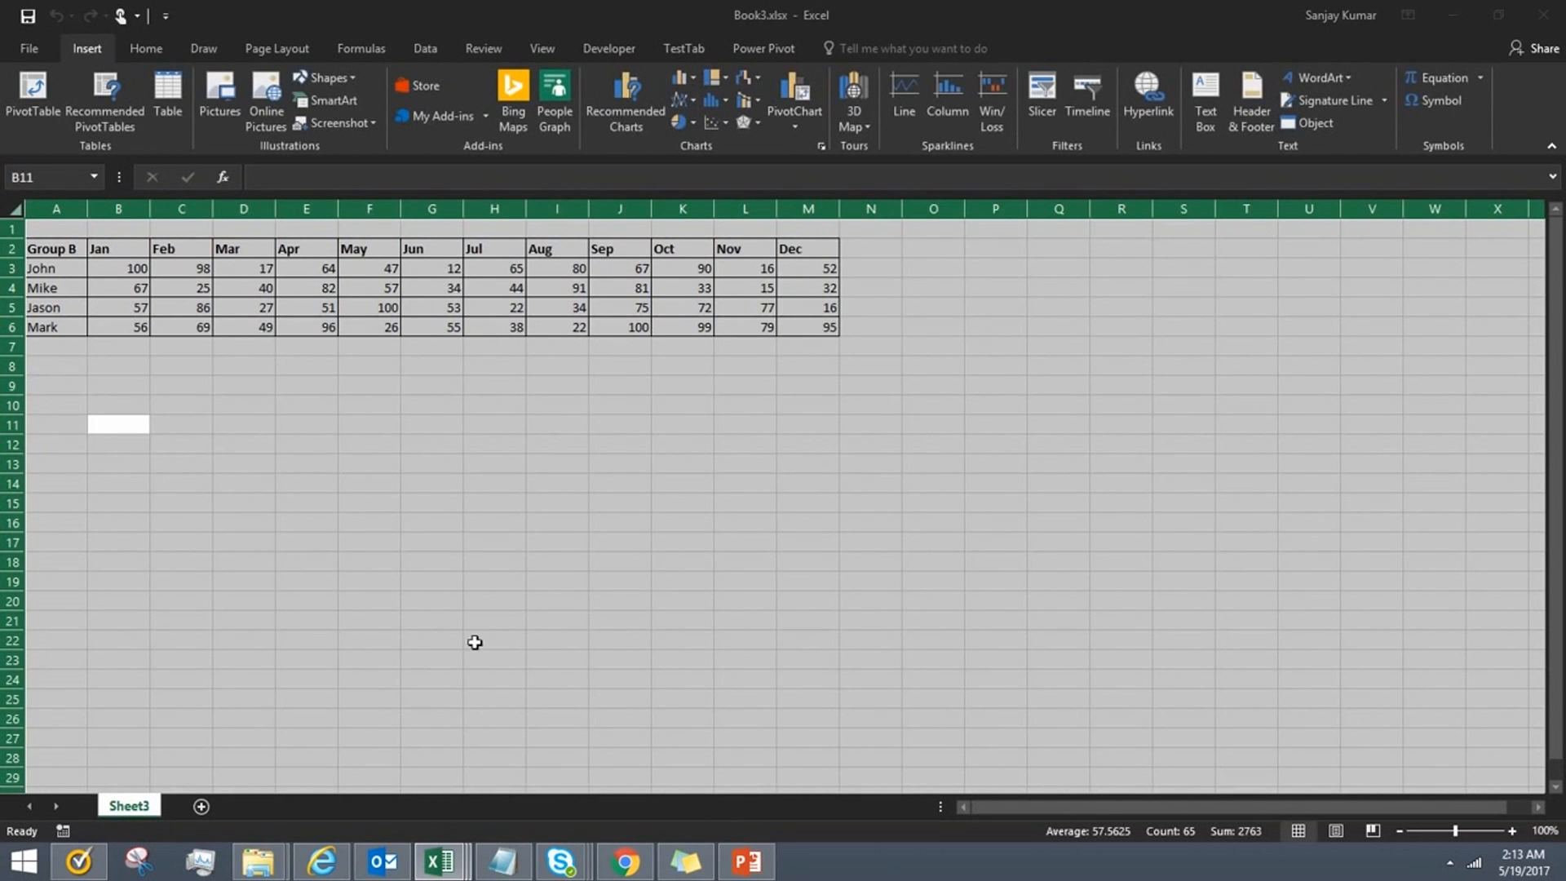
pyautogui.moveTo(437, 861)
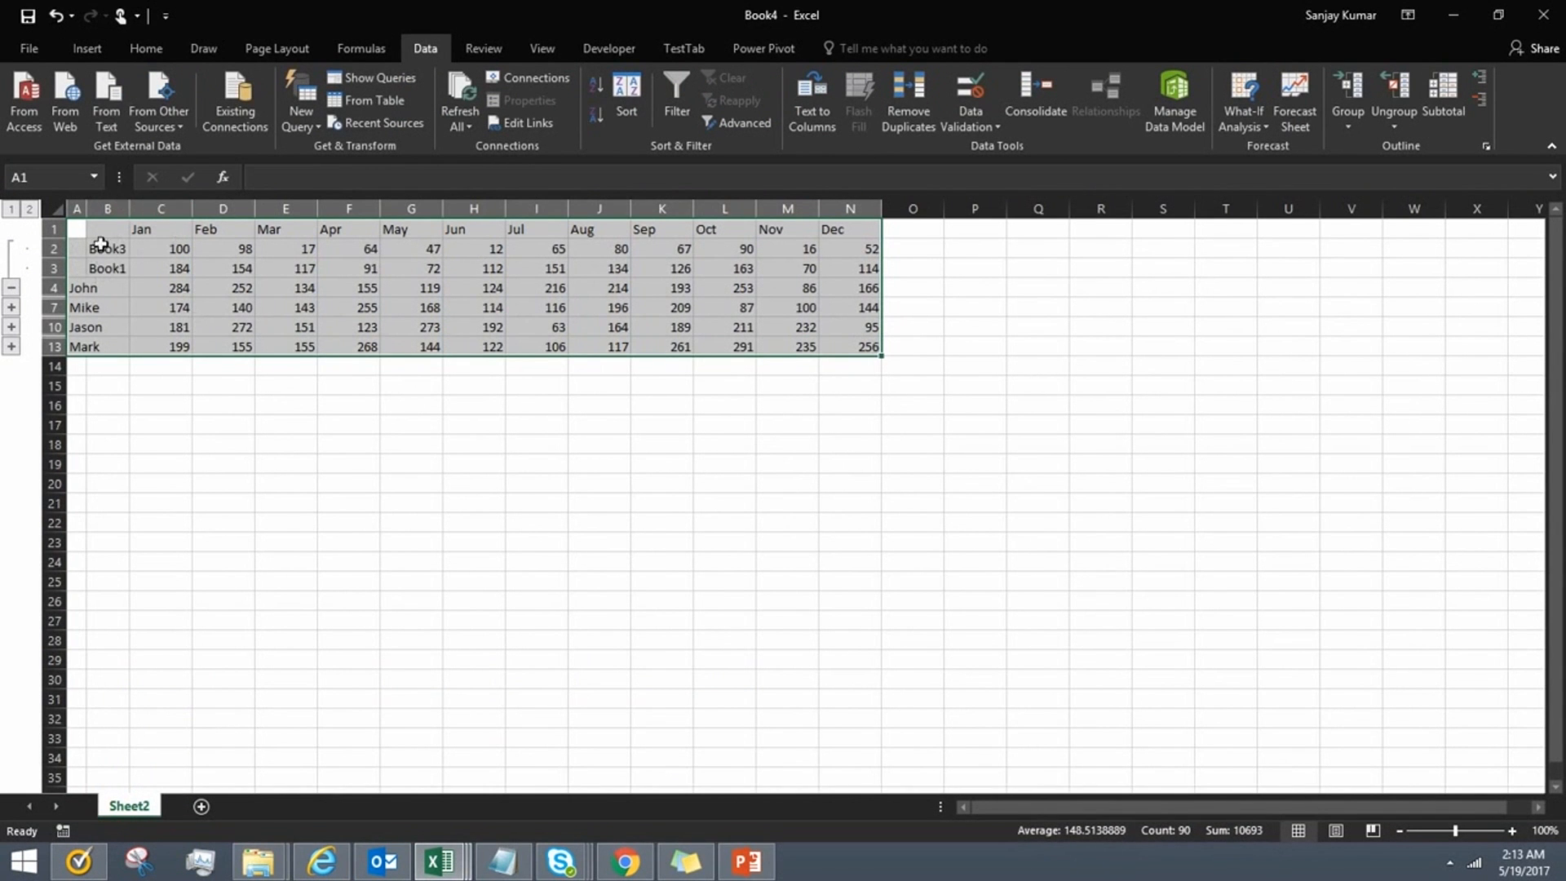
# Step: Inspect John's January total showing =SUM(C2:C3) and fill C4 yellow
pyautogui.click(108, 248)
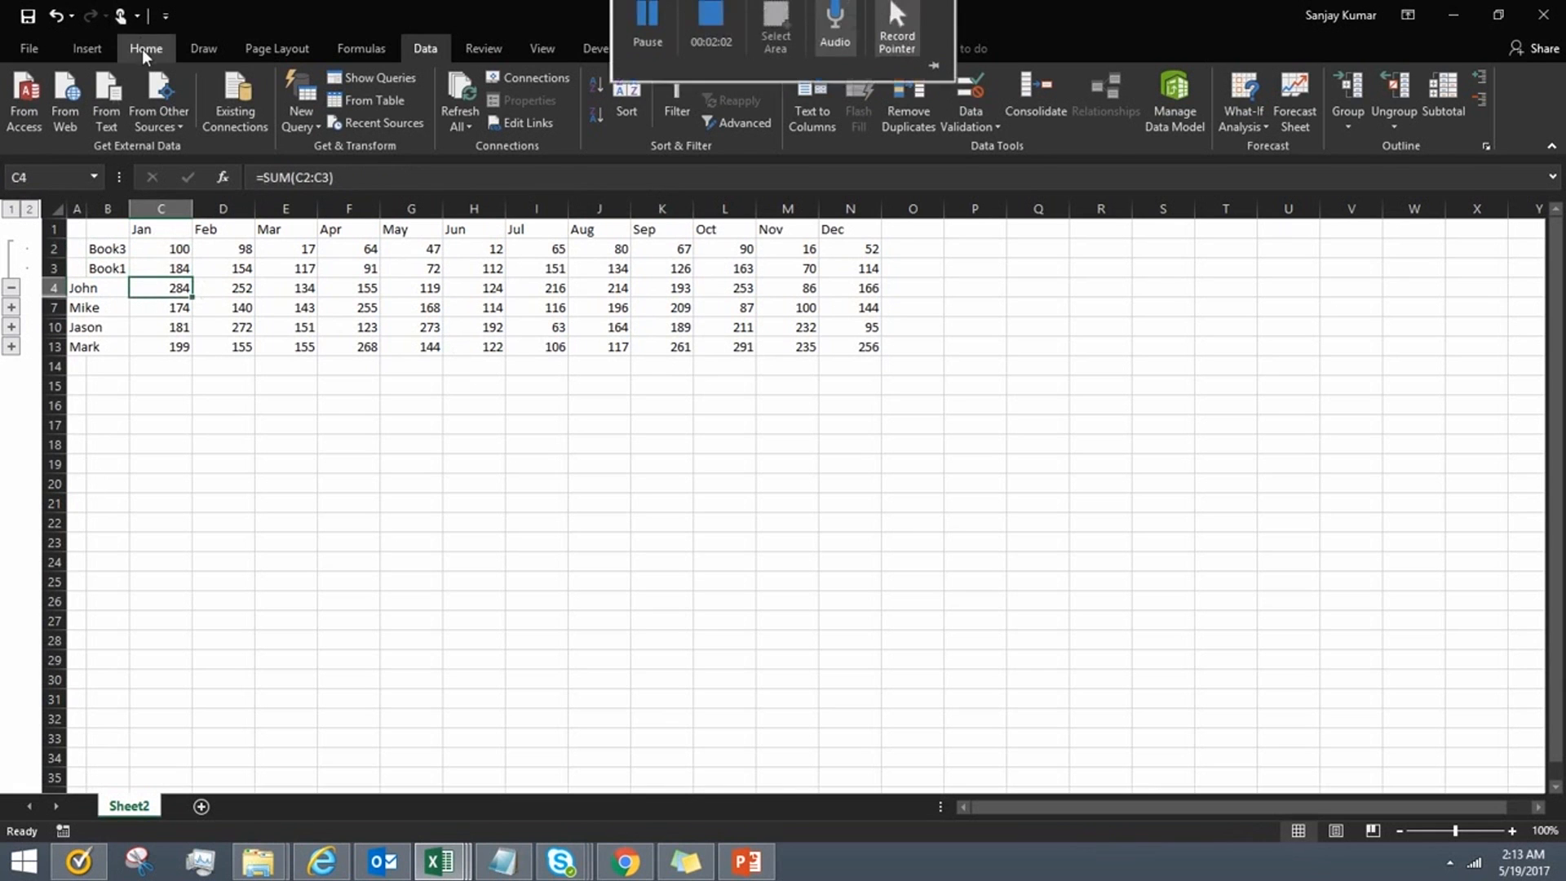
pyautogui.click(145, 47)
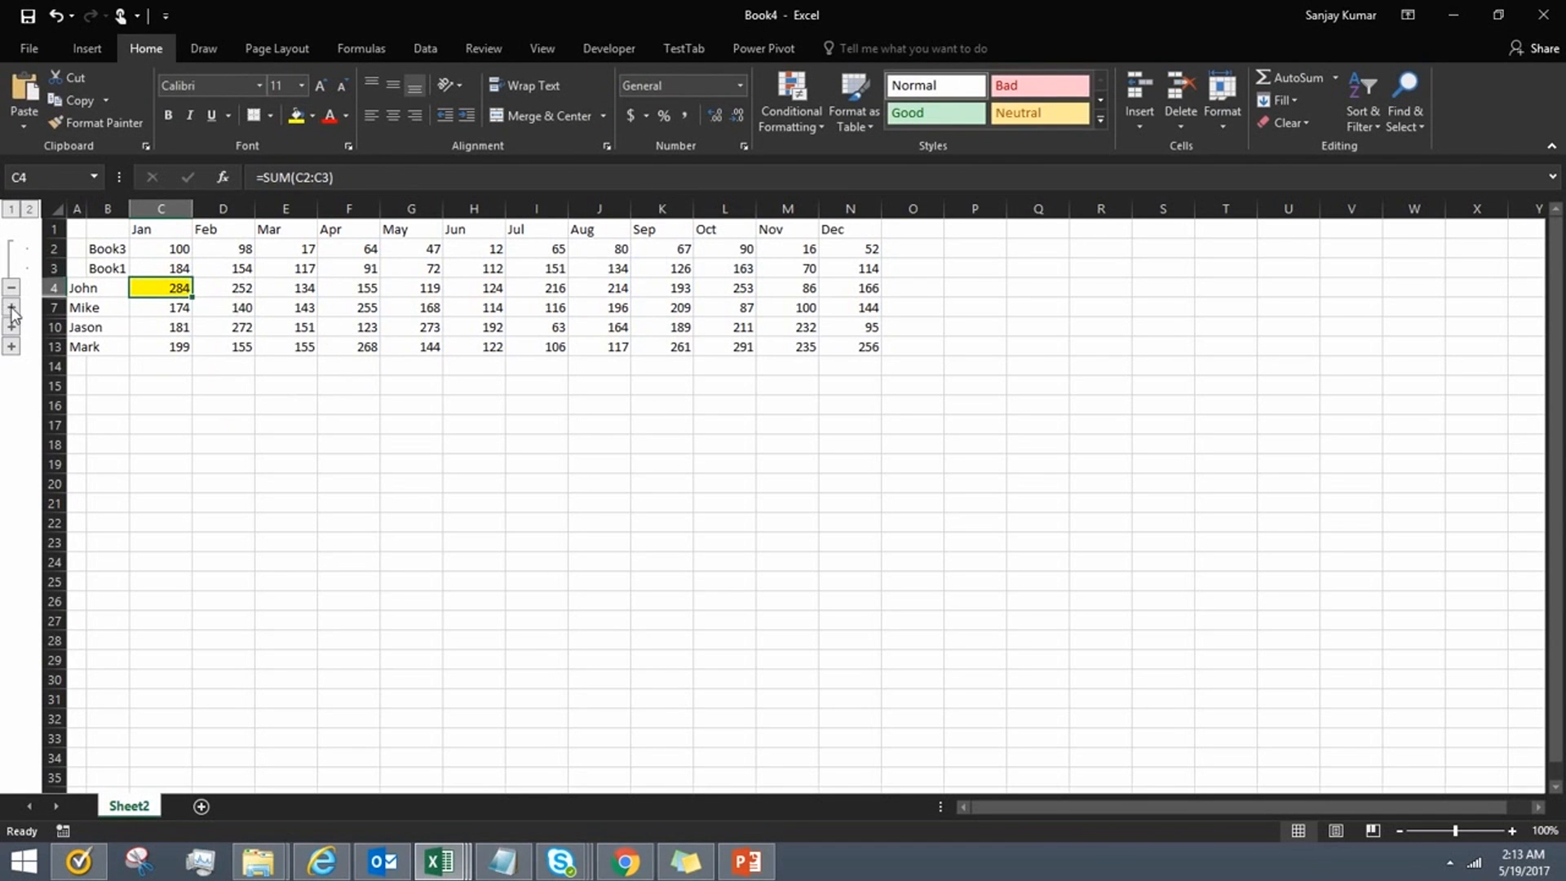
# Step: Expand the outline so every person shows Book3 and Book1 rows above their totals
pyautogui.click(11, 309)
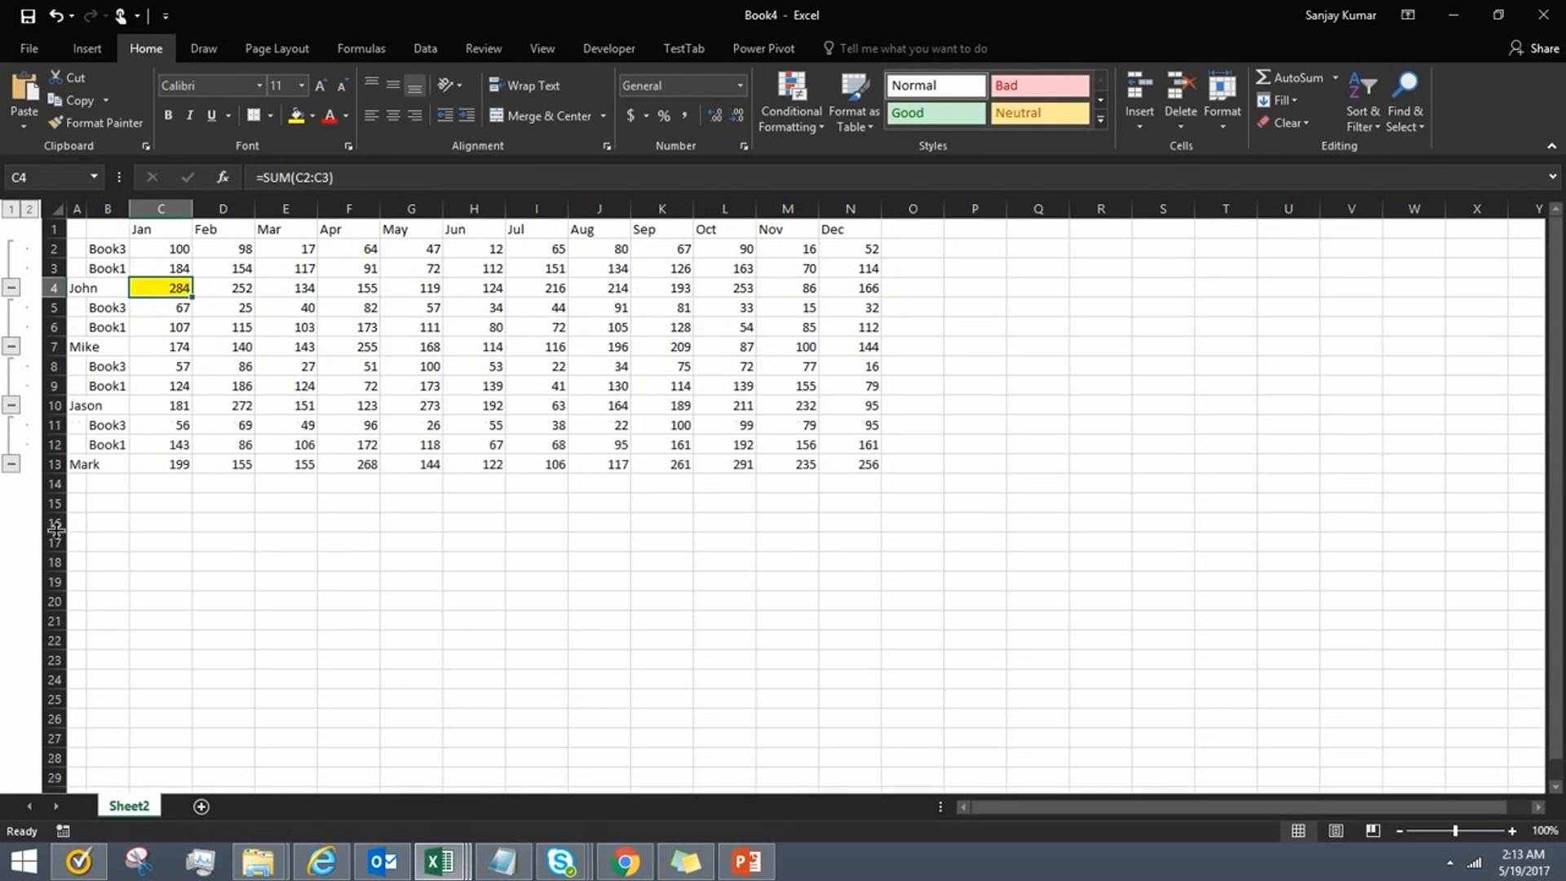
pyautogui.moveTo(797, 289)
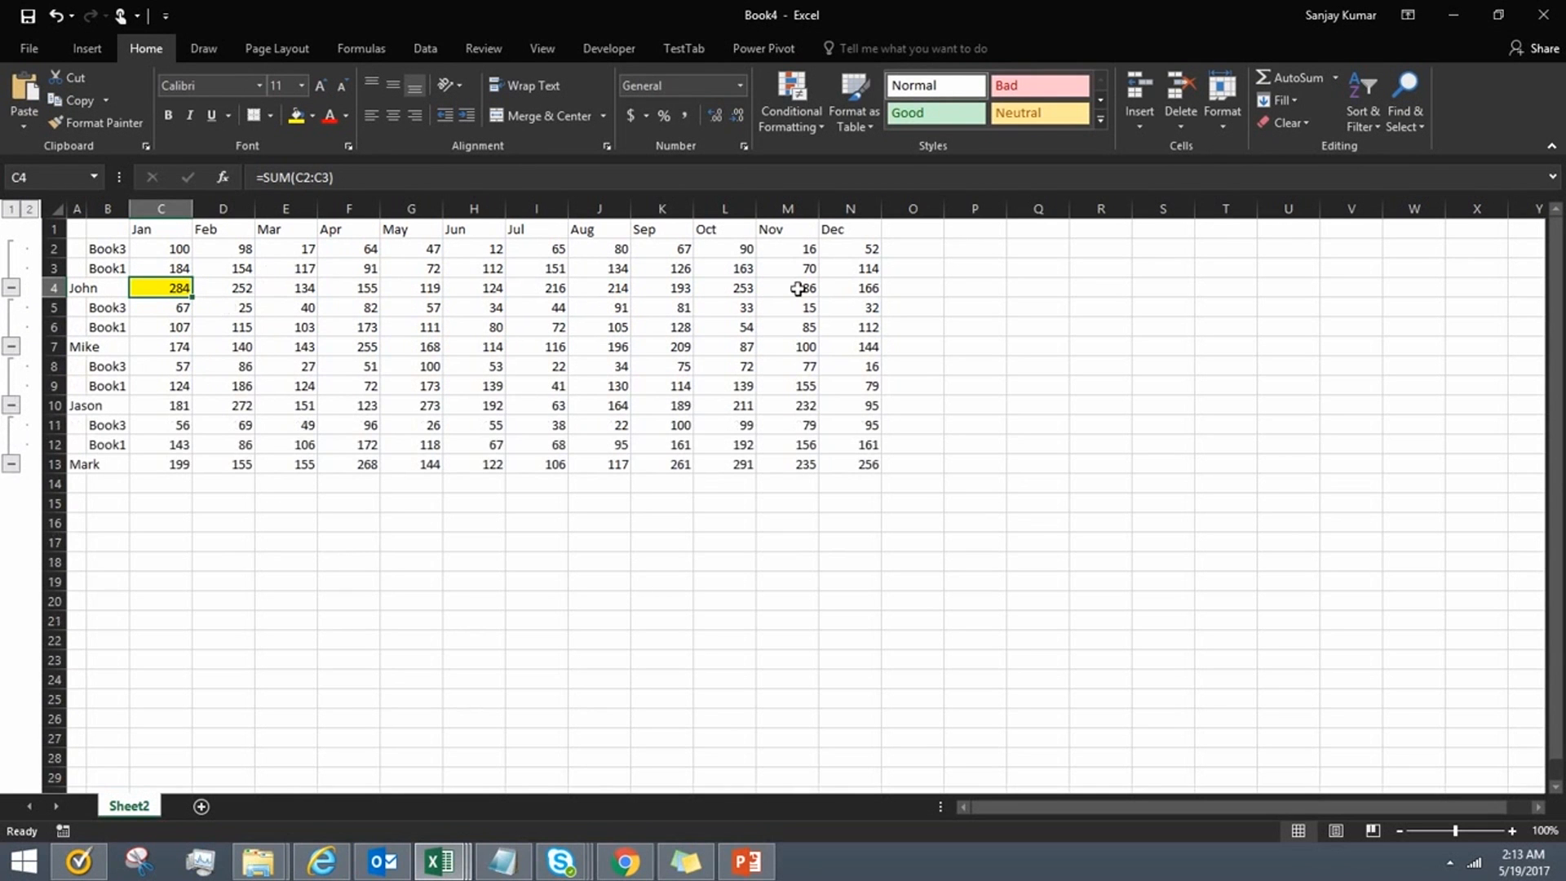
pyautogui.moveTo(695, 268)
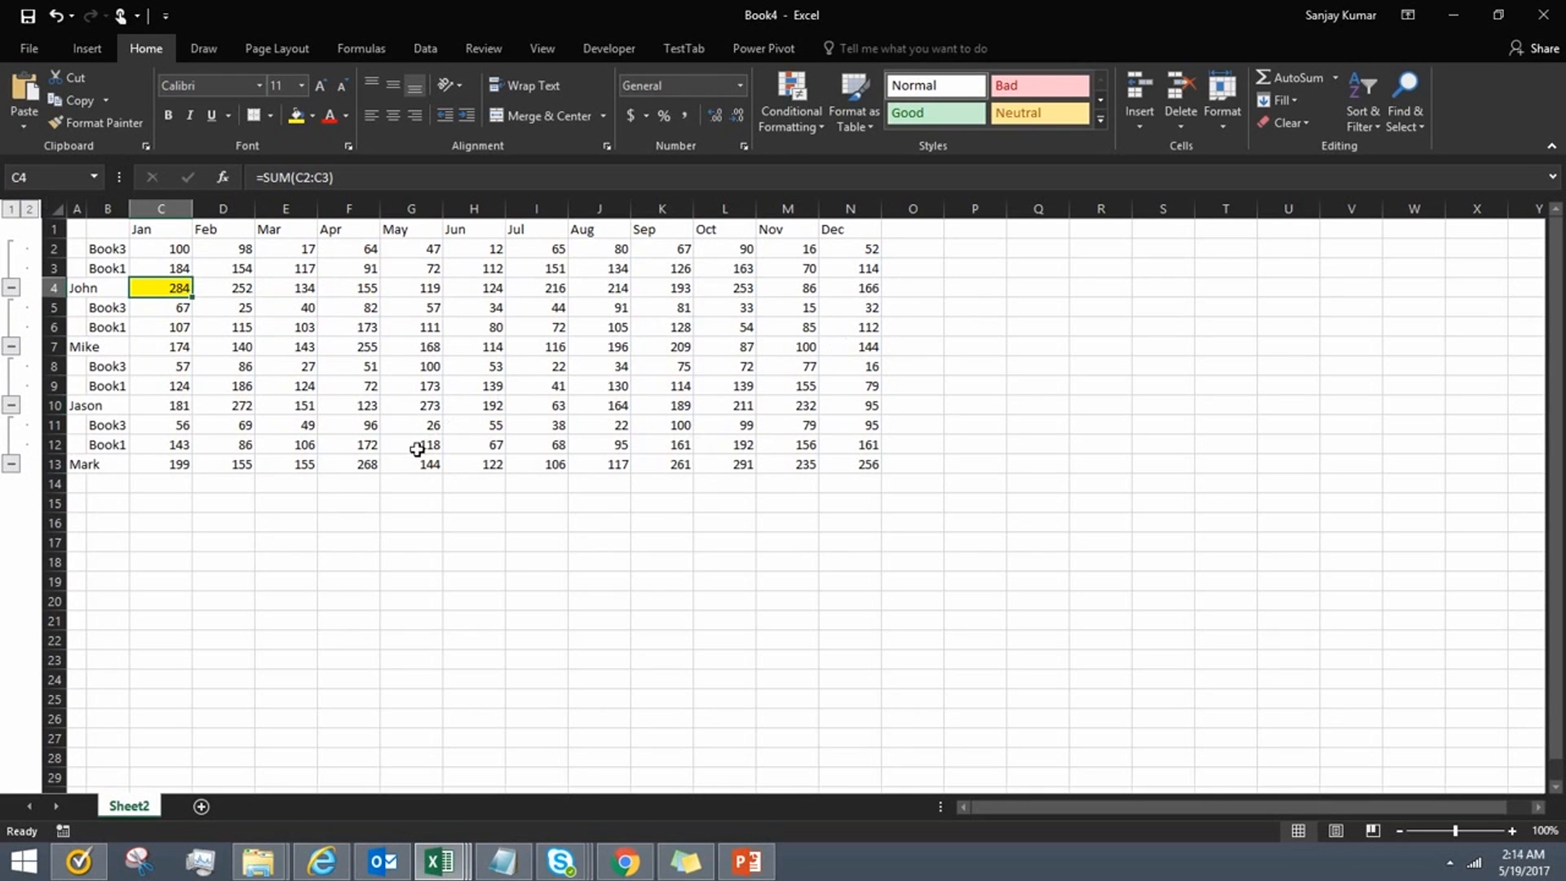
pyautogui.moveTo(148, 500)
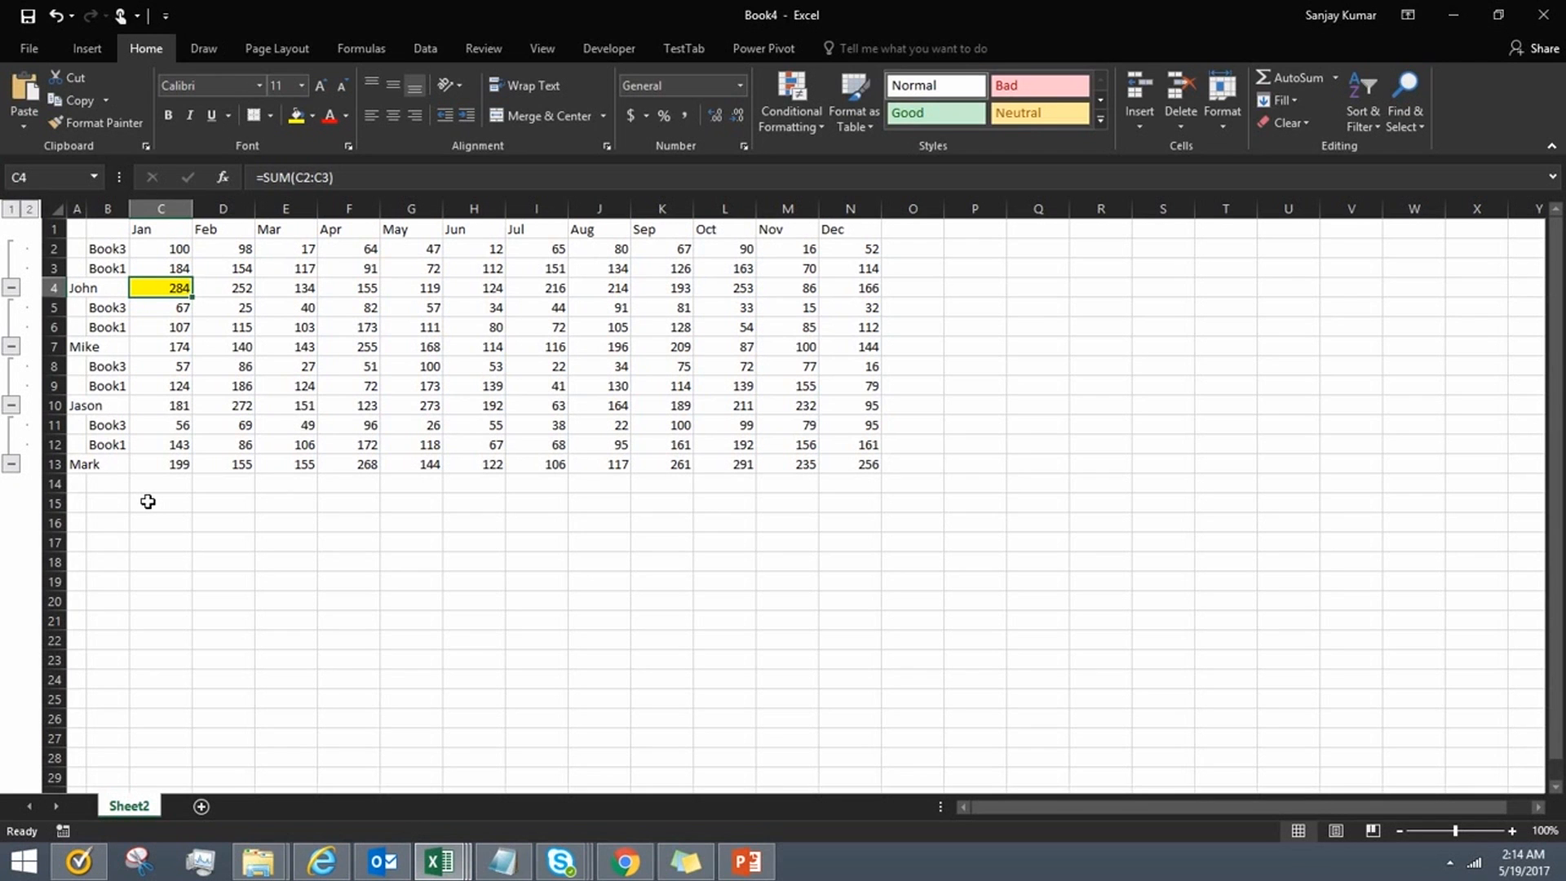
pyautogui.click(395, 96)
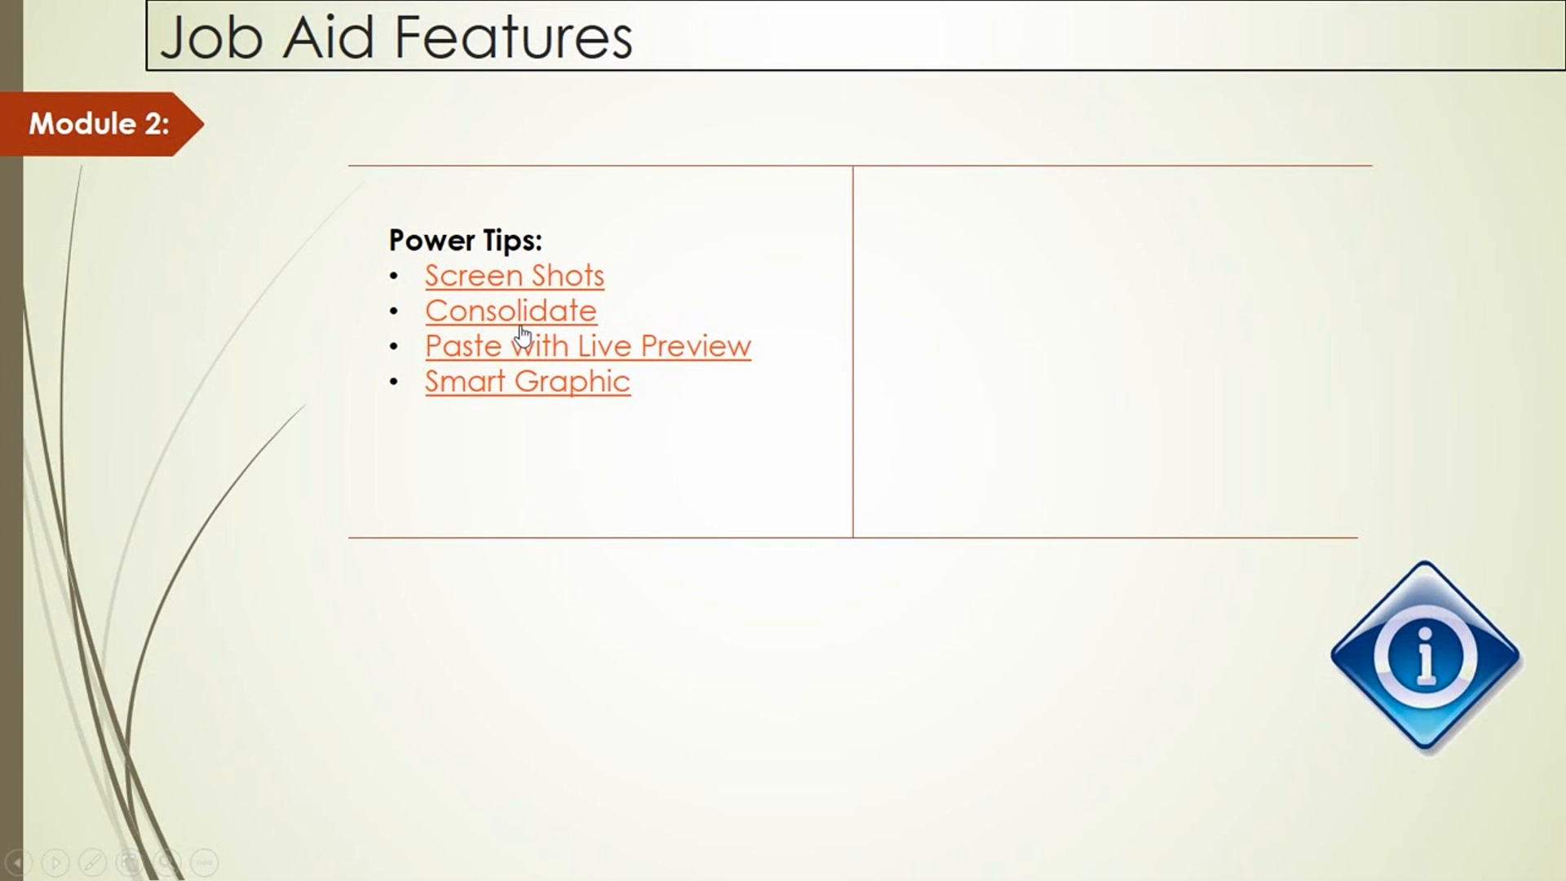
pyautogui.moveTo(553, 382)
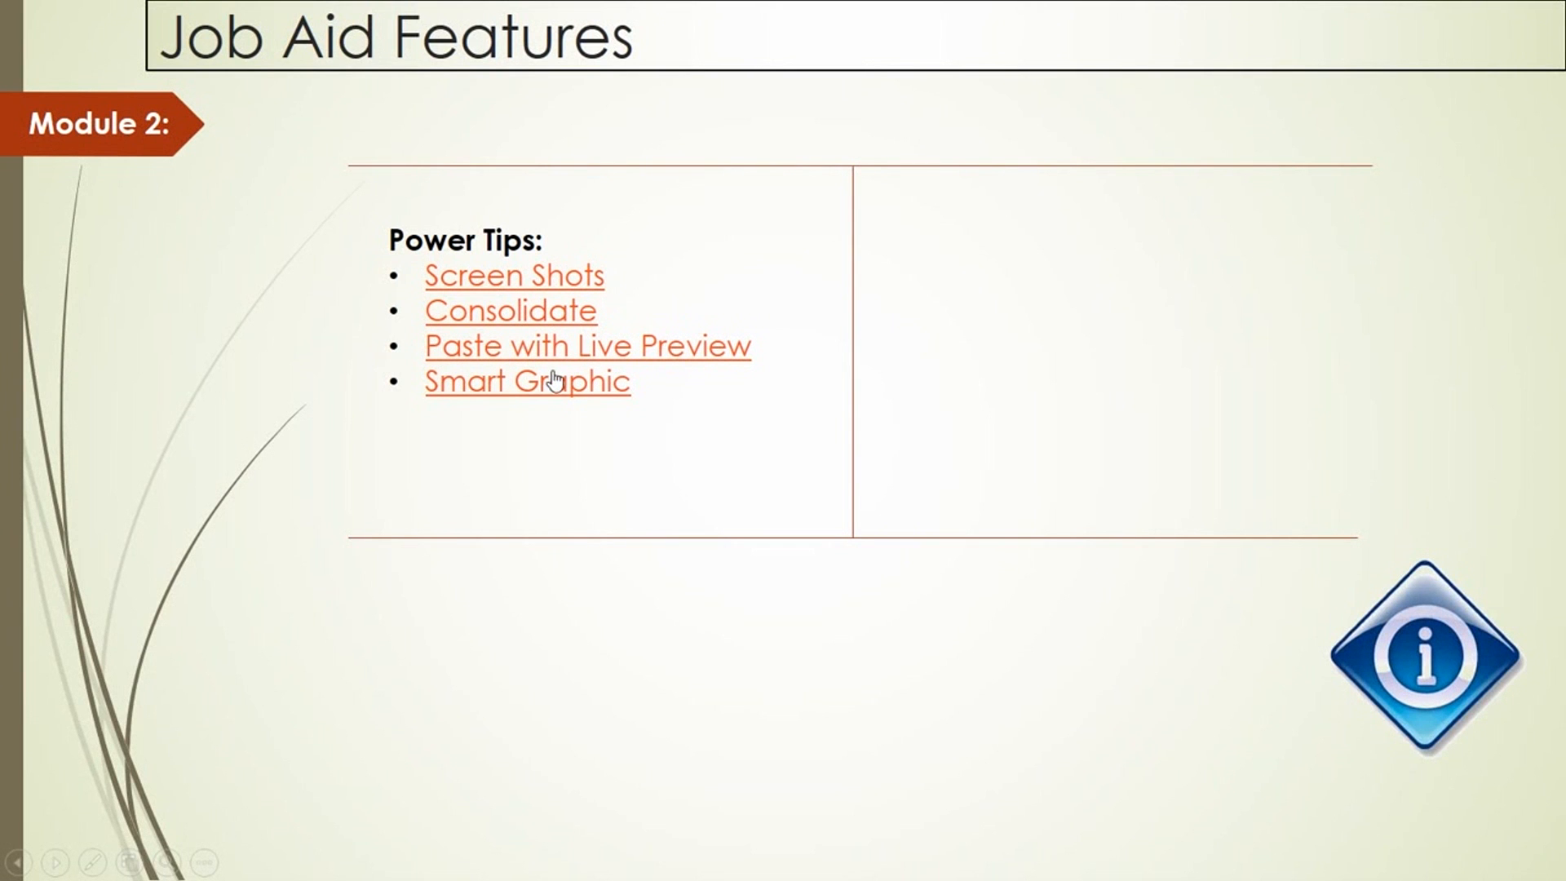